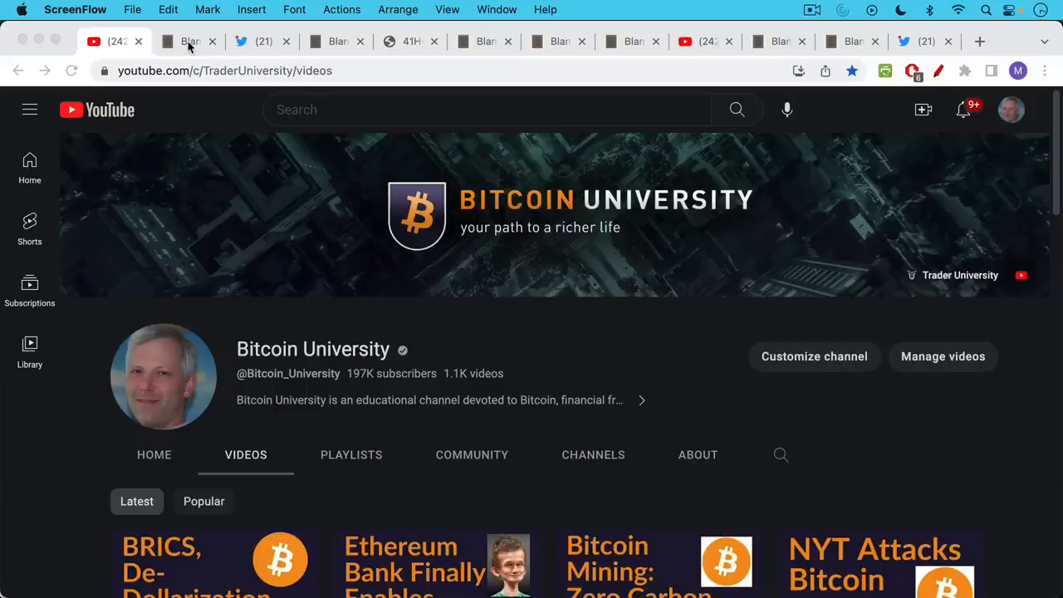
# Step: Show the 'Best Bitcoin Book Ever (Mandibles)' note, then the tweet asking about Mandibles
pyautogui.click(186, 42)
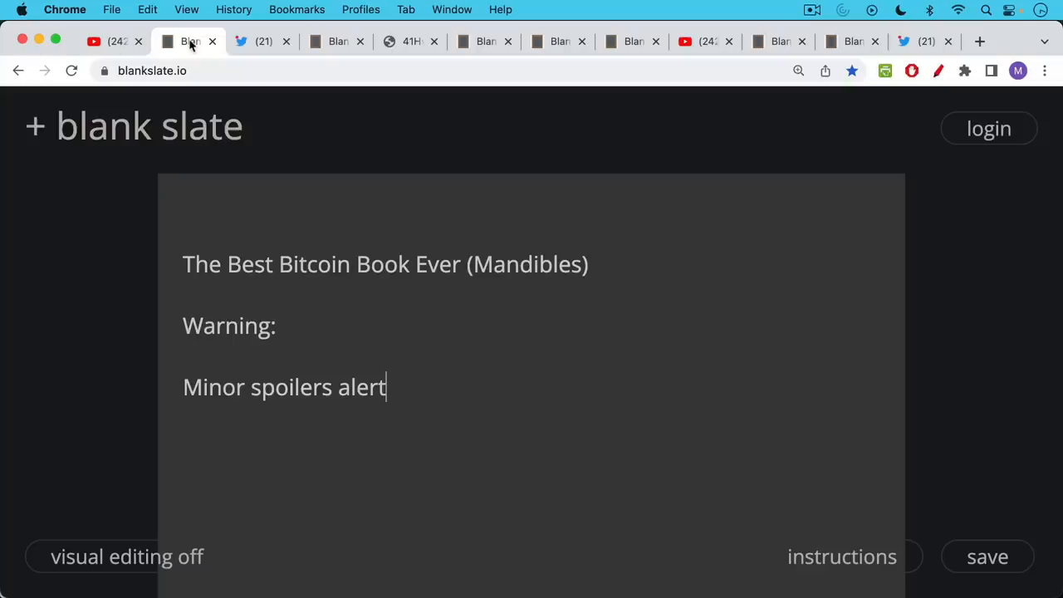
pyautogui.click(259, 40)
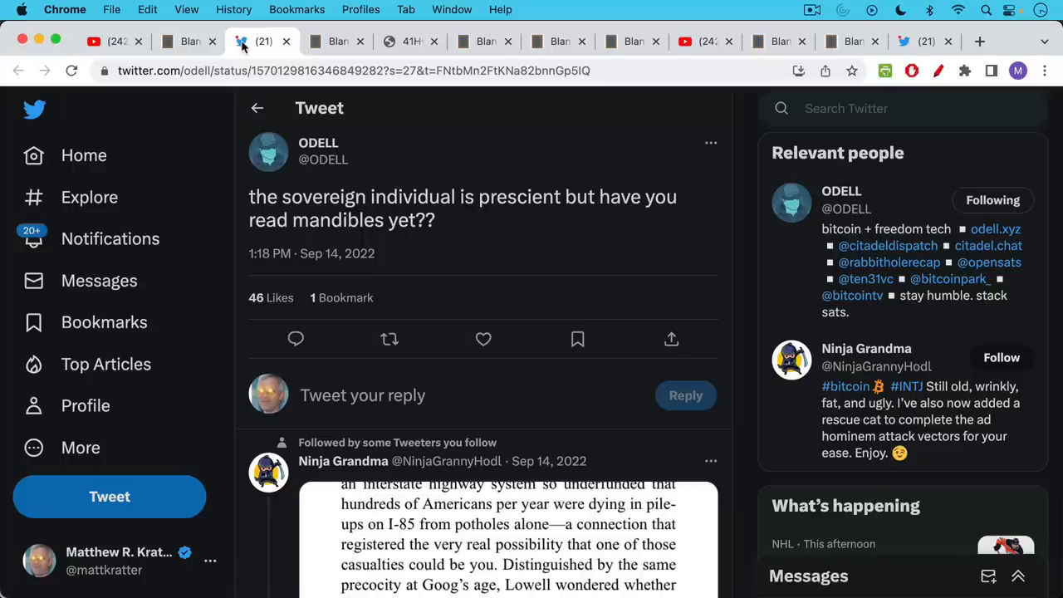
pyautogui.click(336, 40)
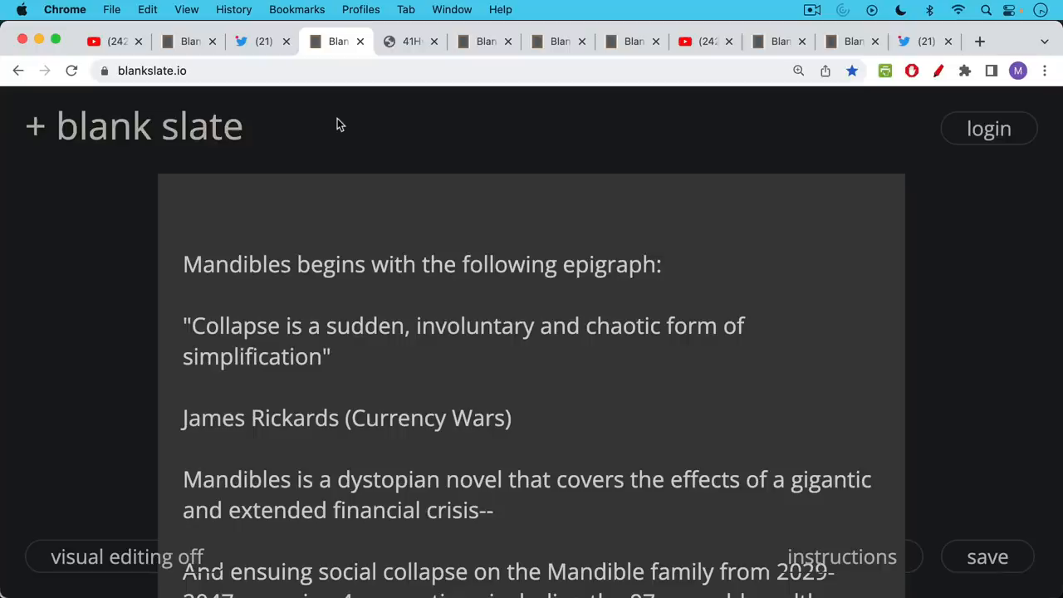
pyautogui.moveTo(335, 169)
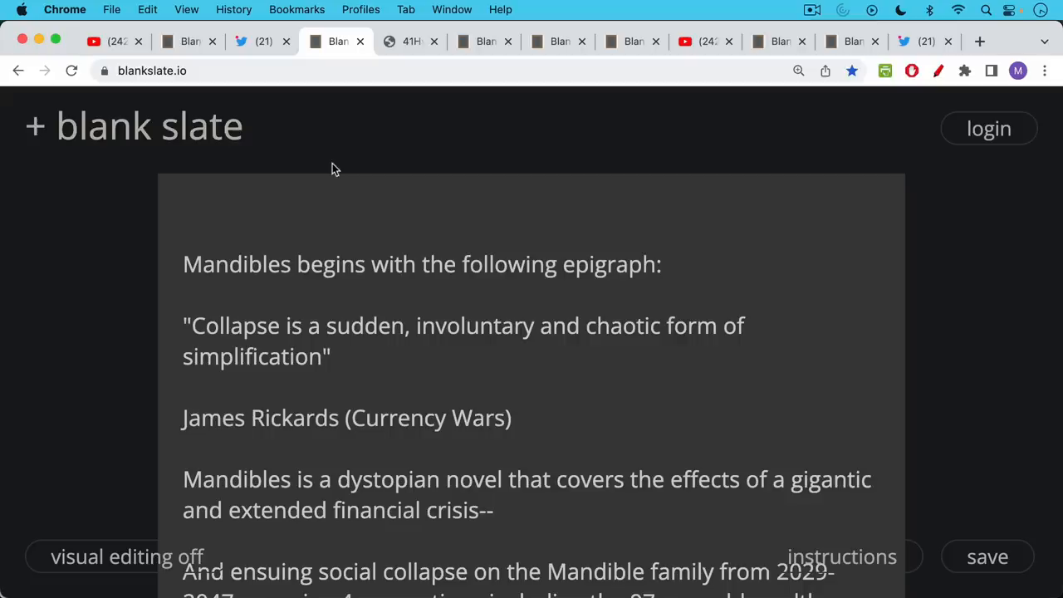
# Step: Scroll the summary through the family's 2029–2047 story to the Great Depression anniversary line
pyautogui.scroll(-3)
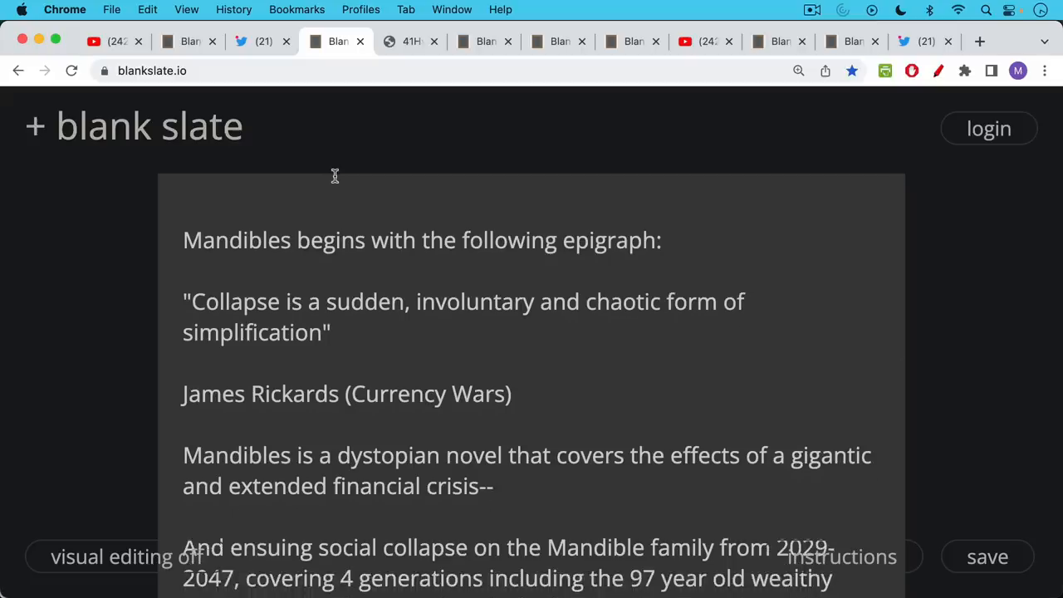
pyautogui.moveTo(339, 166)
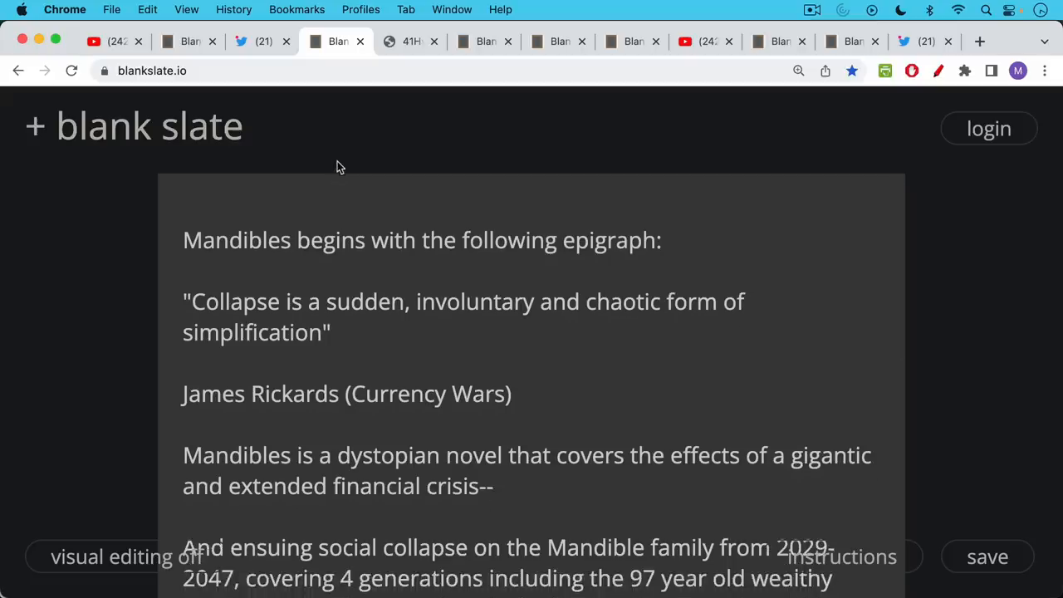
pyautogui.scroll(-3)
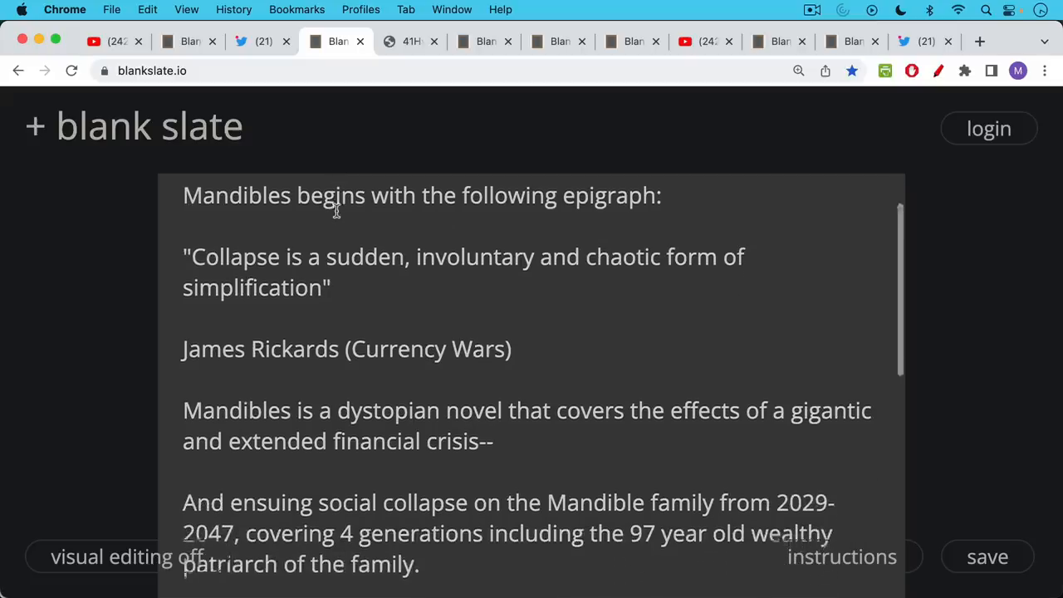
pyautogui.scroll(-3)
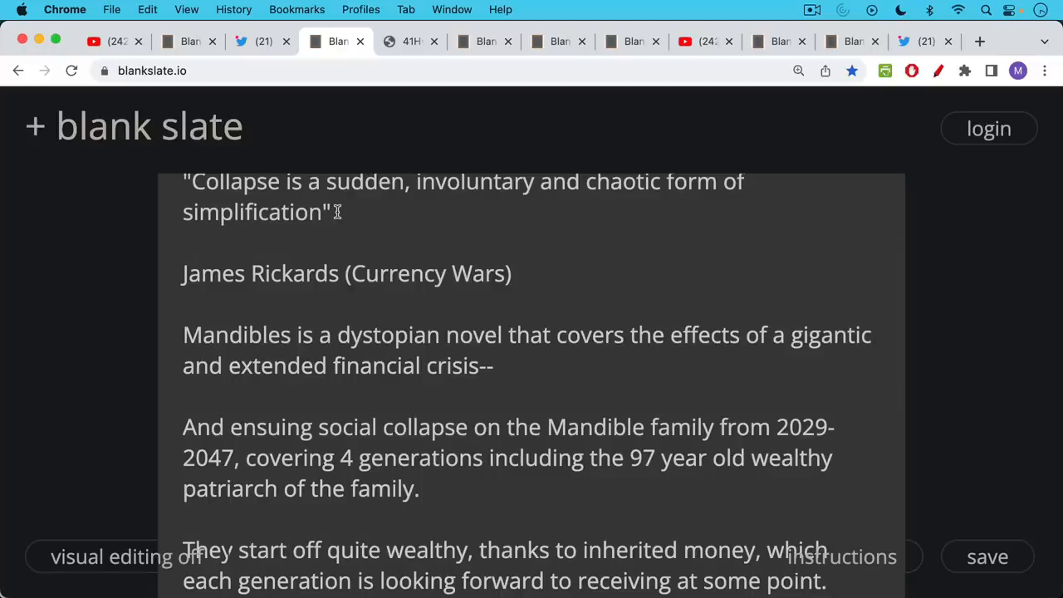
pyautogui.scroll(-3)
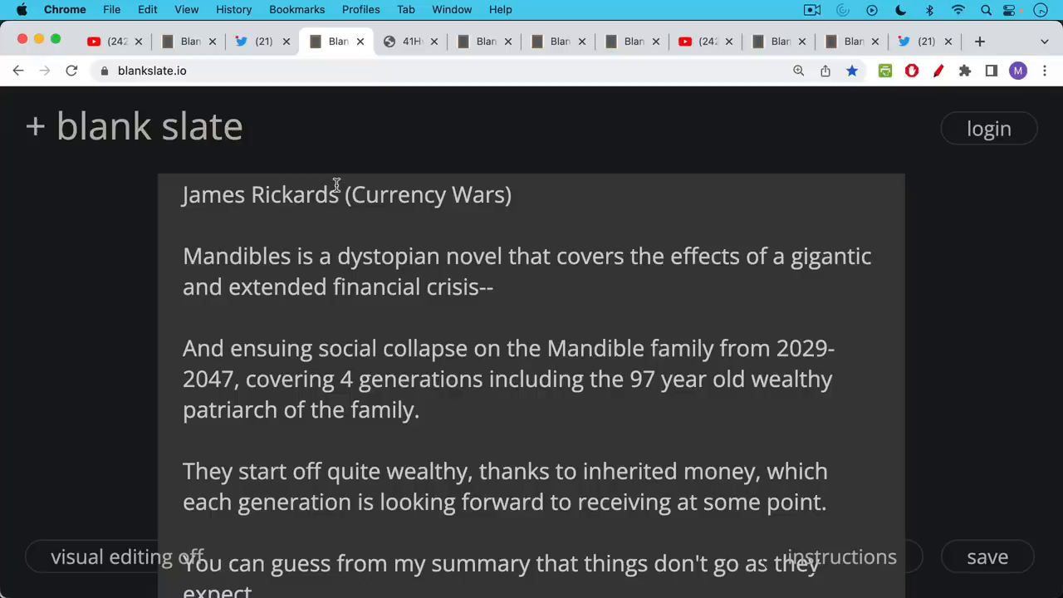
pyautogui.moveTo(332, 216)
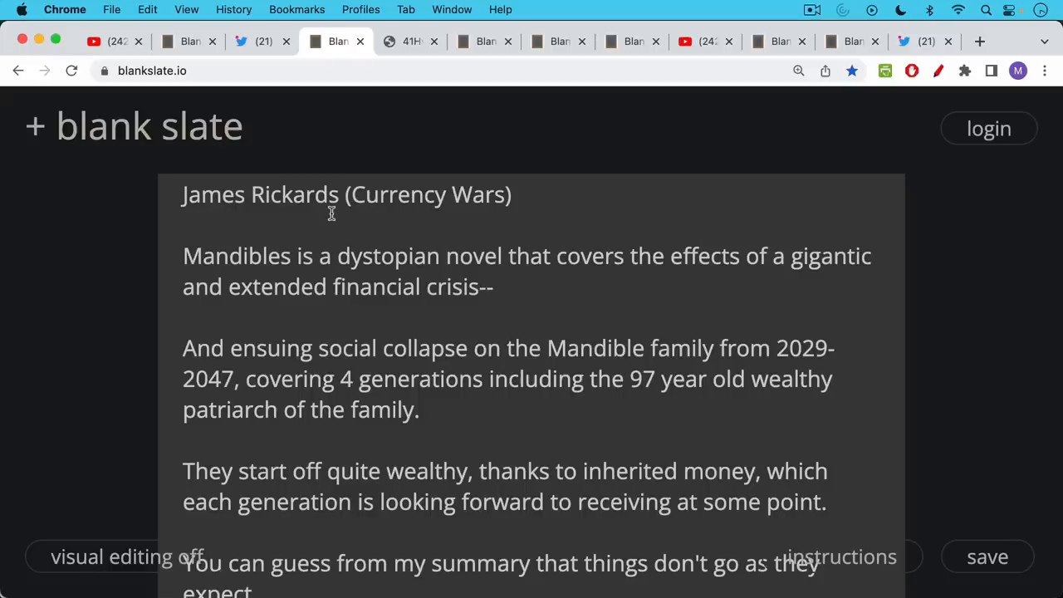
pyautogui.scroll(-3)
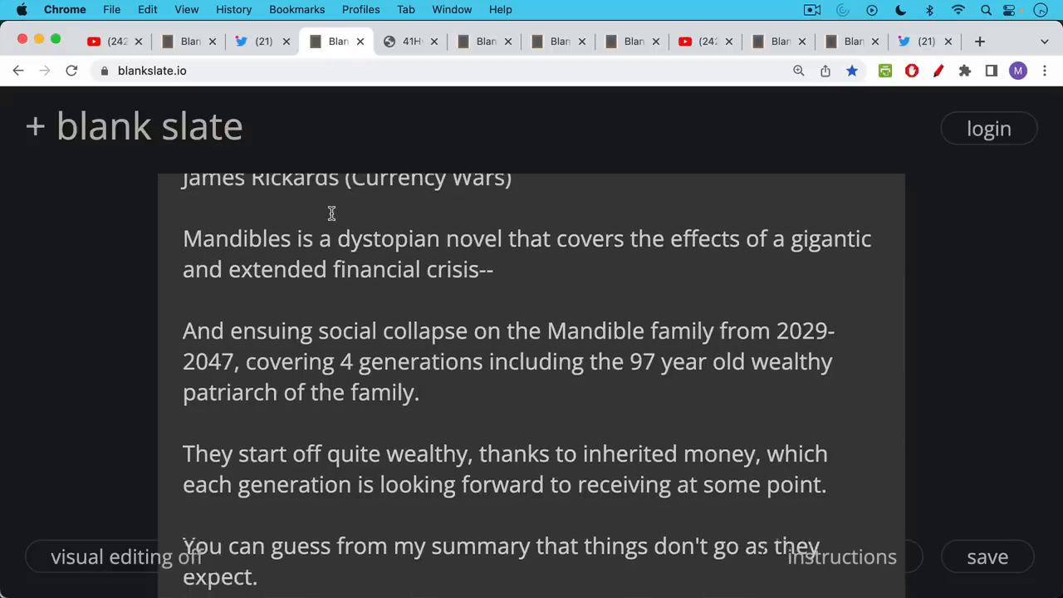
pyautogui.scroll(-3)
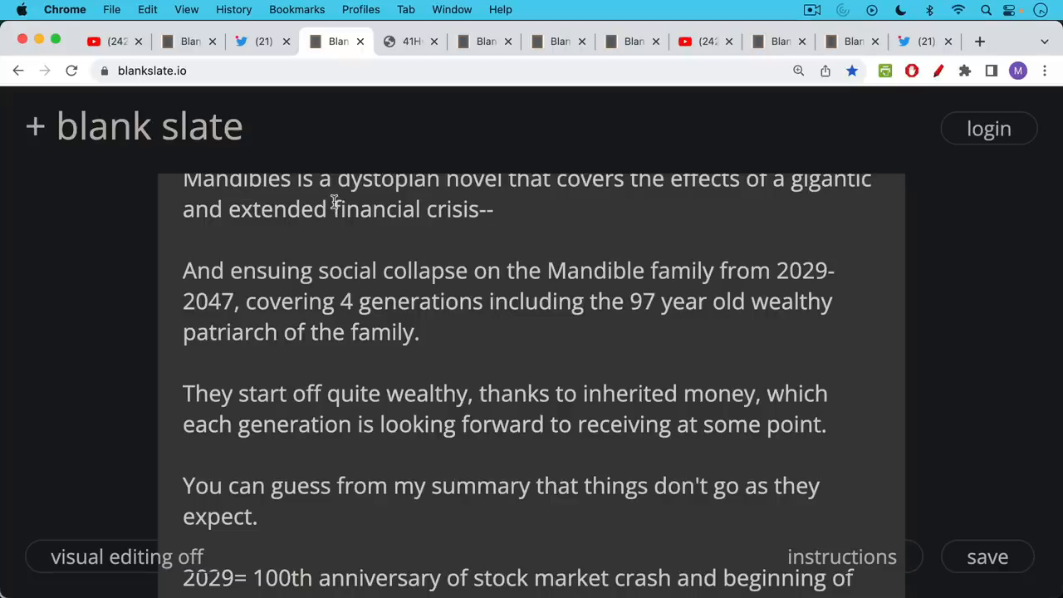
pyautogui.scroll(-3)
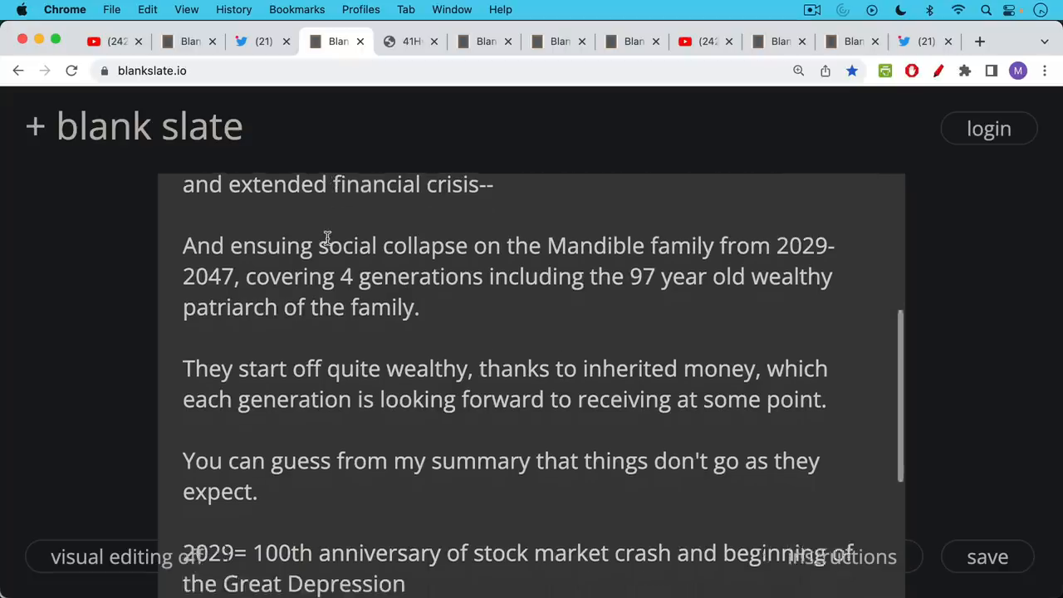
pyautogui.scroll(-3)
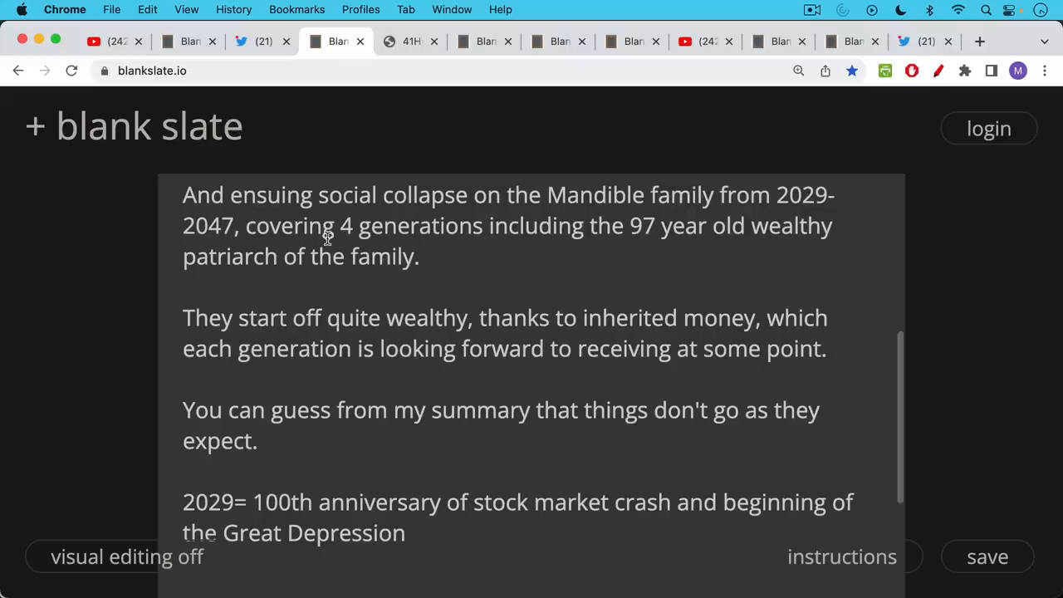
pyautogui.scroll(-3)
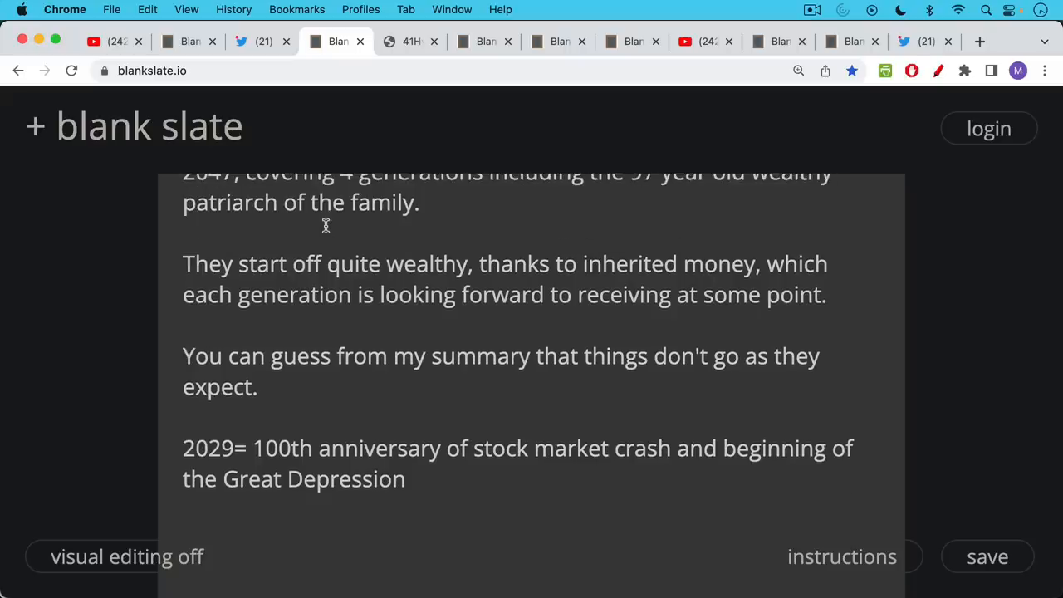
pyautogui.scroll(3)
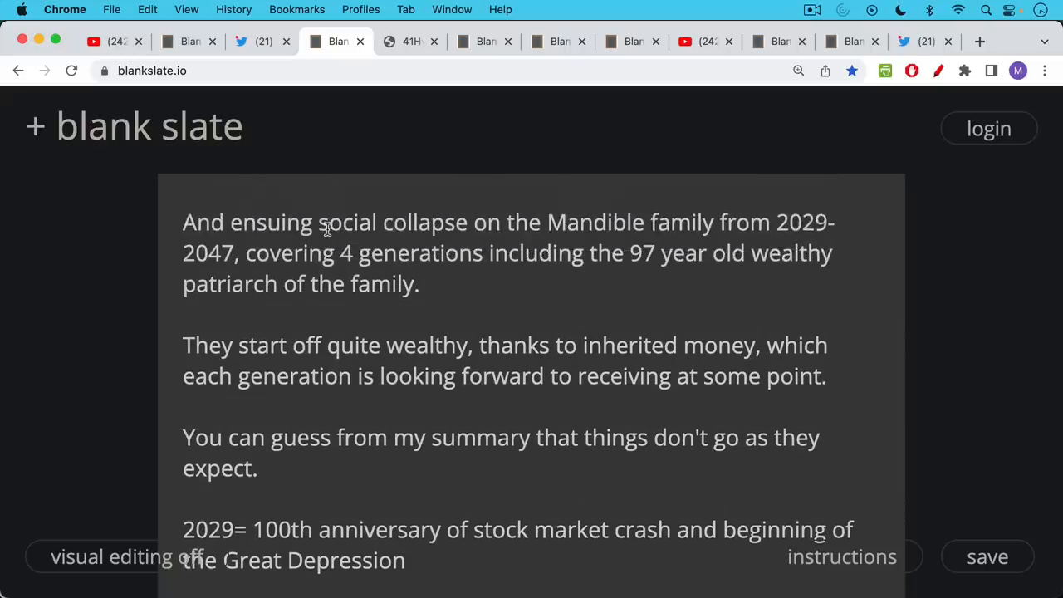
pyautogui.scroll(-3)
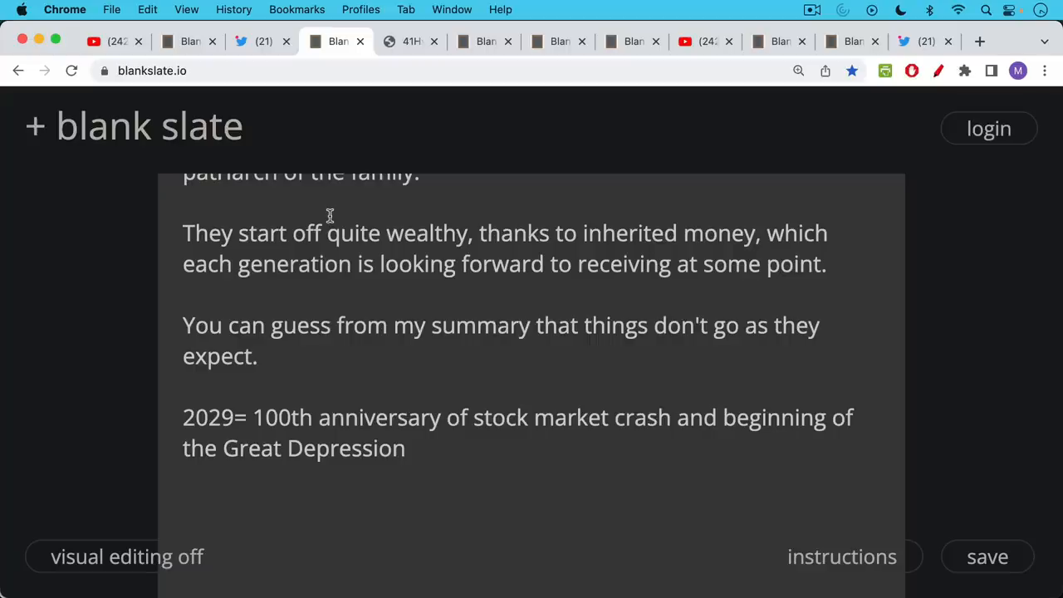
pyautogui.moveTo(332, 217)
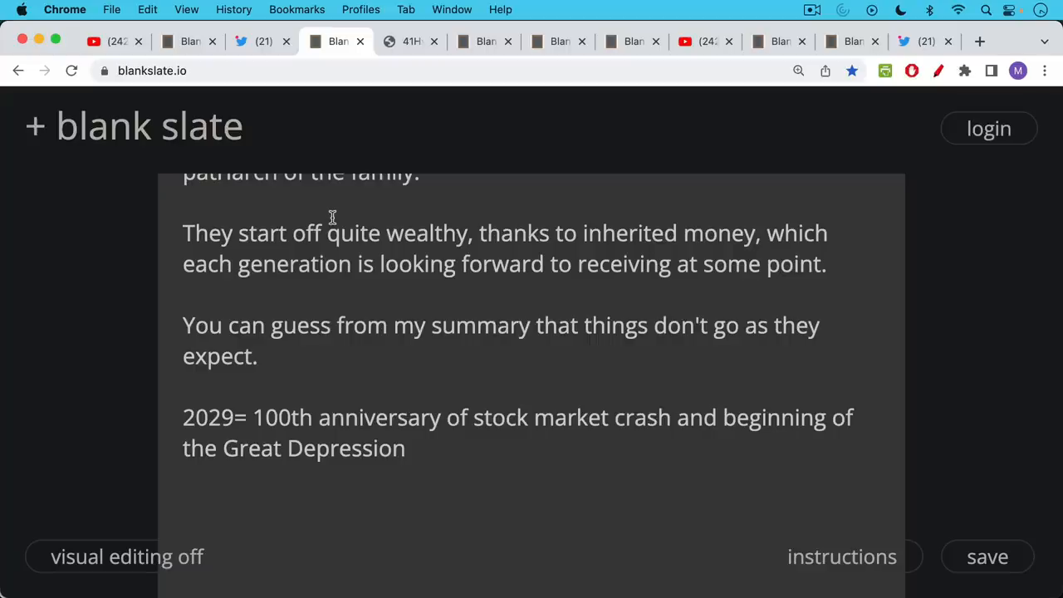
pyautogui.moveTo(388, 69)
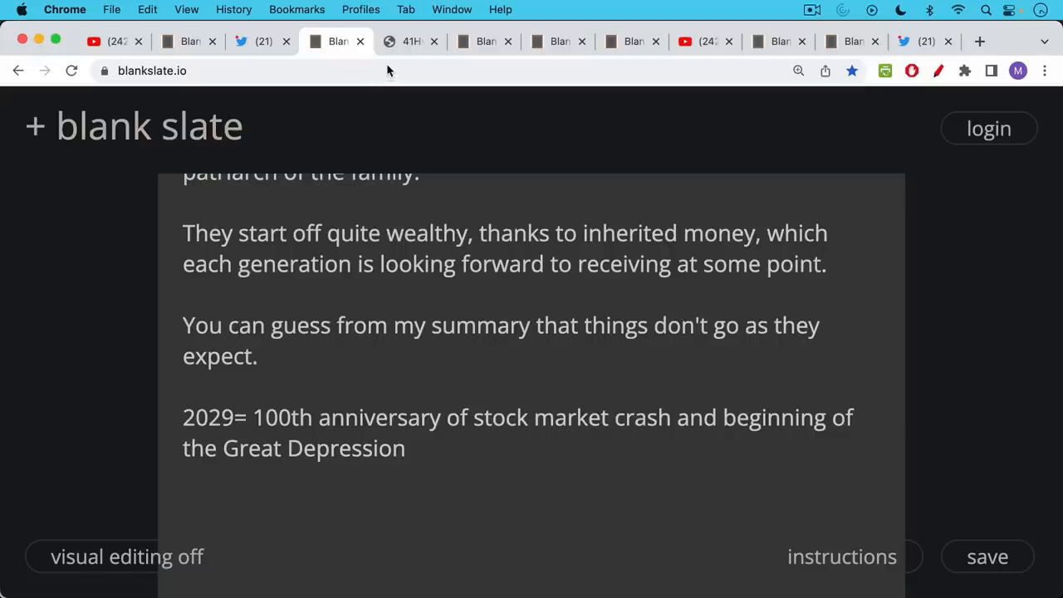
pyautogui.moveTo(398, 52)
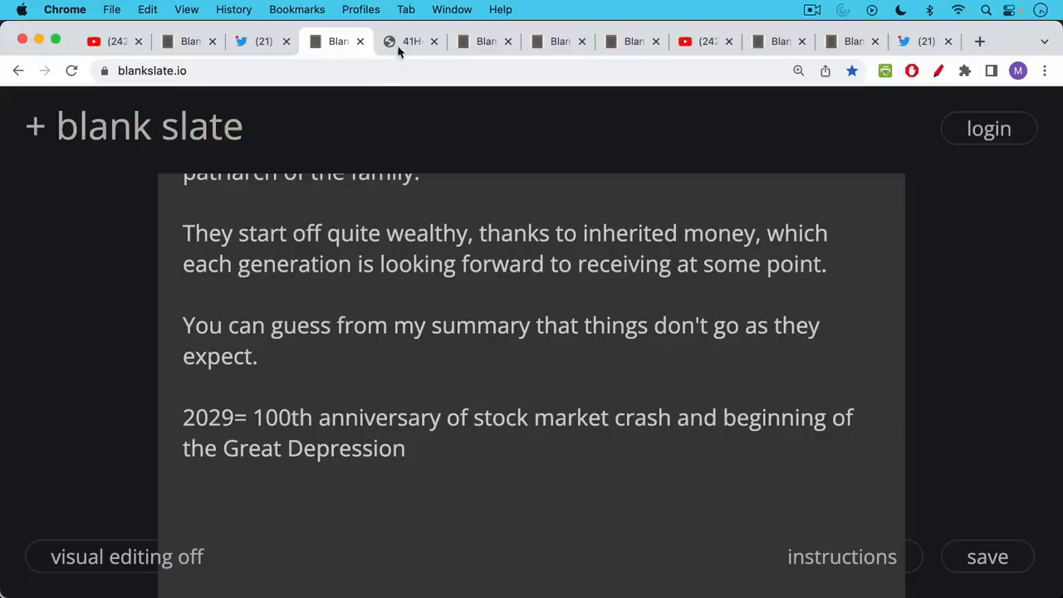
# Step: Show the Amazon cover image of Lionel Shriver's The Mandibles: A Family 2029–2047
pyautogui.click(409, 40)
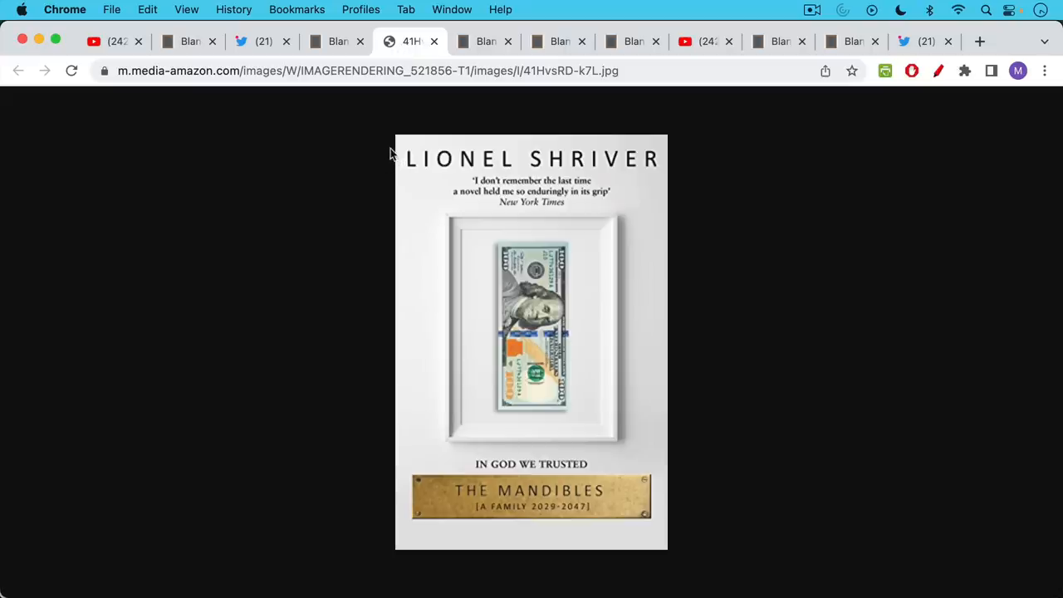
pyautogui.moveTo(412, 197)
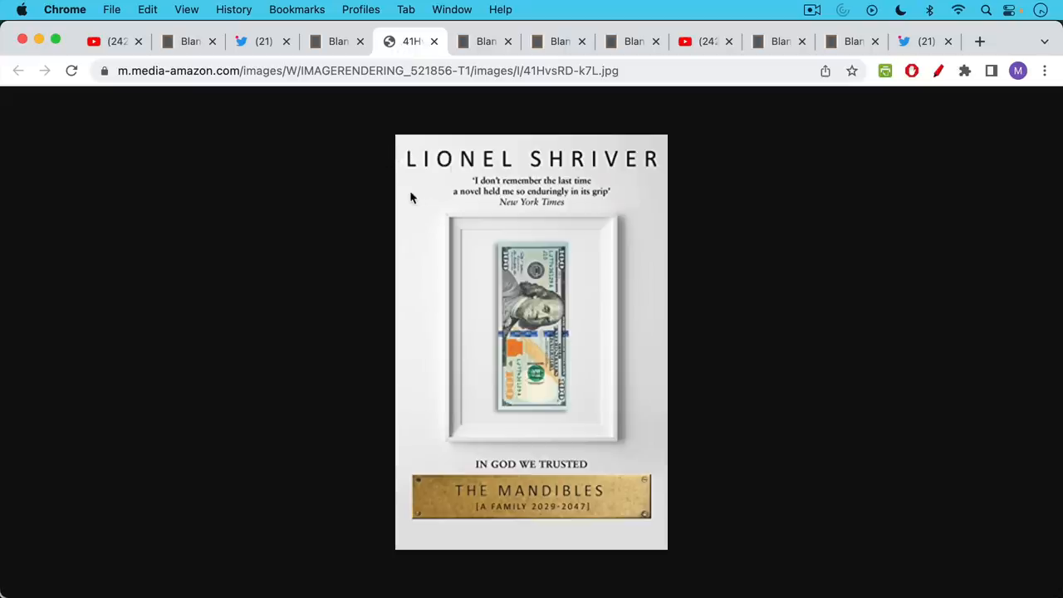
pyautogui.moveTo(458, 279)
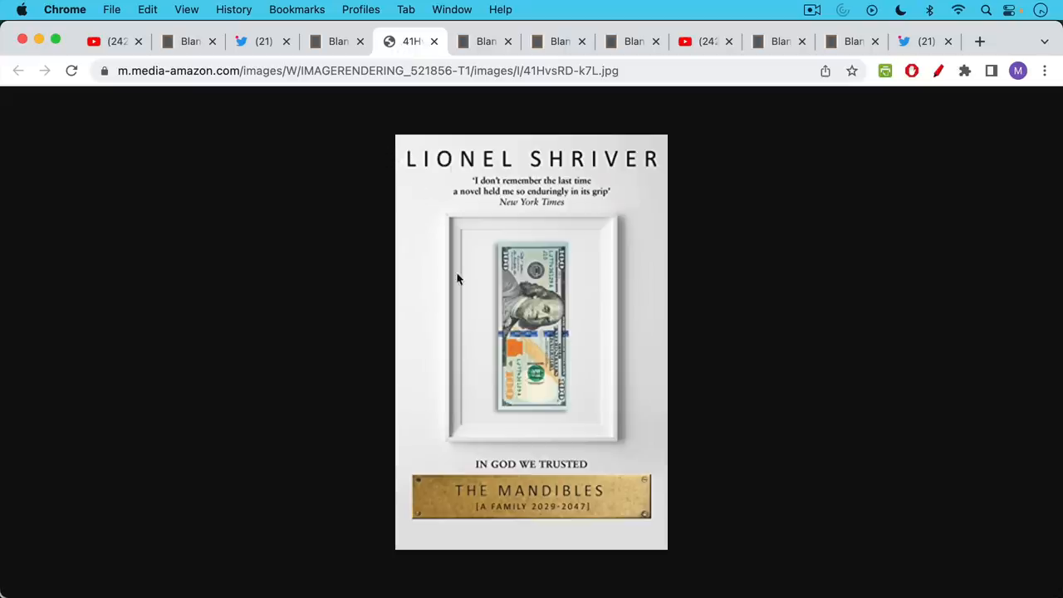
pyautogui.moveTo(578, 479)
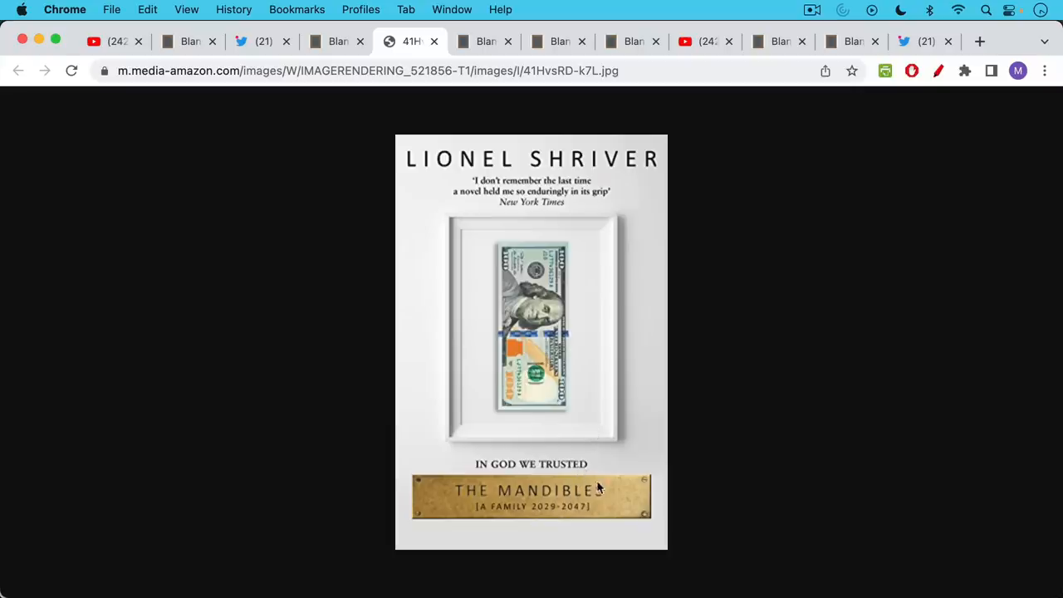
pyautogui.moveTo(595, 452)
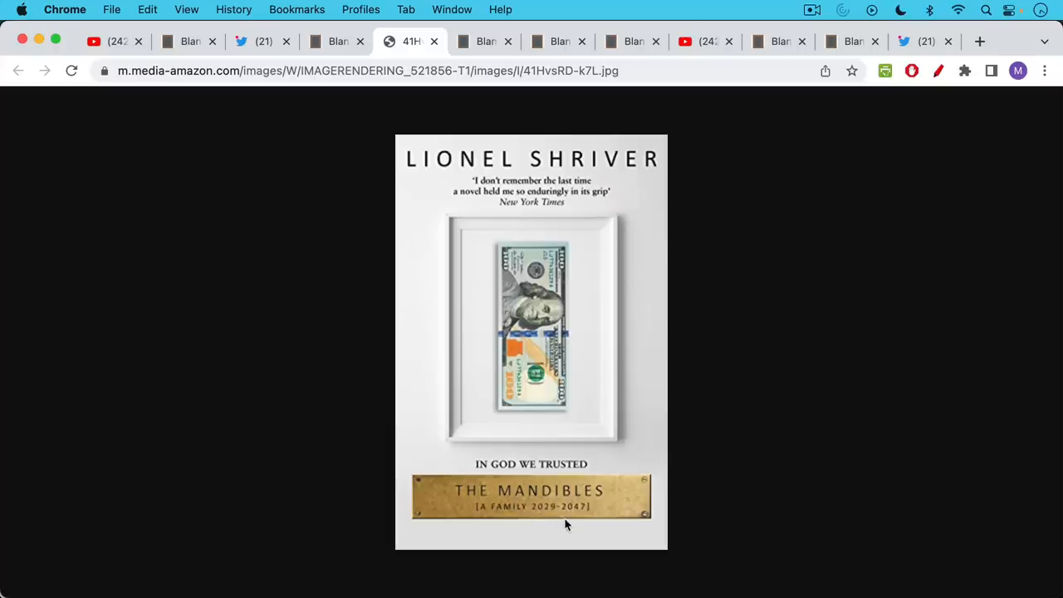
pyautogui.moveTo(586, 520)
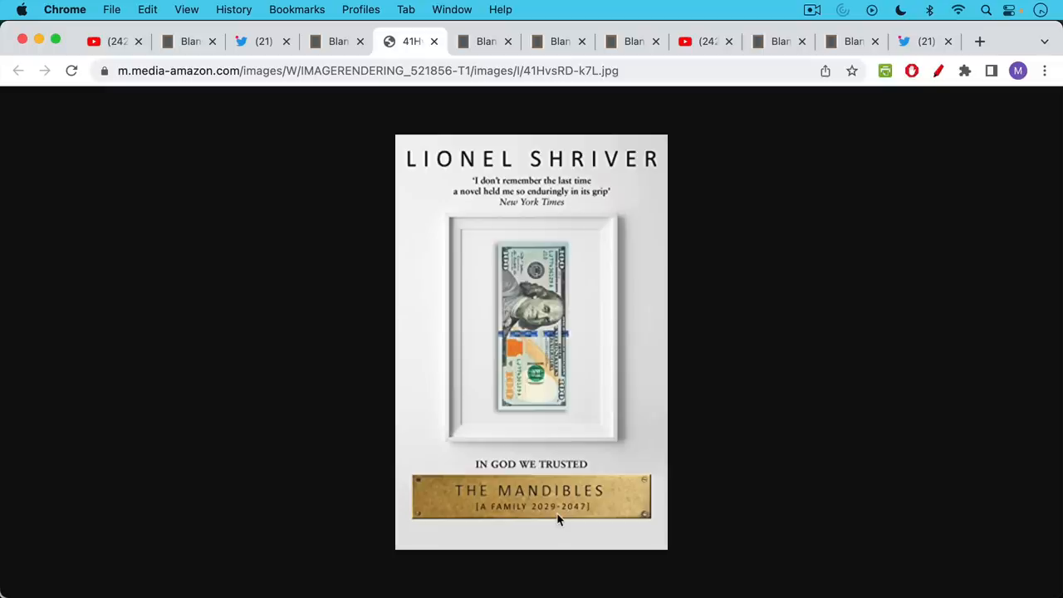
pyautogui.moveTo(565, 507)
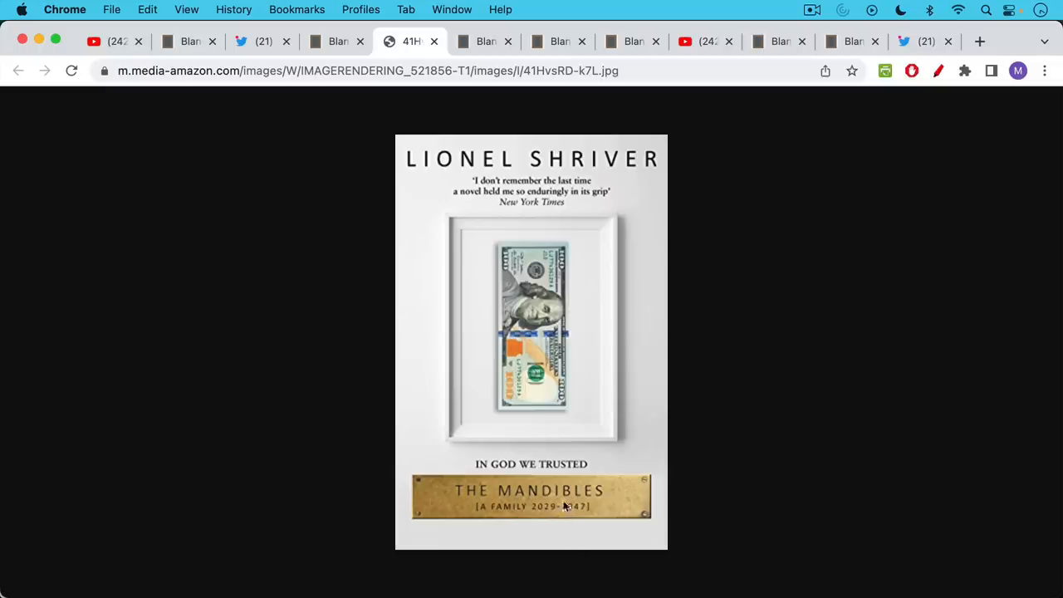
pyautogui.moveTo(479, 60)
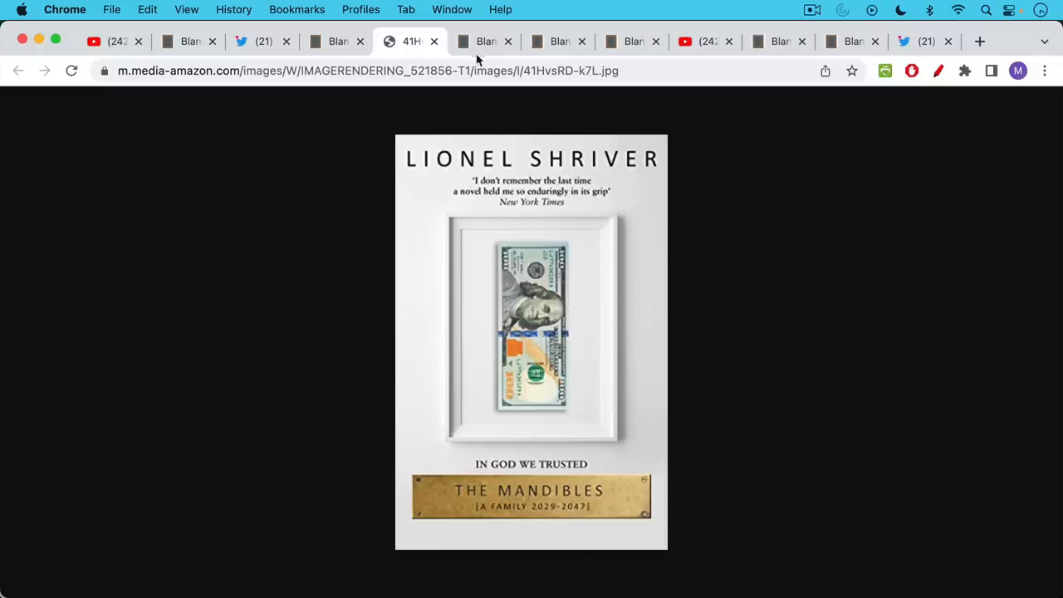
pyautogui.moveTo(485, 41)
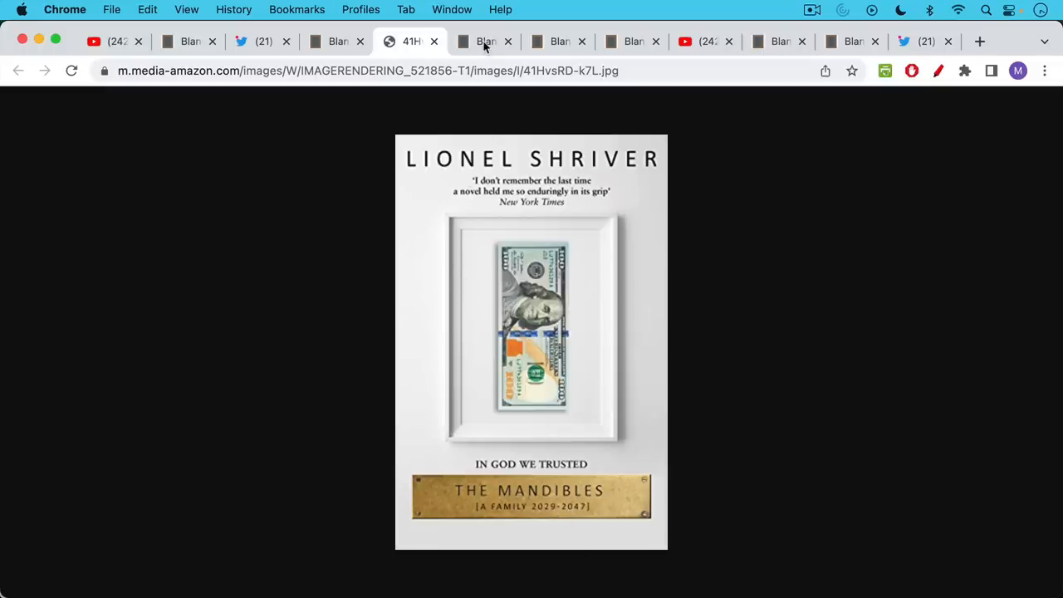
# Step: Show the note on what Mandibles predicted and scroll from the USD collapse to the Bitcoin Citadel item
pyautogui.click(485, 42)
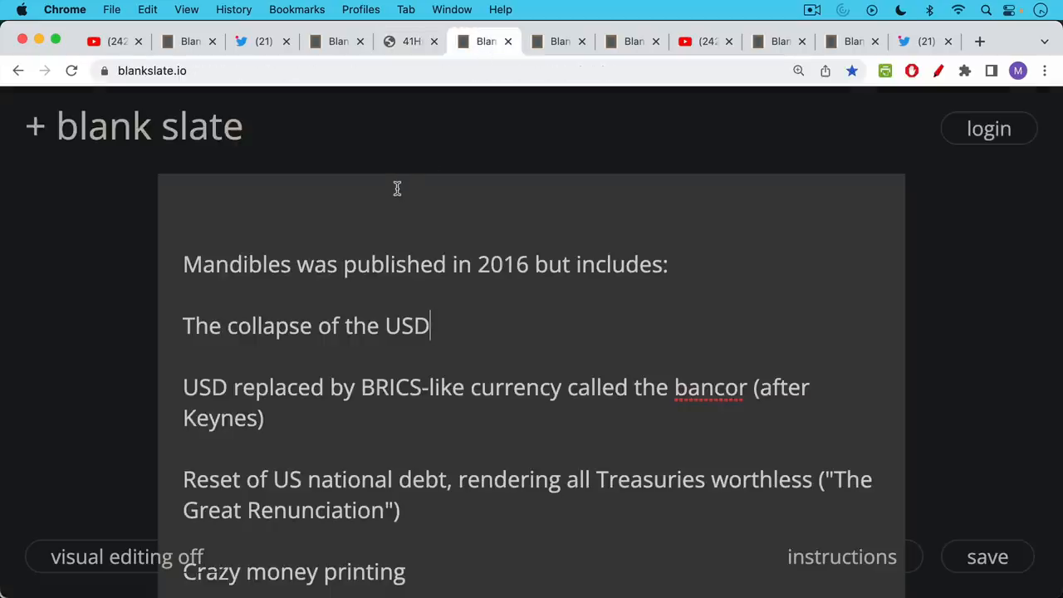
pyautogui.moveTo(394, 169)
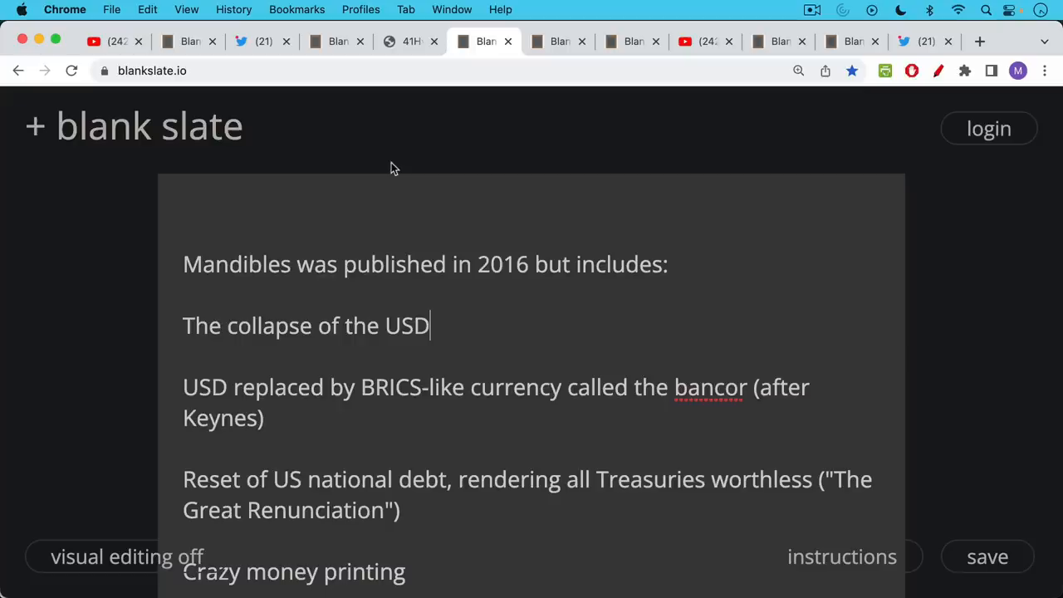
pyautogui.moveTo(388, 216)
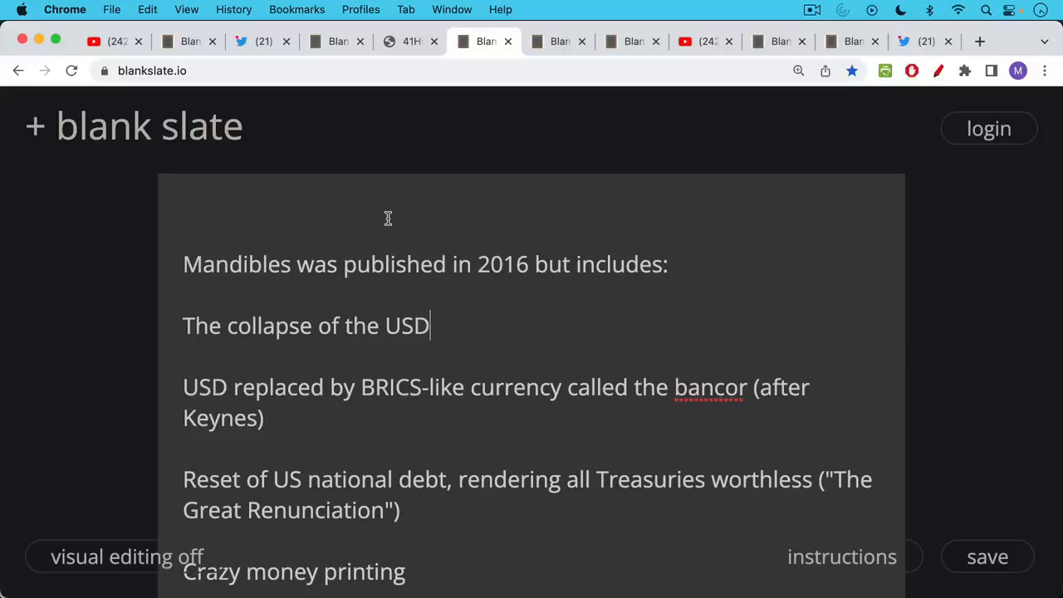
pyautogui.moveTo(359, 211)
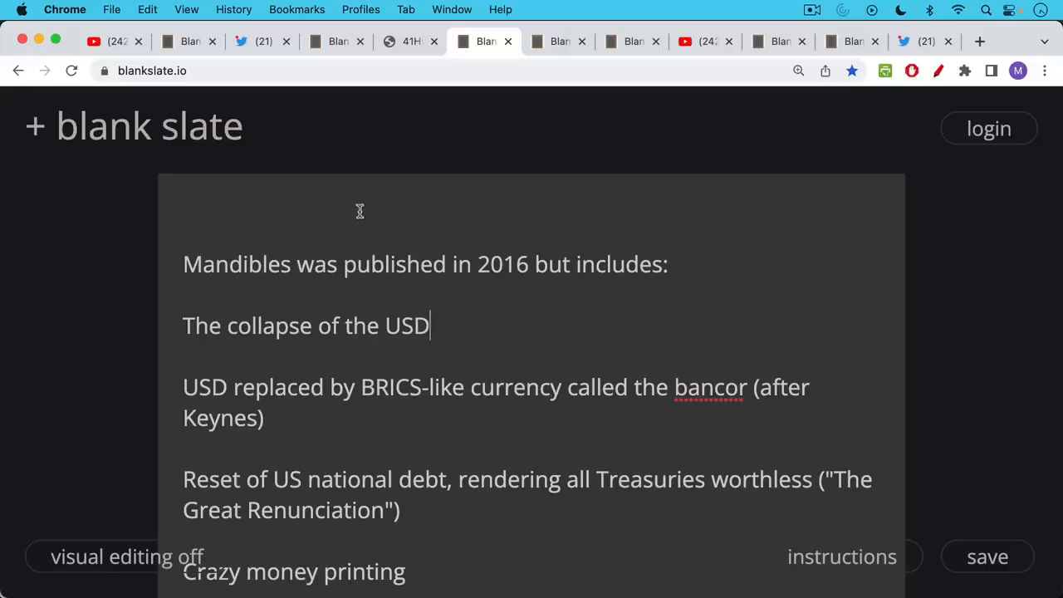
pyautogui.moveTo(367, 206)
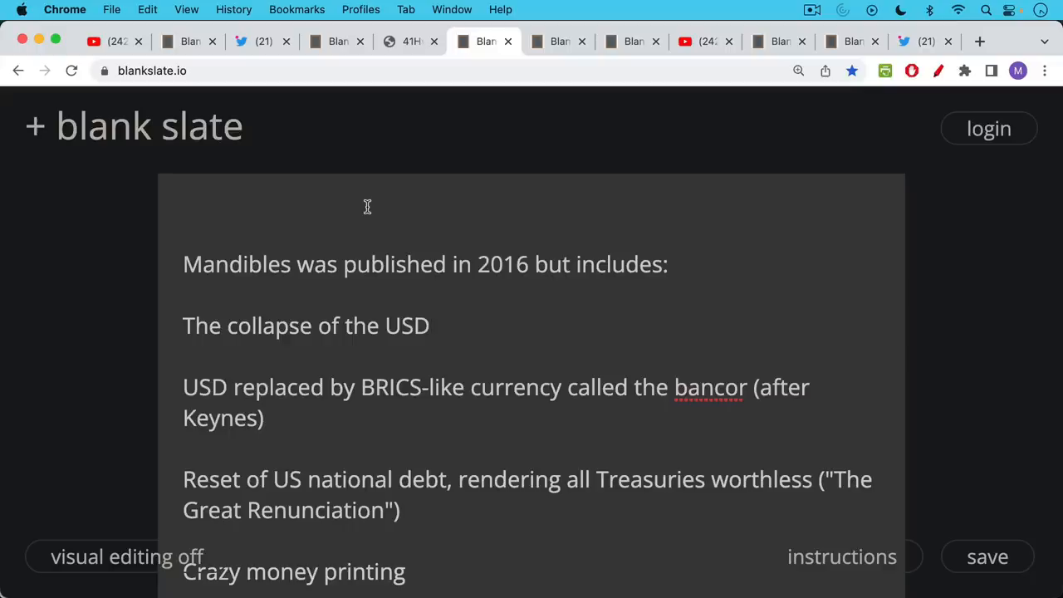
pyautogui.moveTo(369, 209)
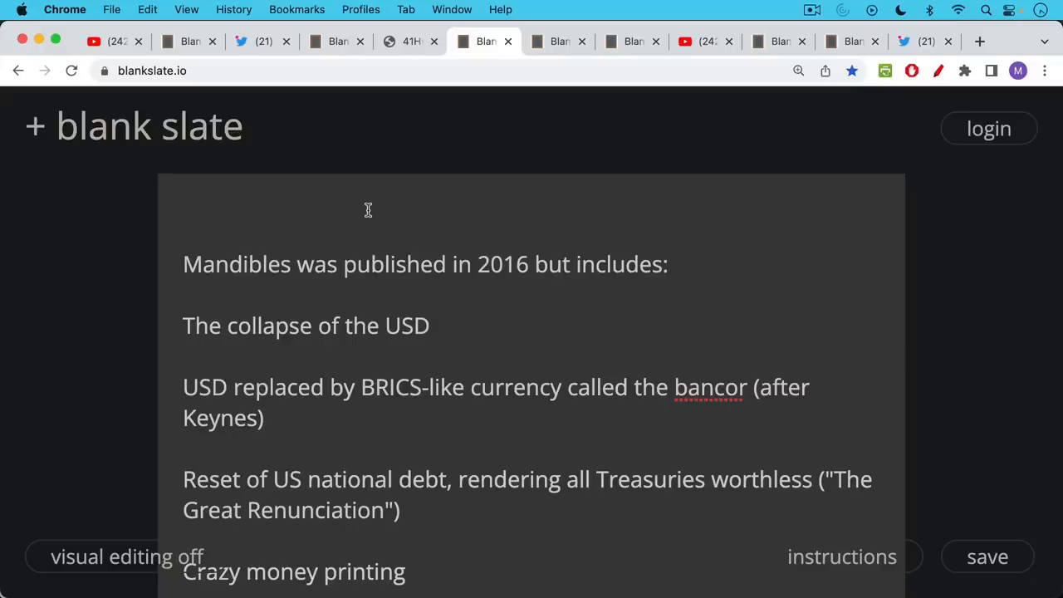
pyautogui.moveTo(372, 210)
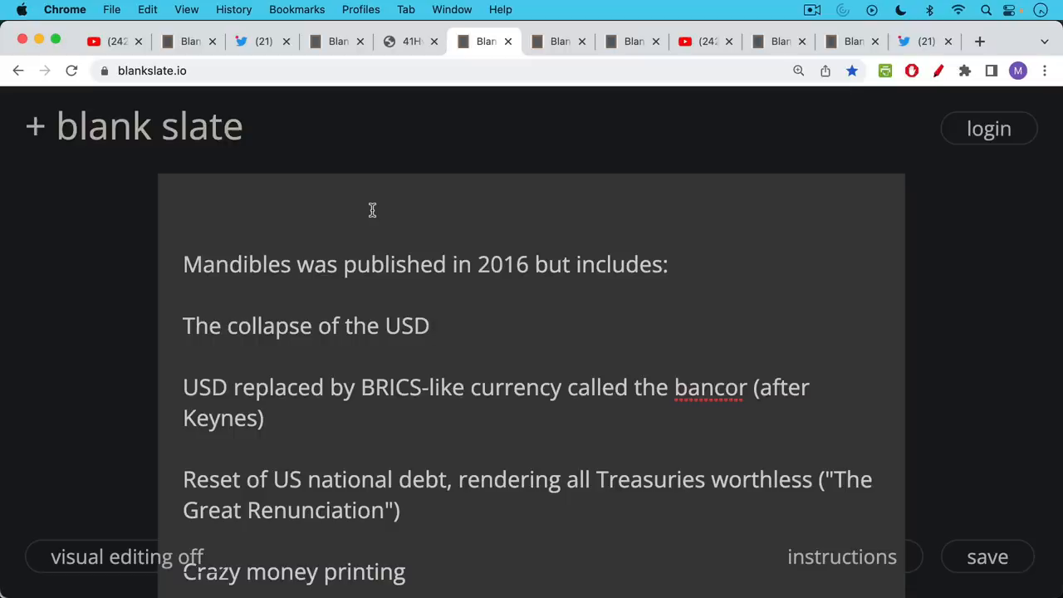
pyautogui.moveTo(376, 228)
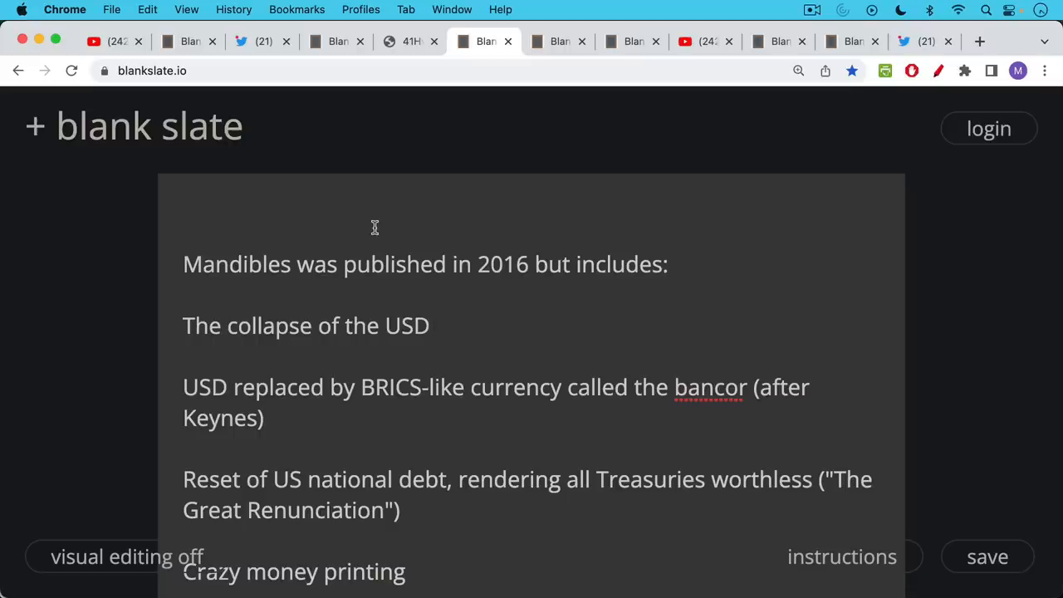
pyautogui.moveTo(369, 274)
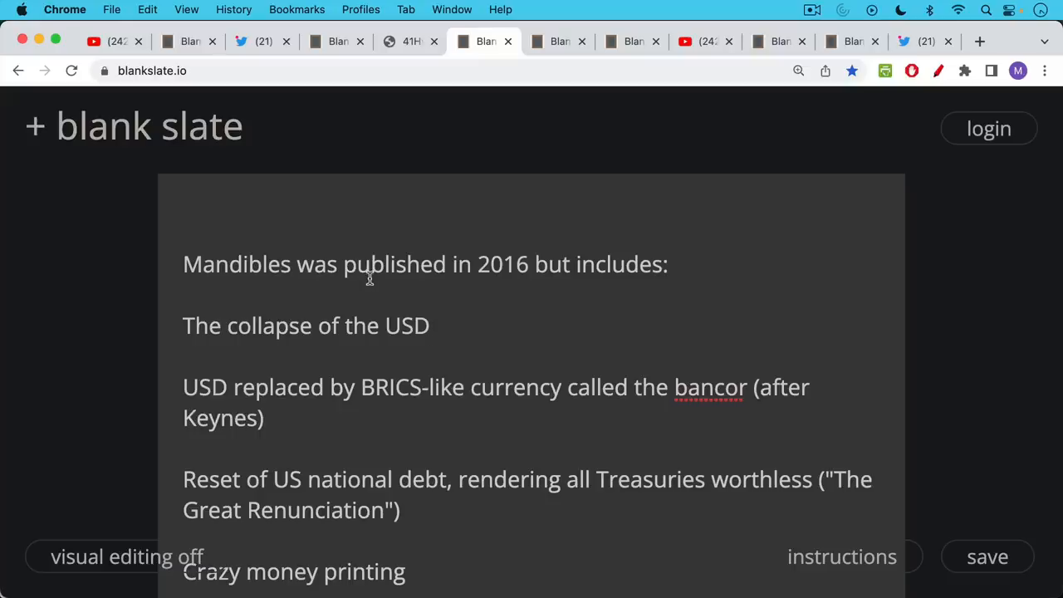
pyautogui.scroll(-3)
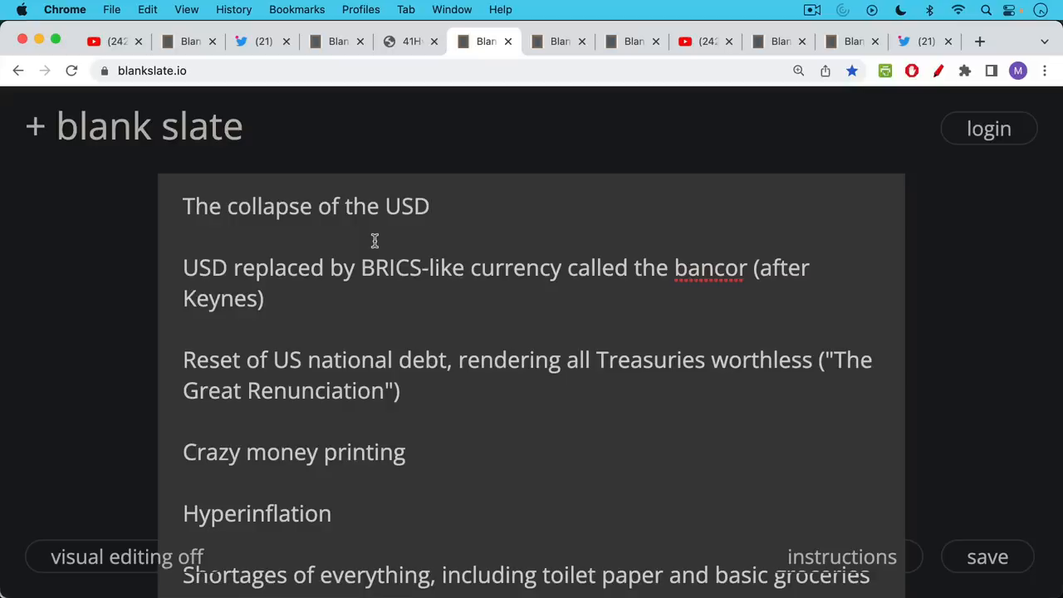
pyautogui.moveTo(375, 305)
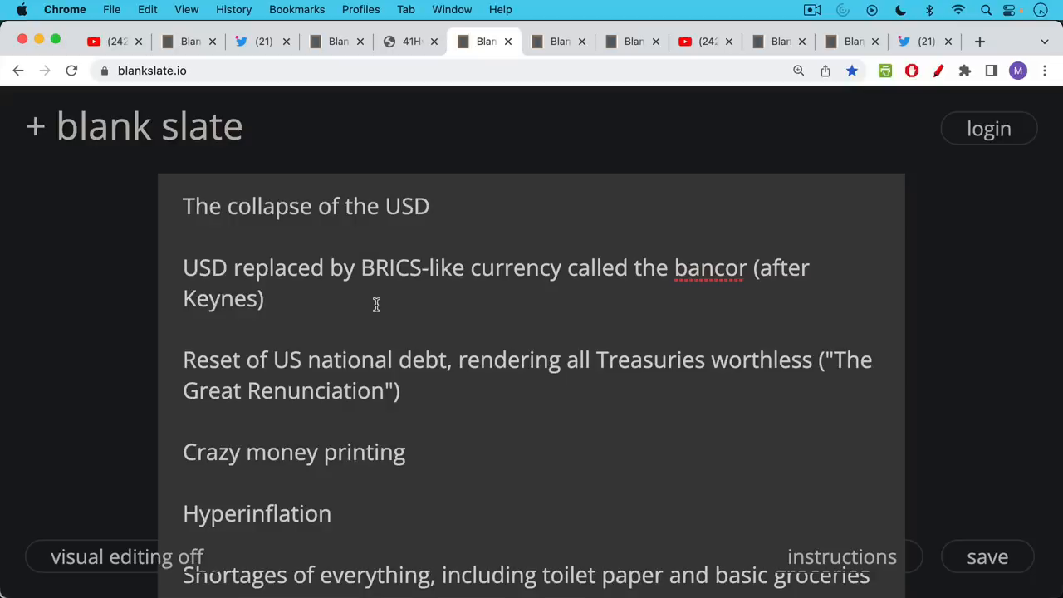
pyautogui.scroll(-3)
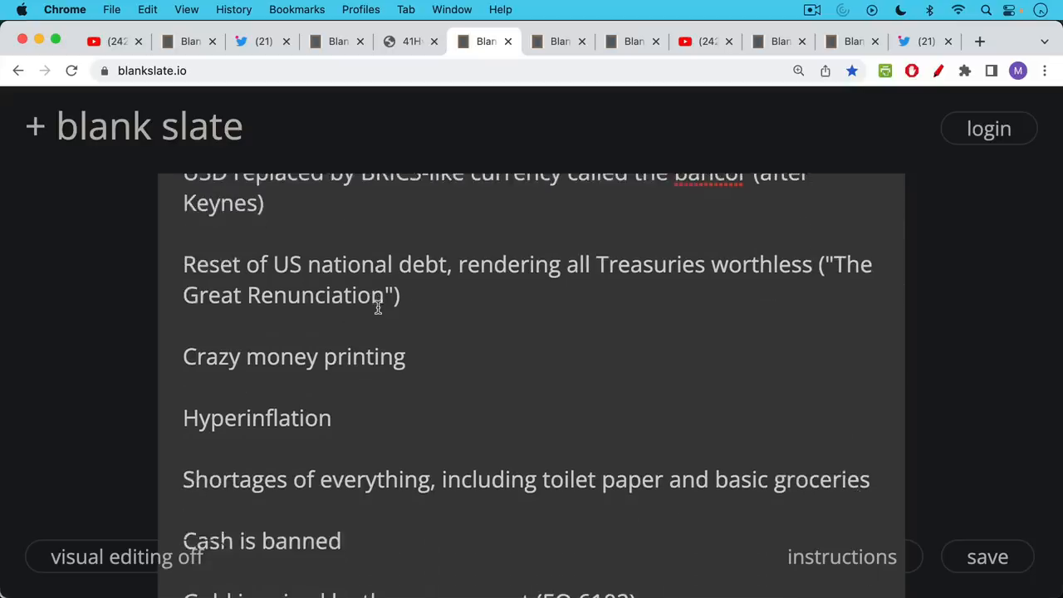
pyautogui.scroll(-3)
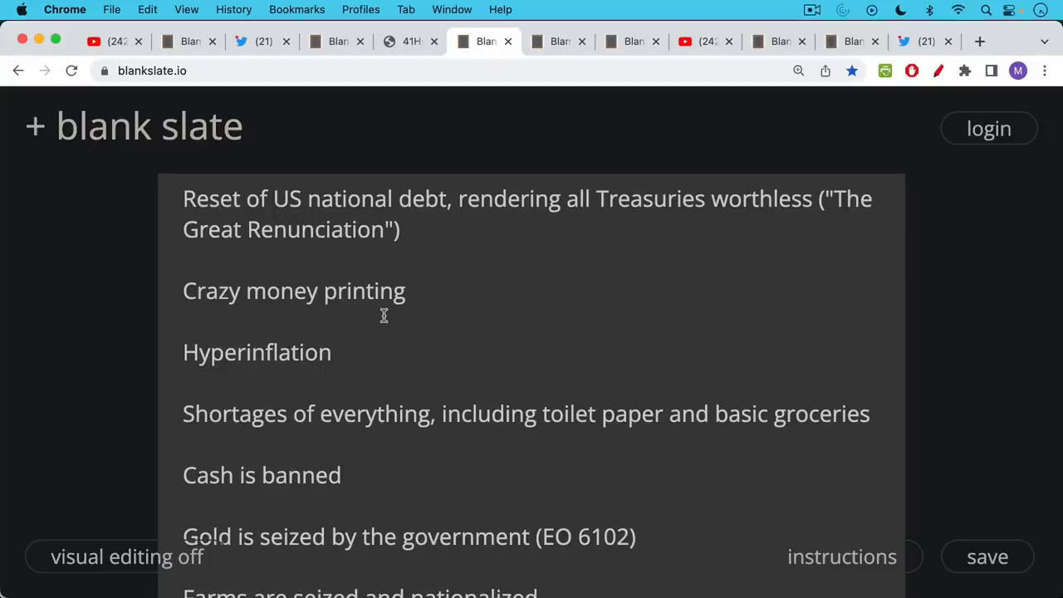
pyautogui.moveTo(387, 302)
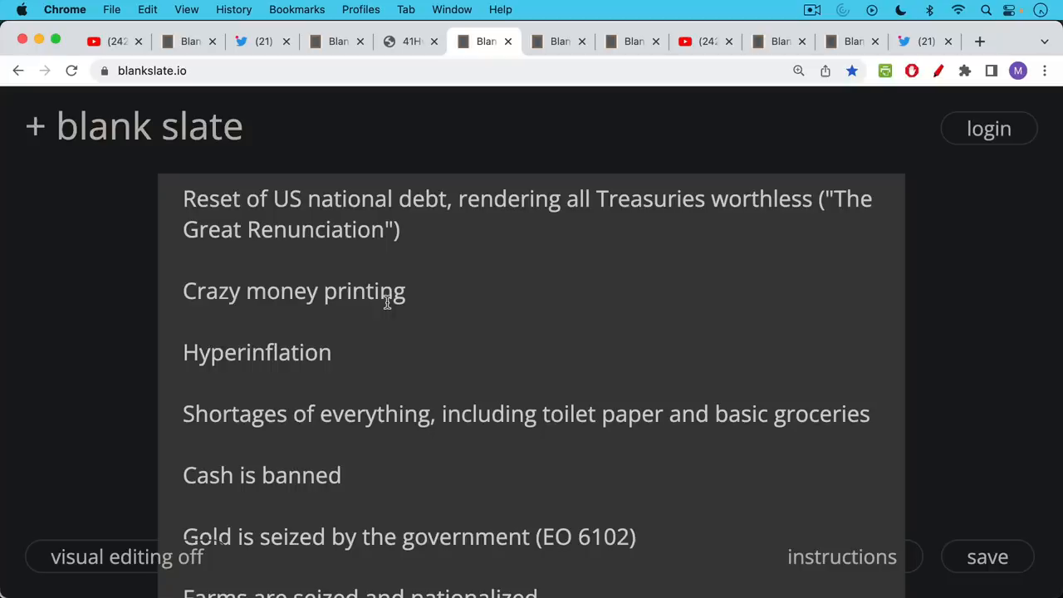
pyautogui.moveTo(382, 343)
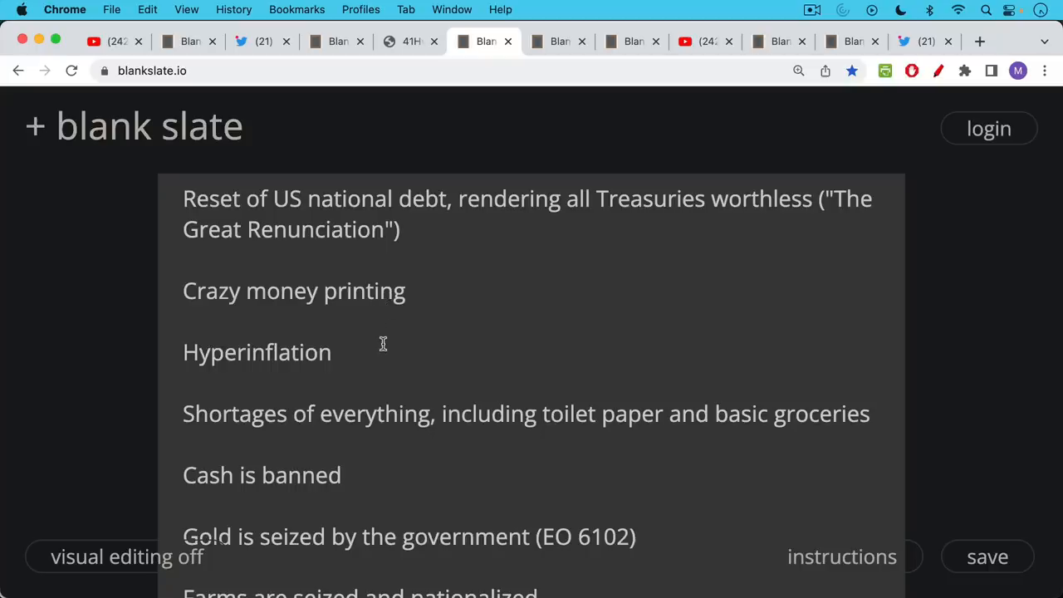
pyautogui.scroll(-3)
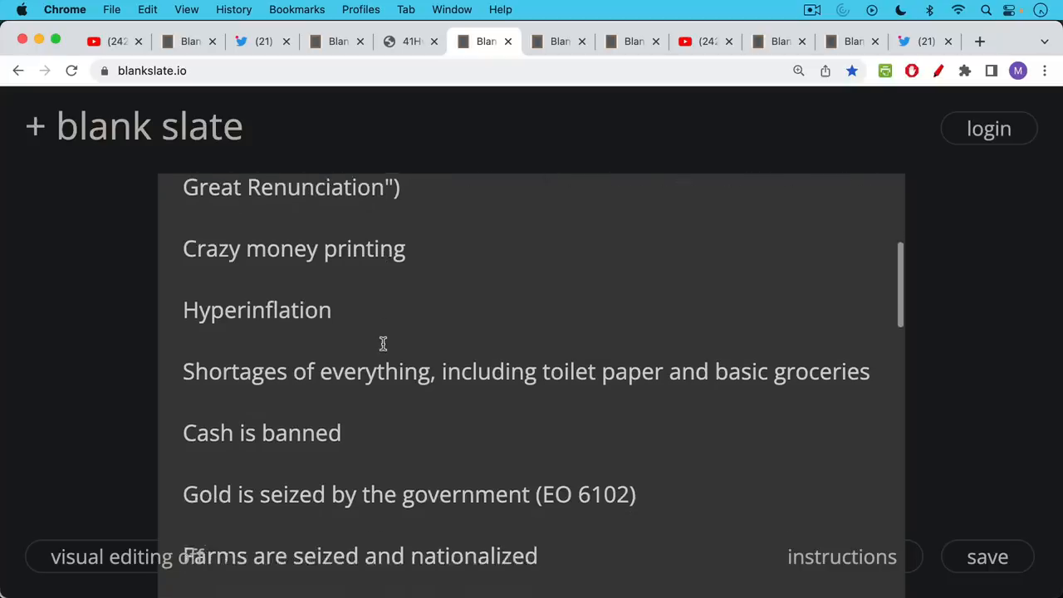
pyautogui.scroll(-3)
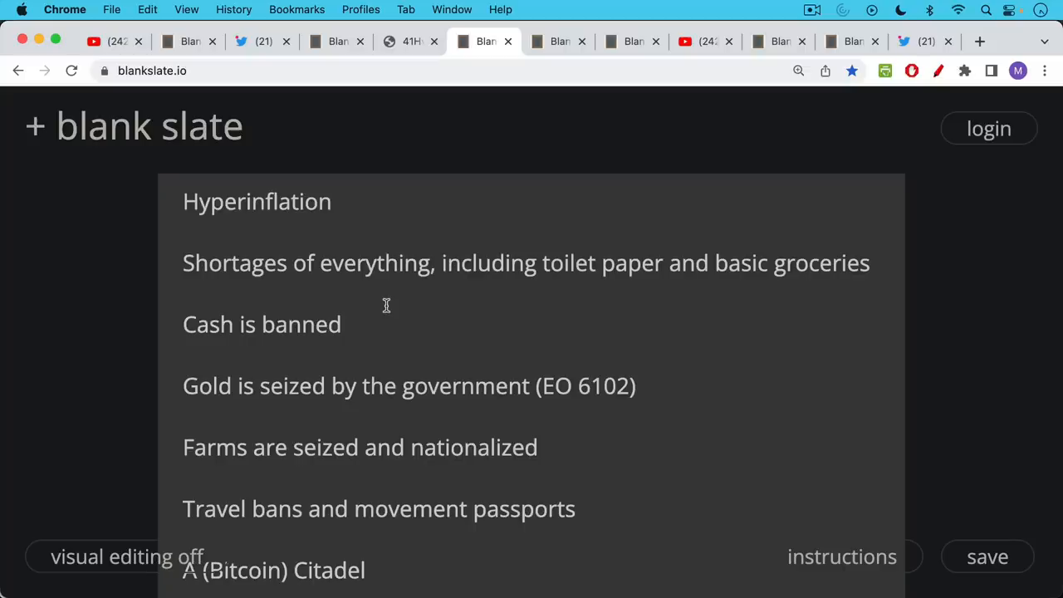
pyautogui.moveTo(382, 319)
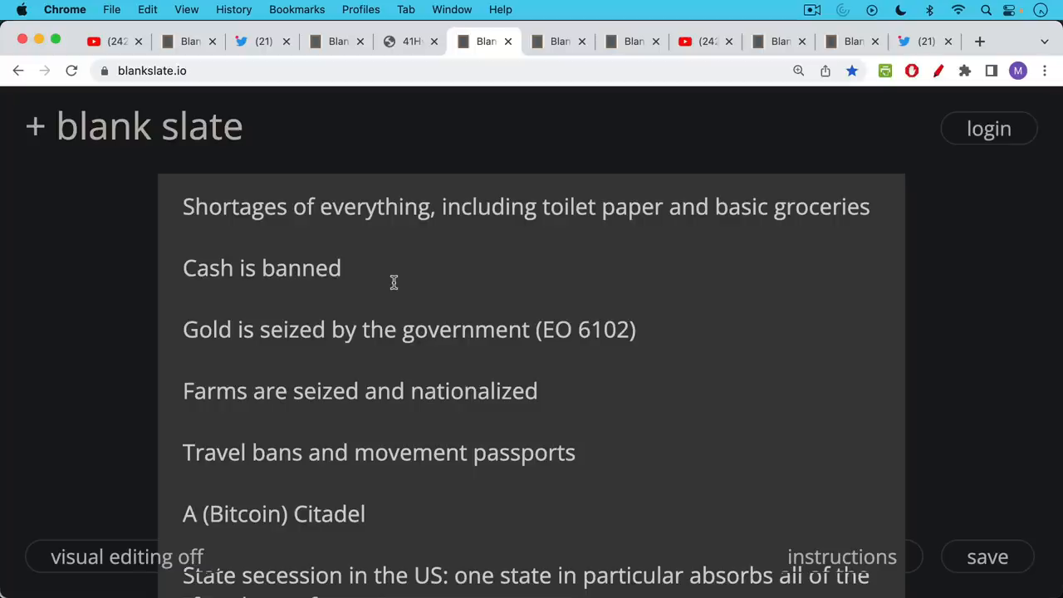
pyautogui.moveTo(392, 323)
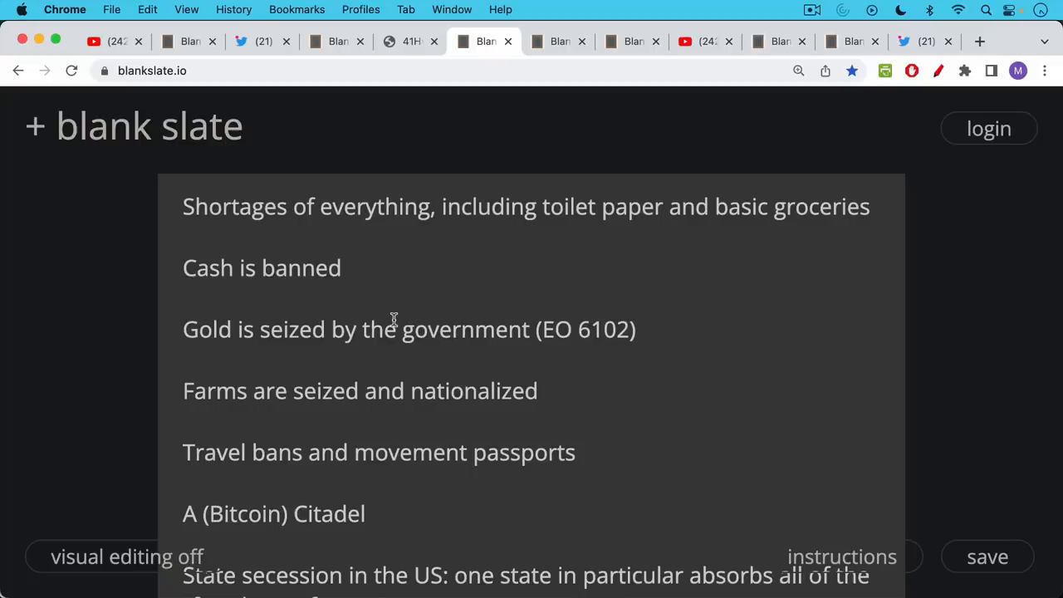
# Step: Scroll on past state secession, brain-chip CBDC money and the Keynesian professor to the FDIC insurance line
pyautogui.scroll(-3)
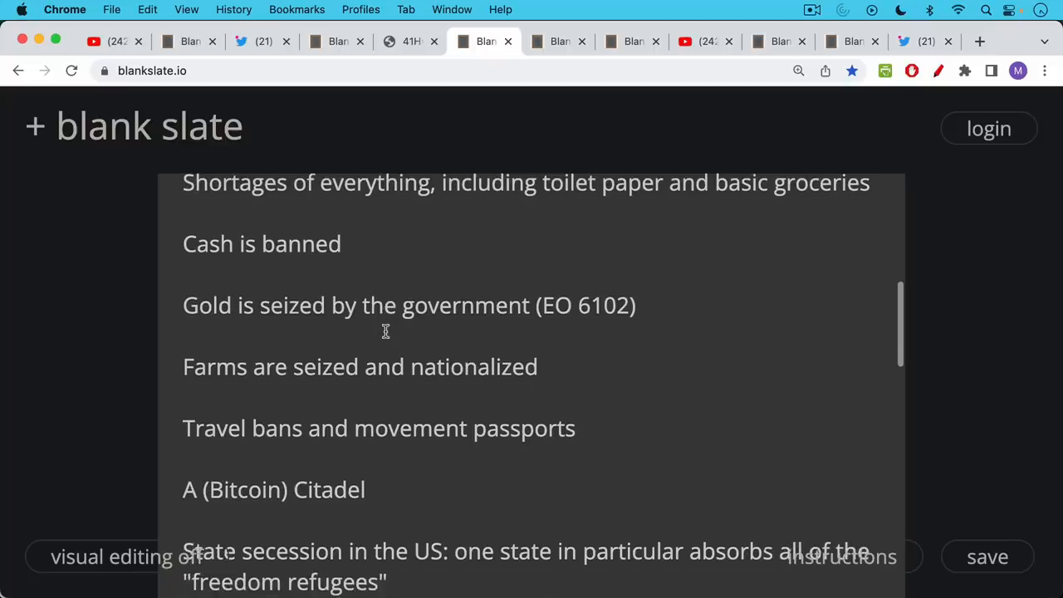
pyautogui.scroll(-3)
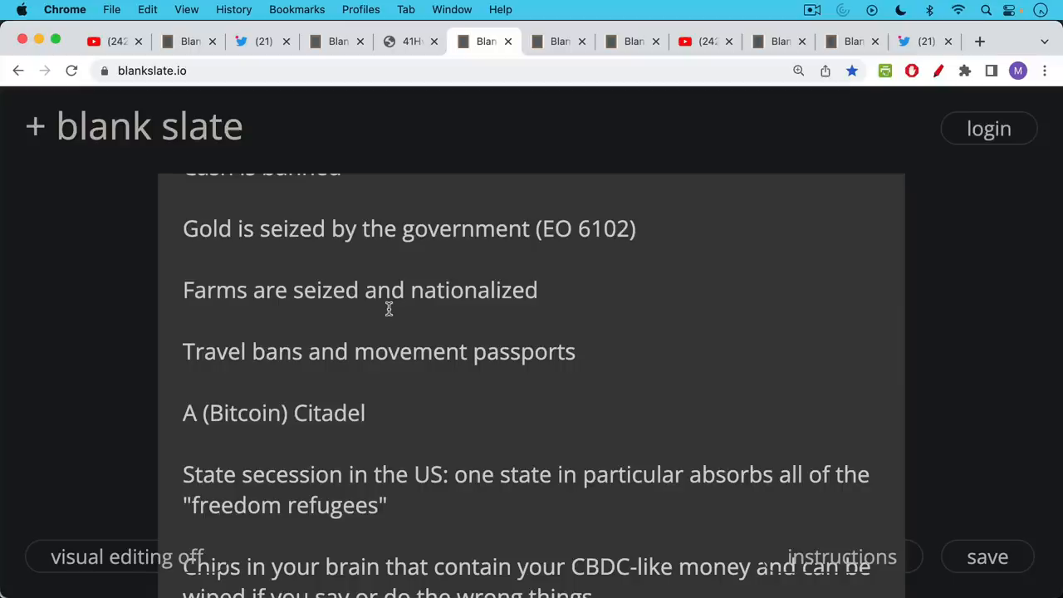
pyautogui.moveTo(392, 331)
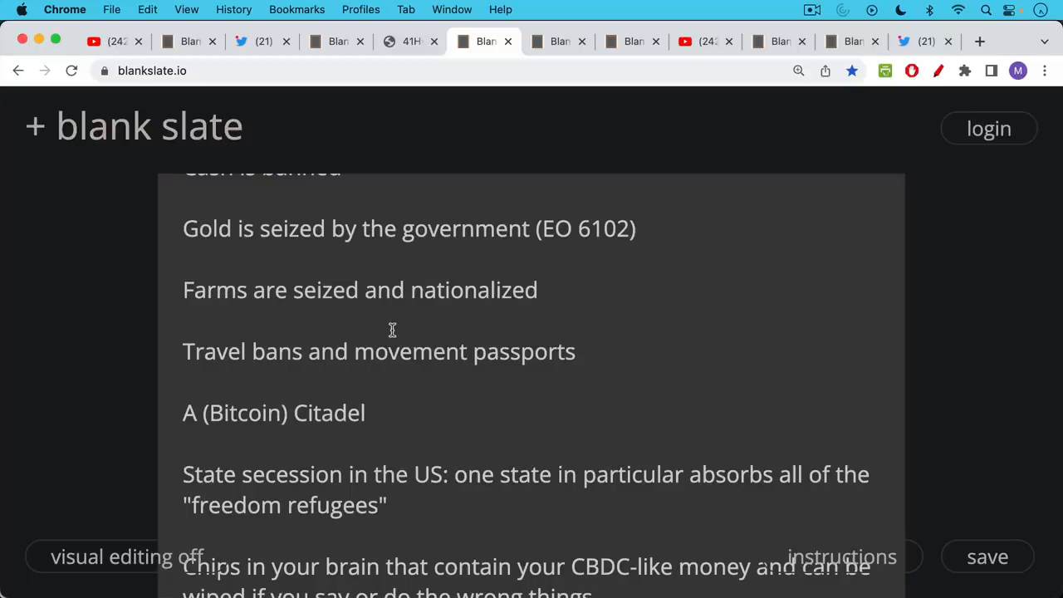
pyautogui.scroll(-3)
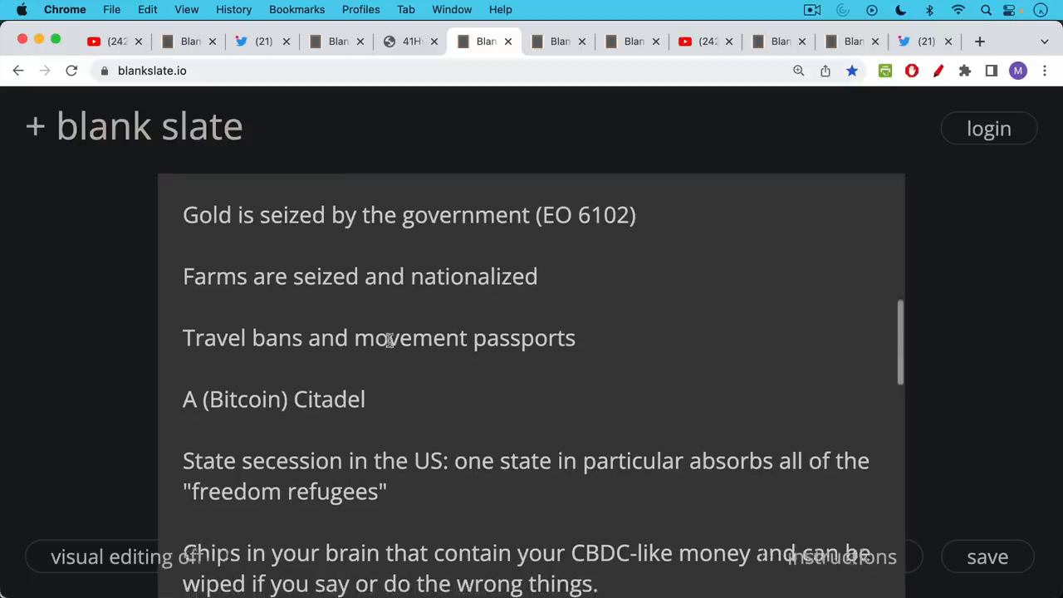
pyautogui.scroll(-3)
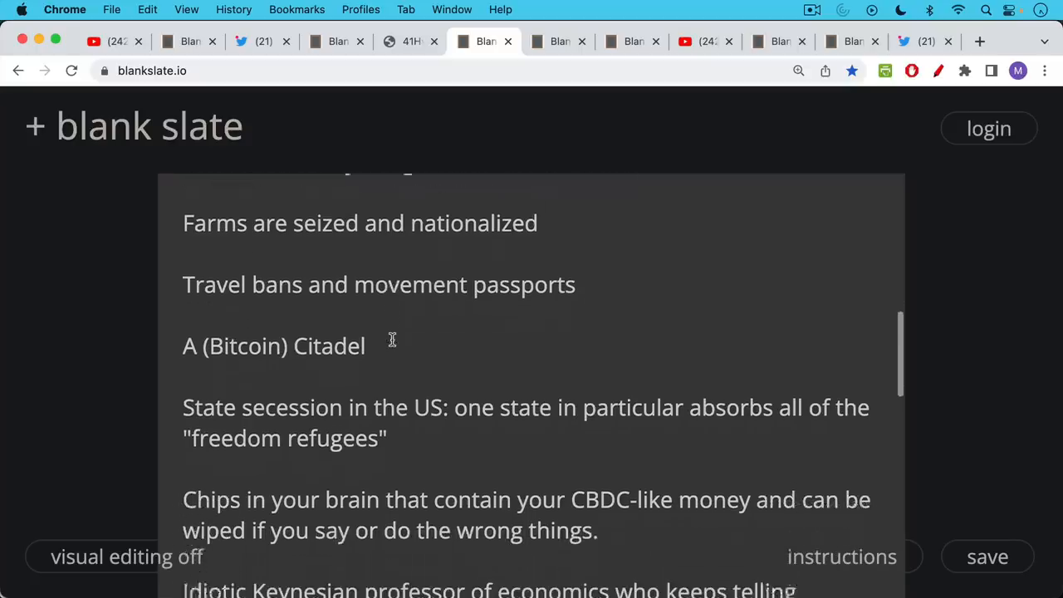
pyautogui.scroll(-3)
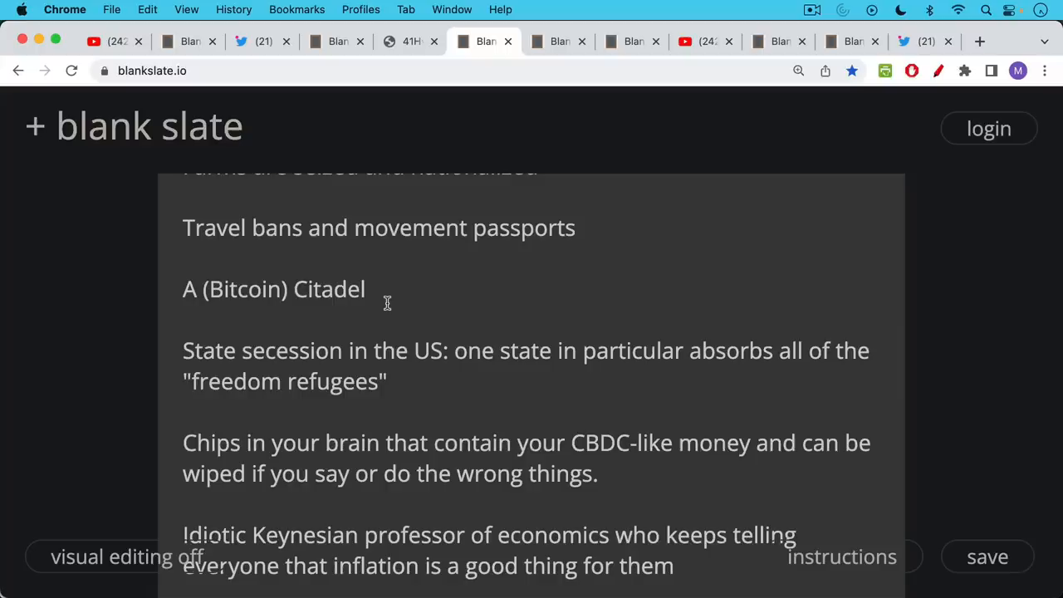
pyautogui.scroll(-3)
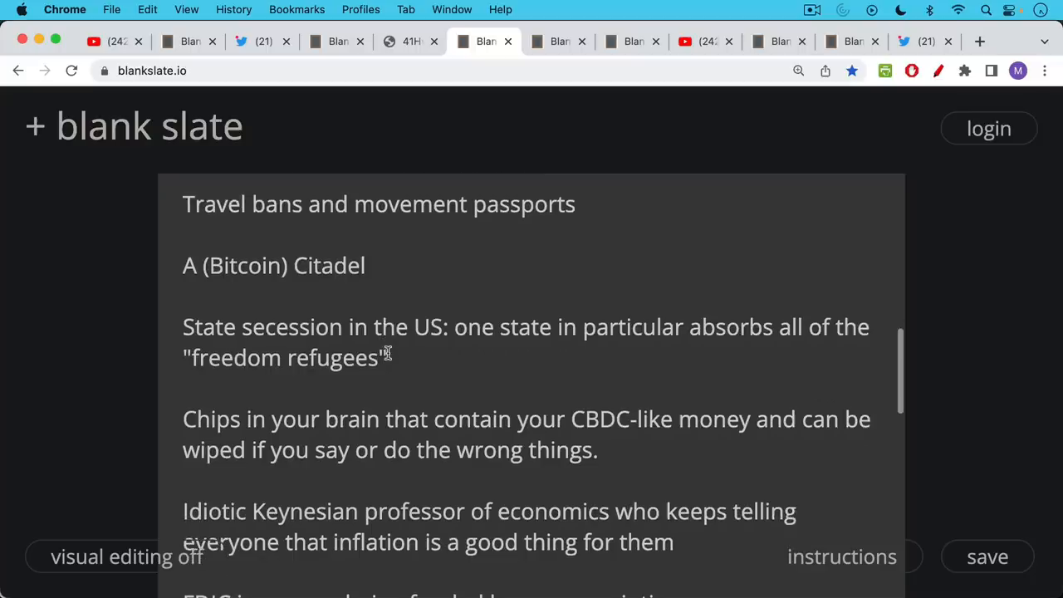
pyautogui.scroll(-3)
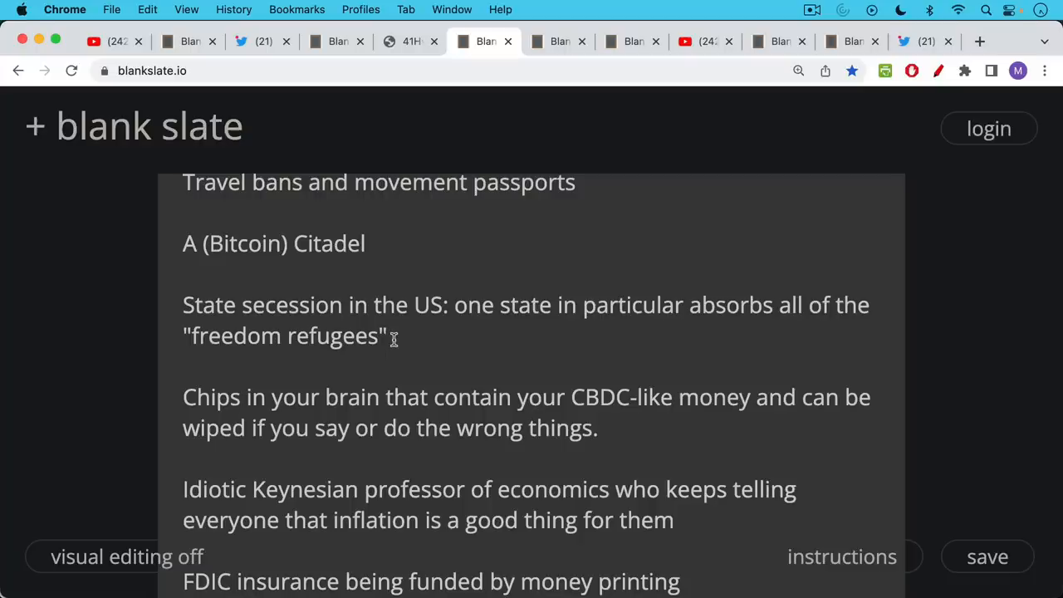
pyautogui.moveTo(399, 352)
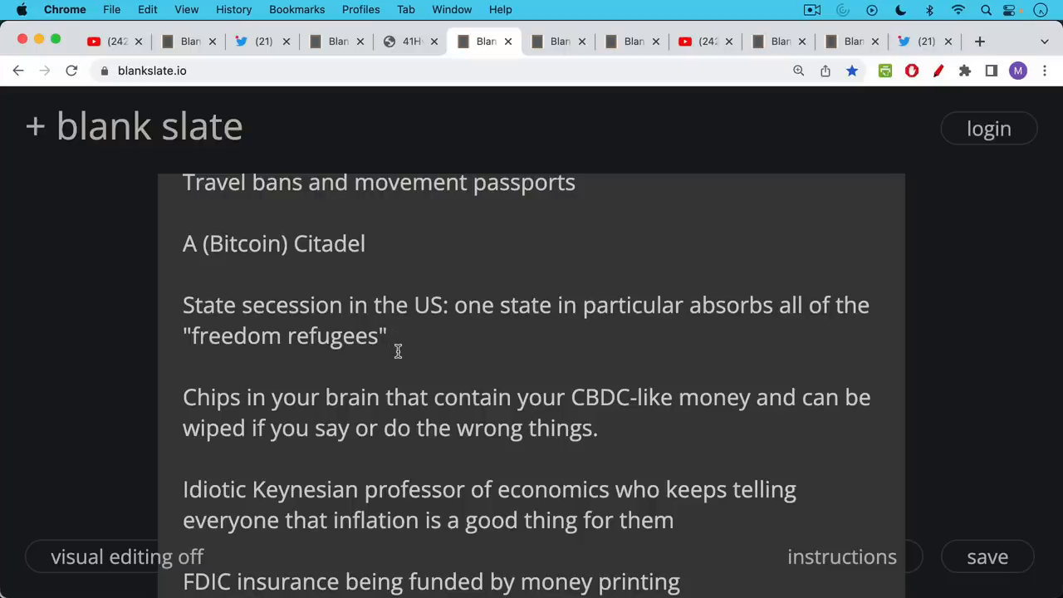
pyautogui.scroll(-3)
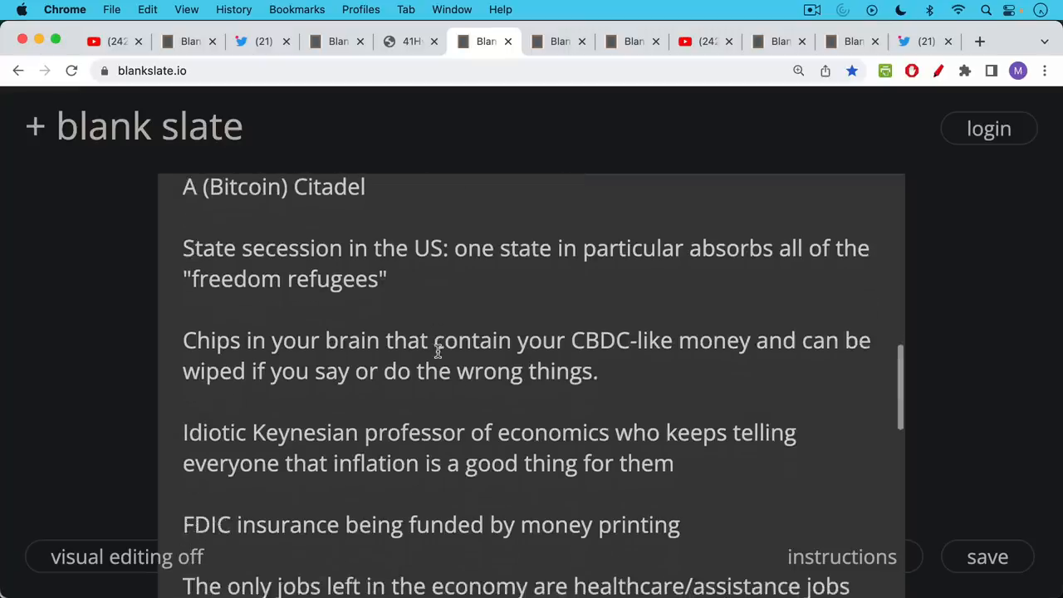
pyautogui.scroll(-3)
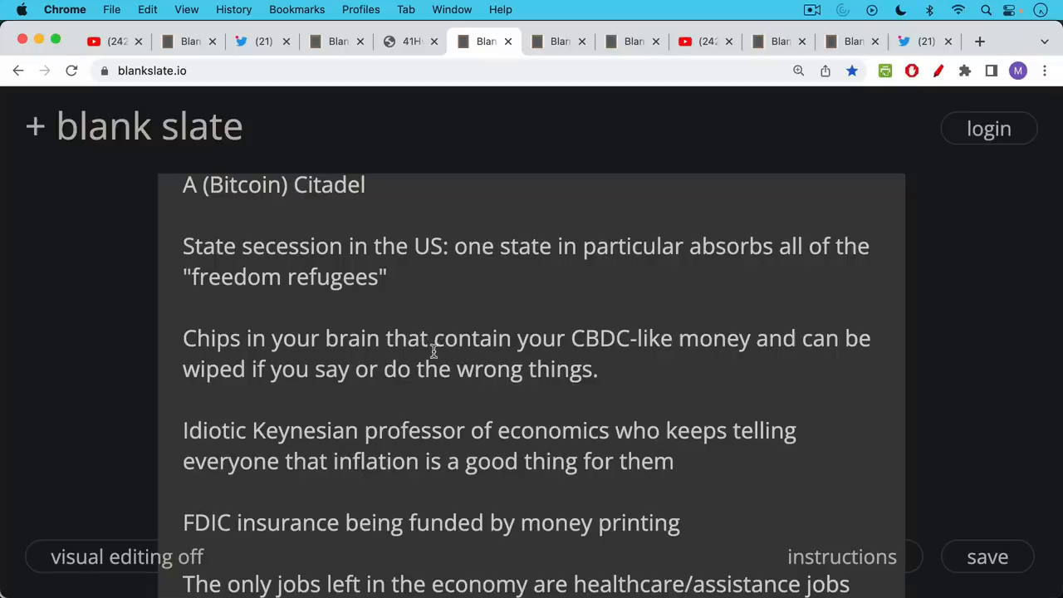
pyautogui.scroll(-3)
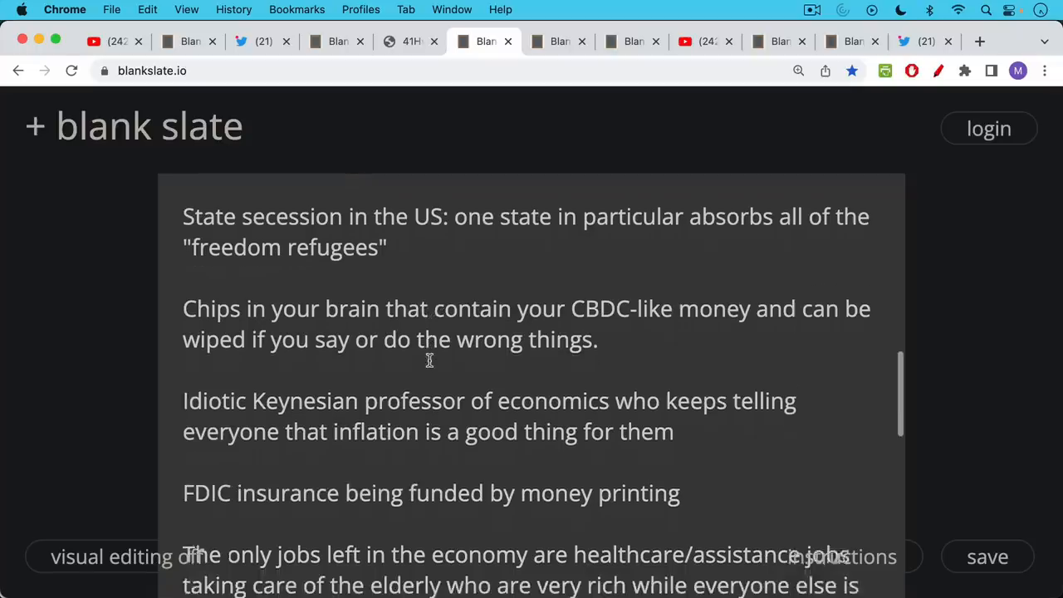
pyautogui.scroll(-3)
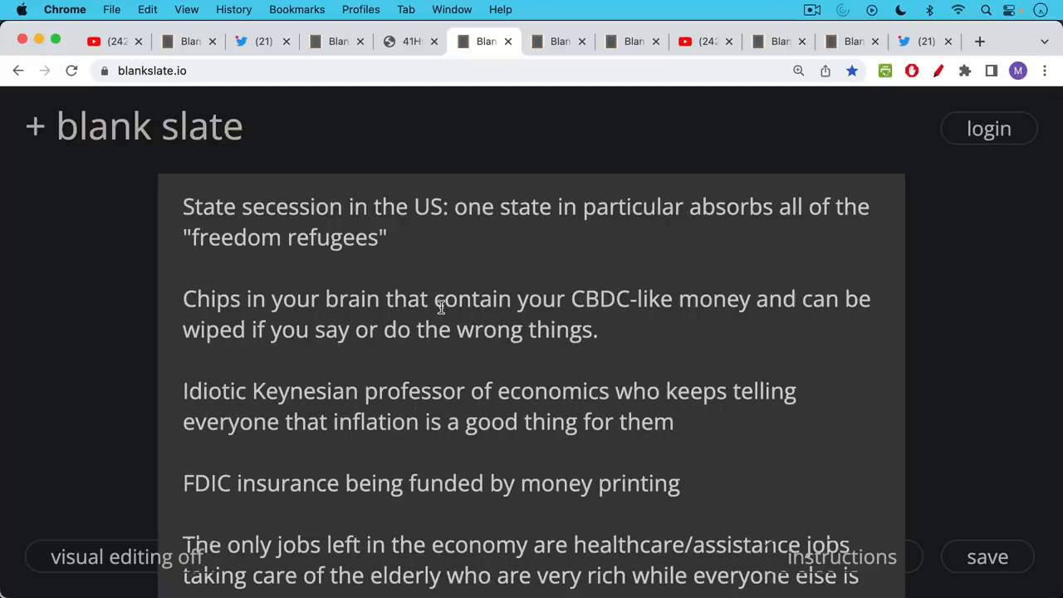
pyautogui.moveTo(442, 355)
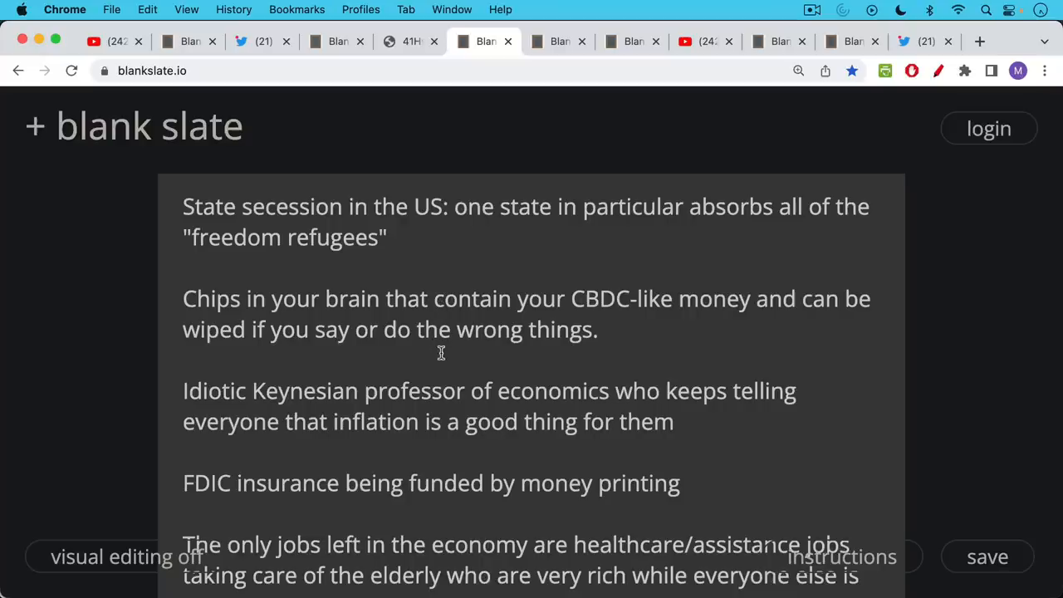
pyautogui.moveTo(442, 336)
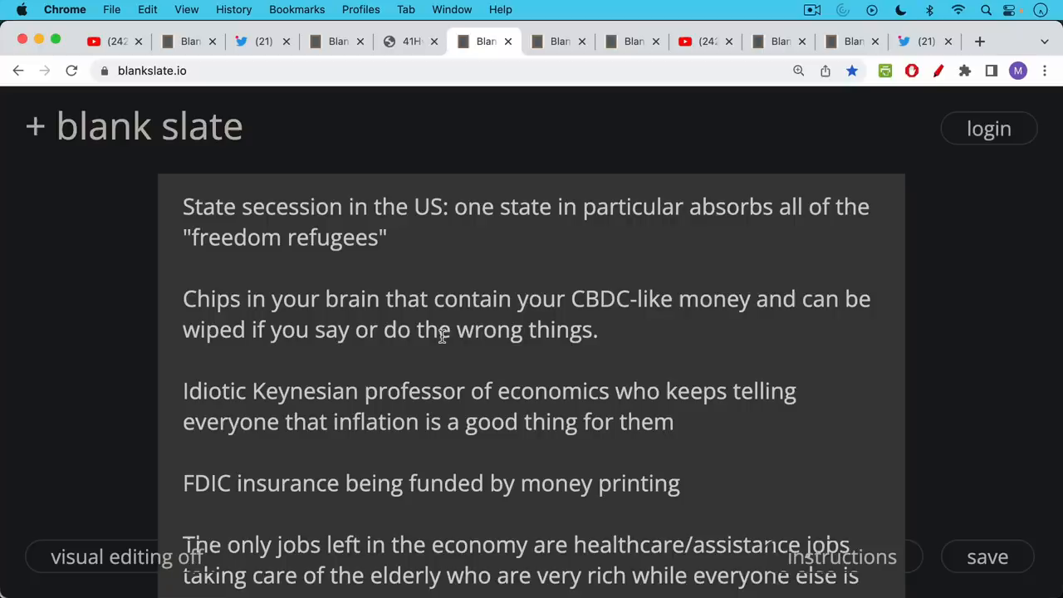
pyautogui.scroll(-3)
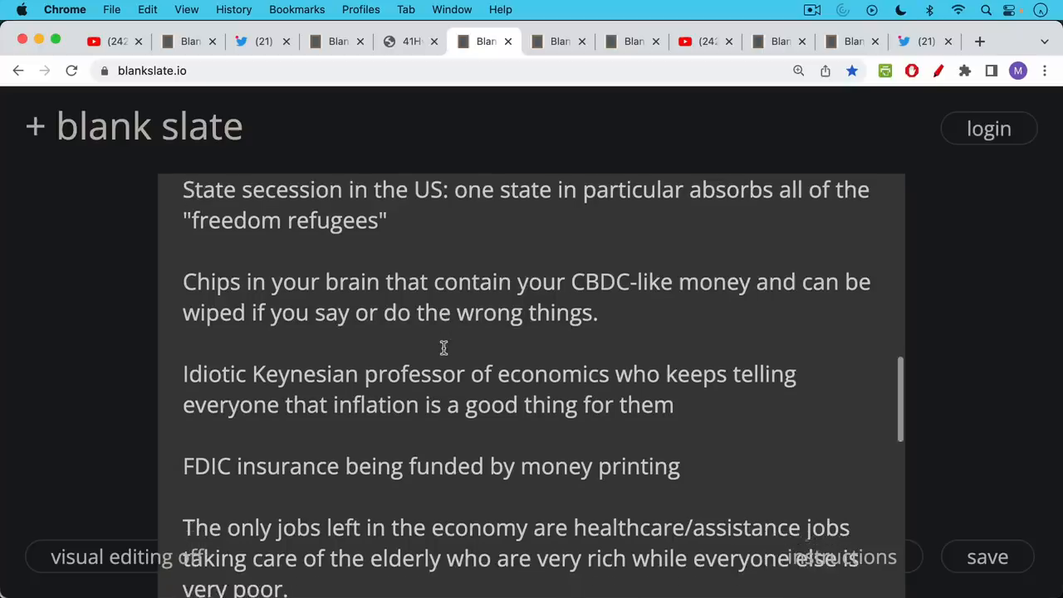
pyautogui.moveTo(458, 333)
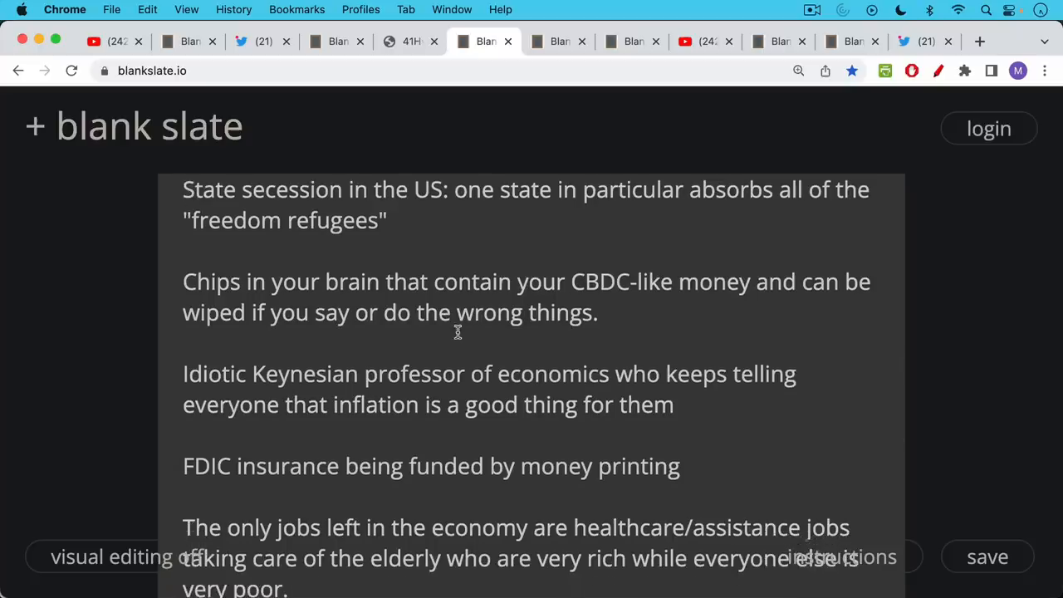
pyautogui.scroll(-3)
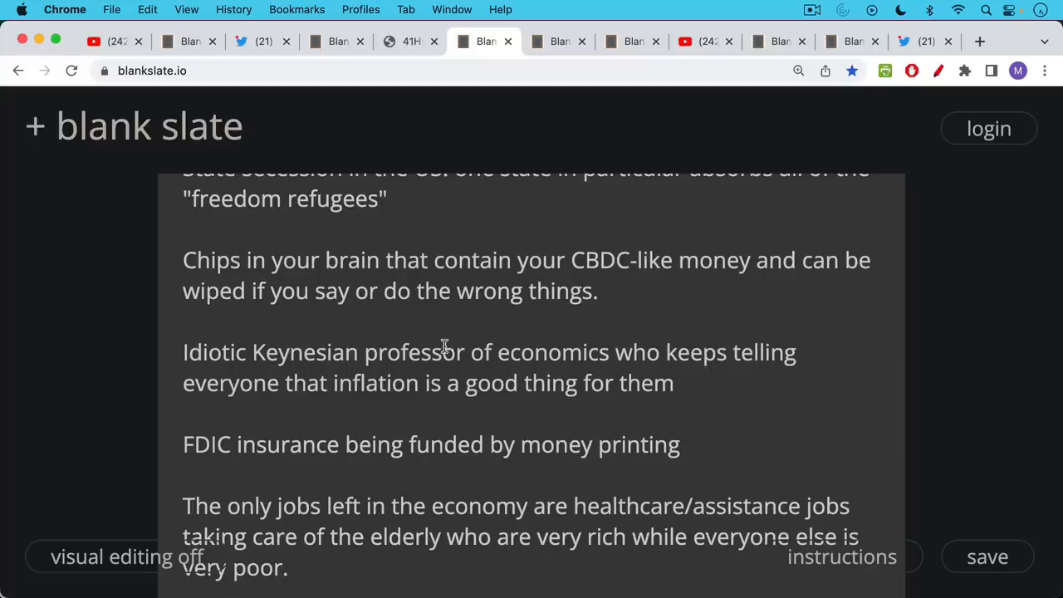
# Step: Scroll to the note's last line, 'A forgivable prediction in 2016, but not today.'
pyautogui.scroll(-3)
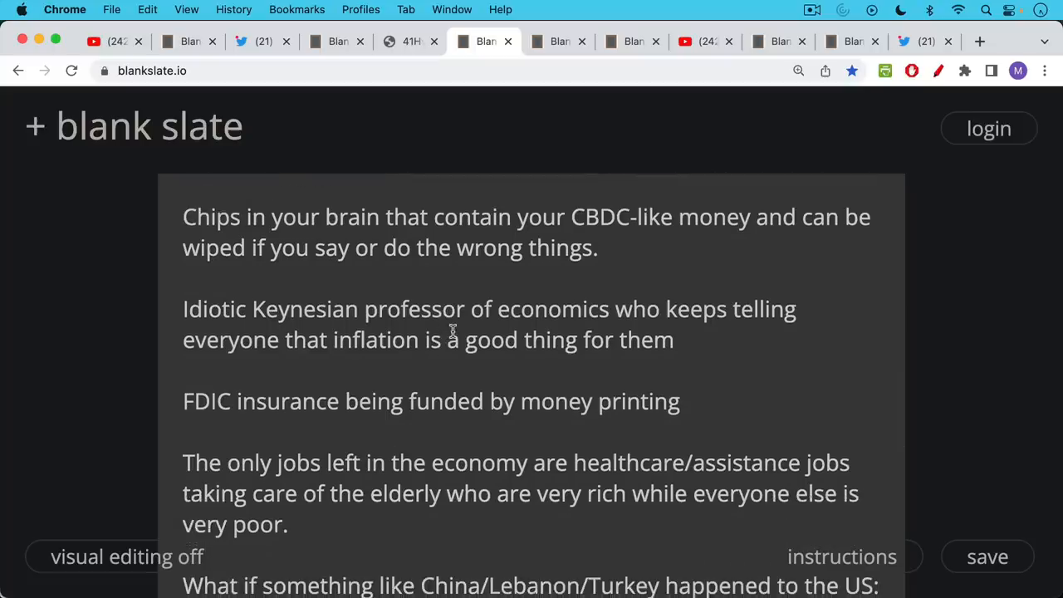
pyautogui.scroll(-3)
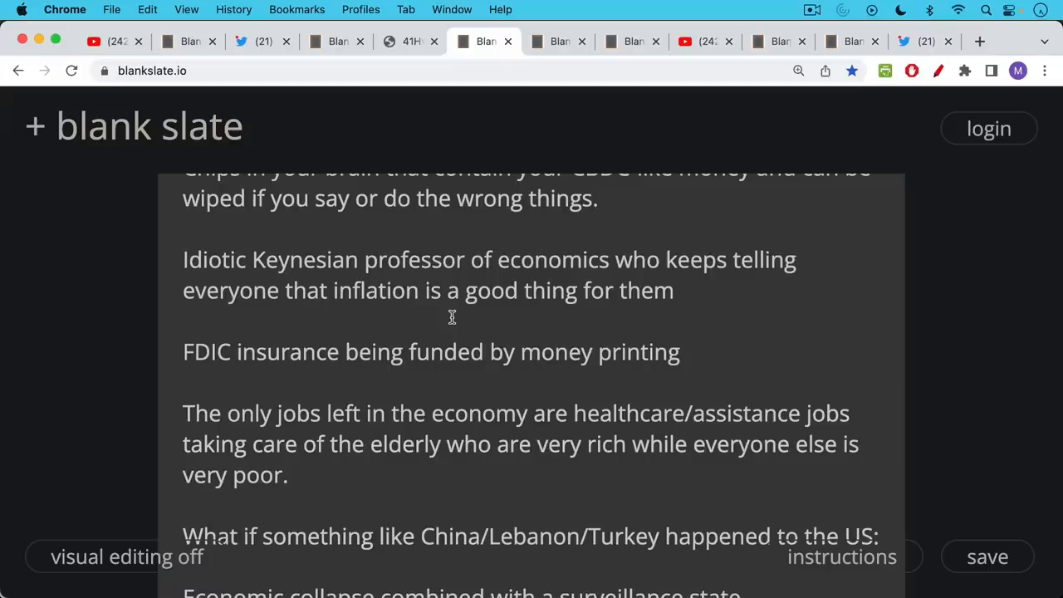
pyautogui.moveTo(446, 352)
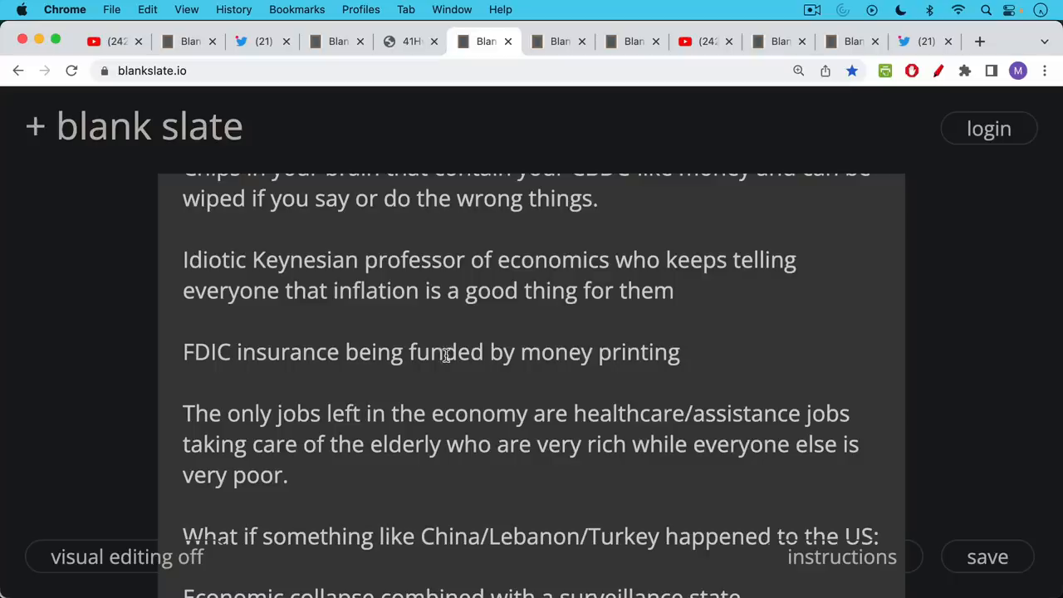
pyautogui.scroll(-3)
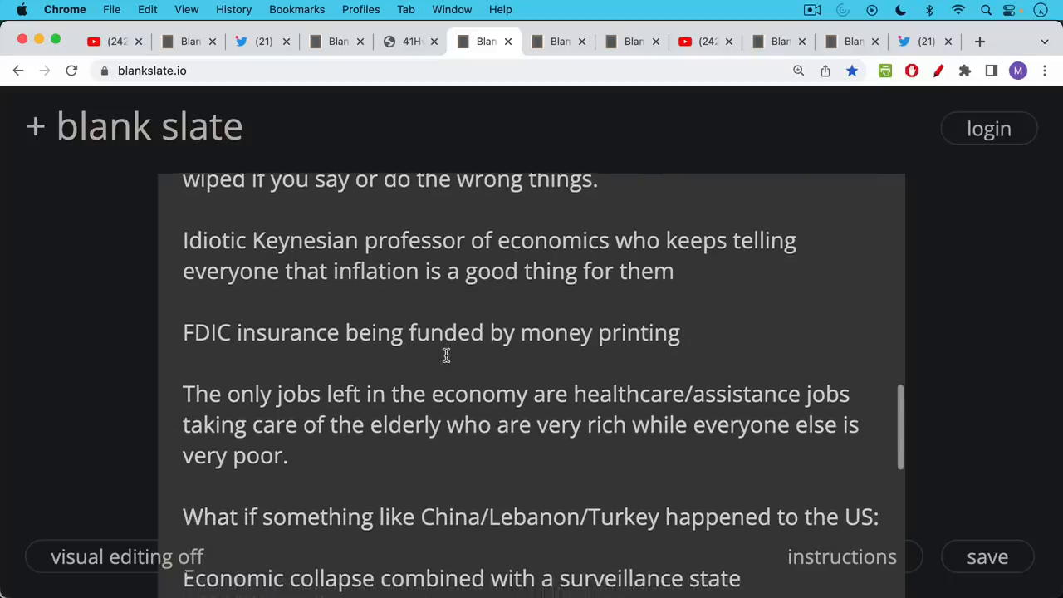
pyautogui.scroll(-3)
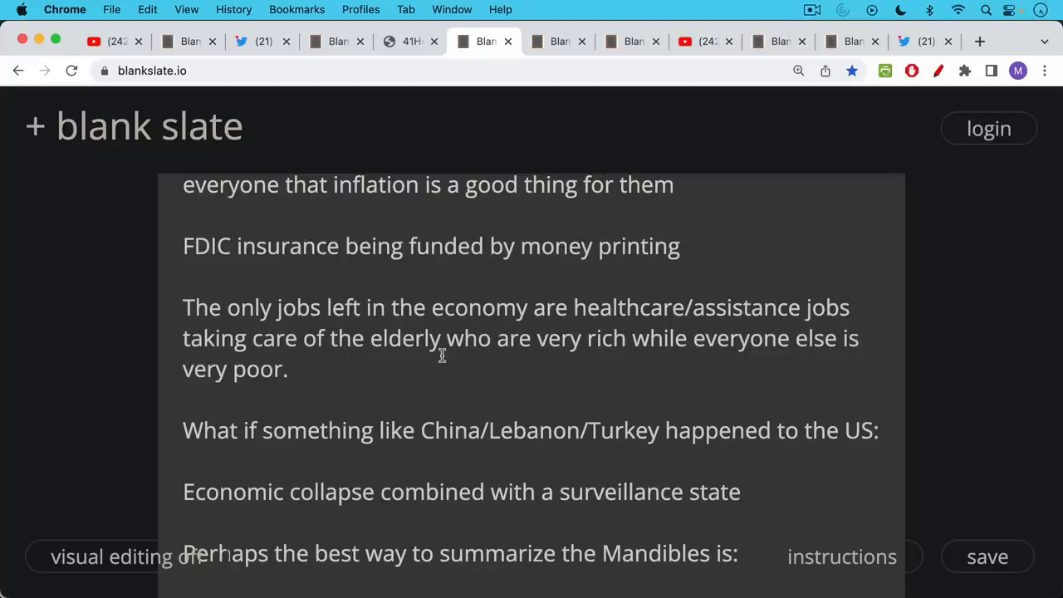
pyautogui.moveTo(442, 355)
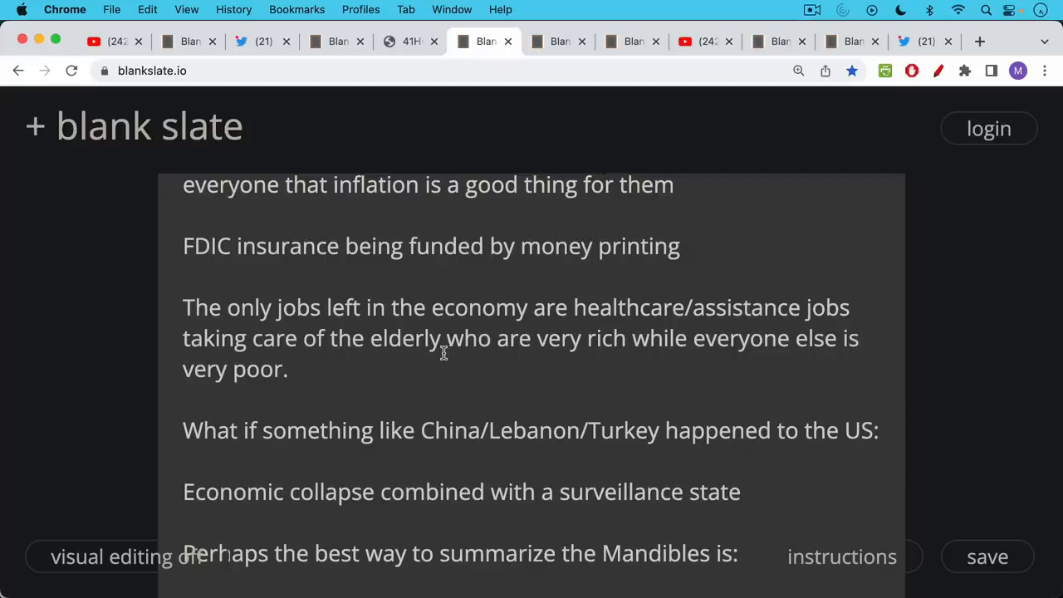
pyautogui.scroll(-3)
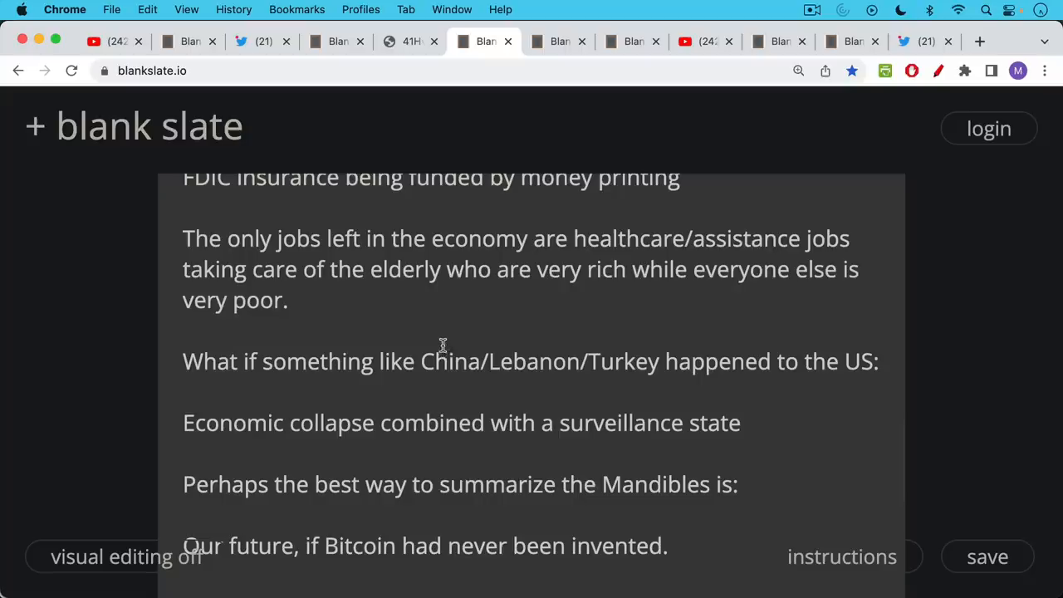
pyautogui.moveTo(448, 342)
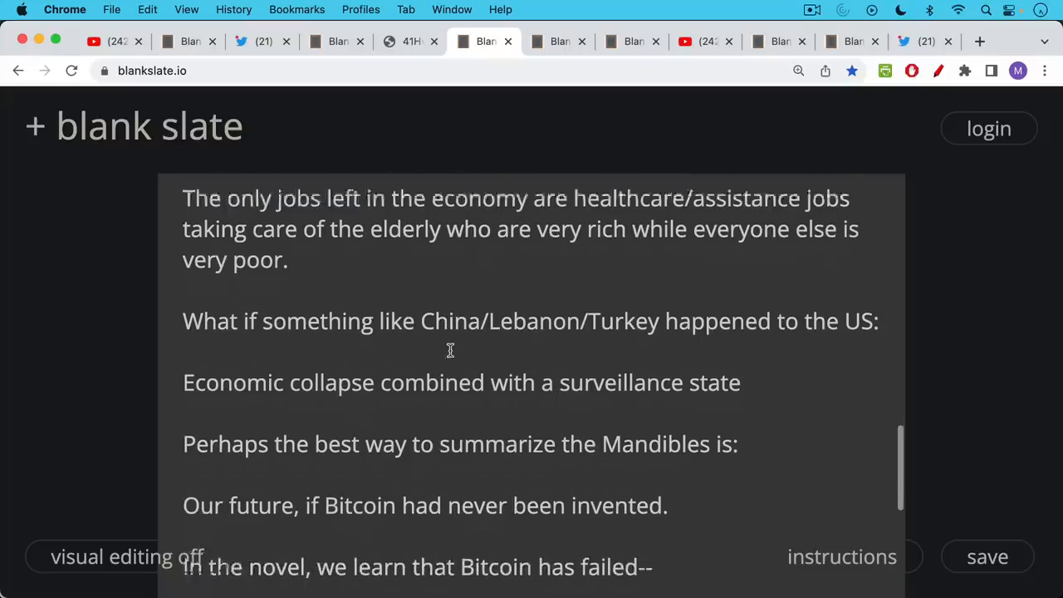
pyautogui.scroll(-3)
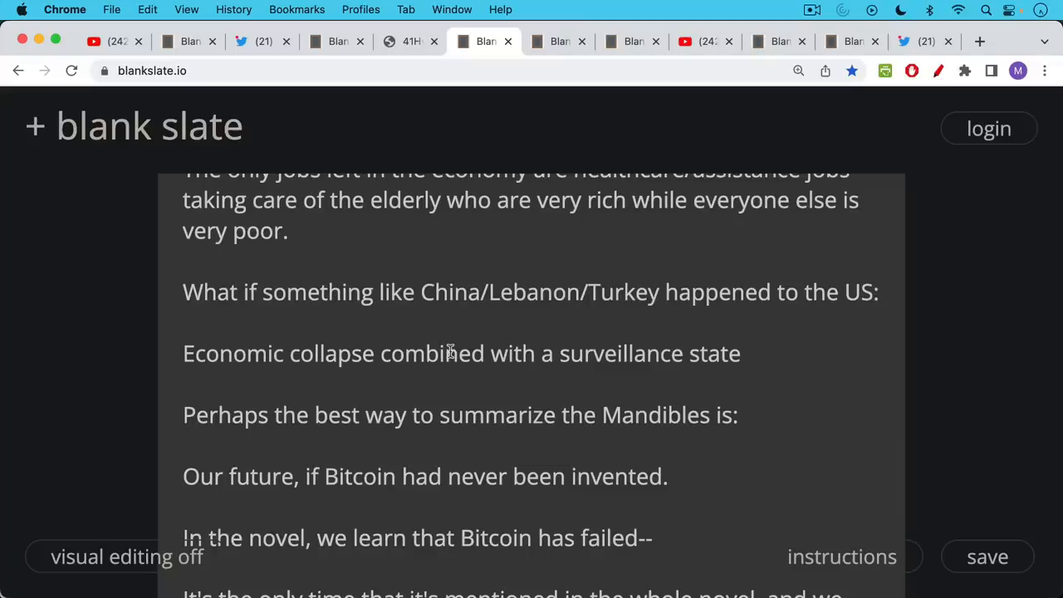
pyautogui.scroll(-3)
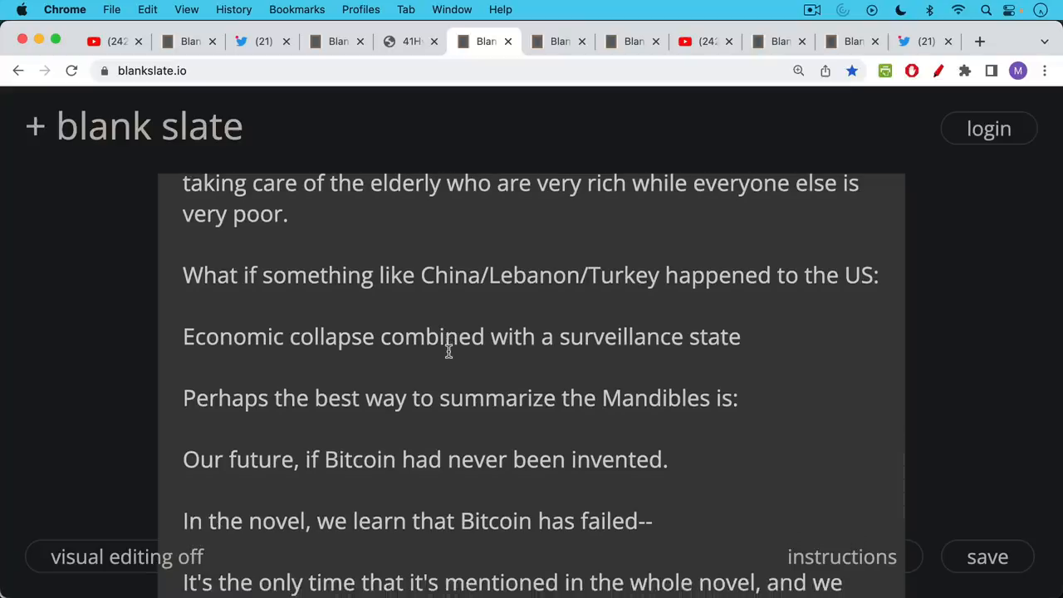
pyautogui.scroll(-3)
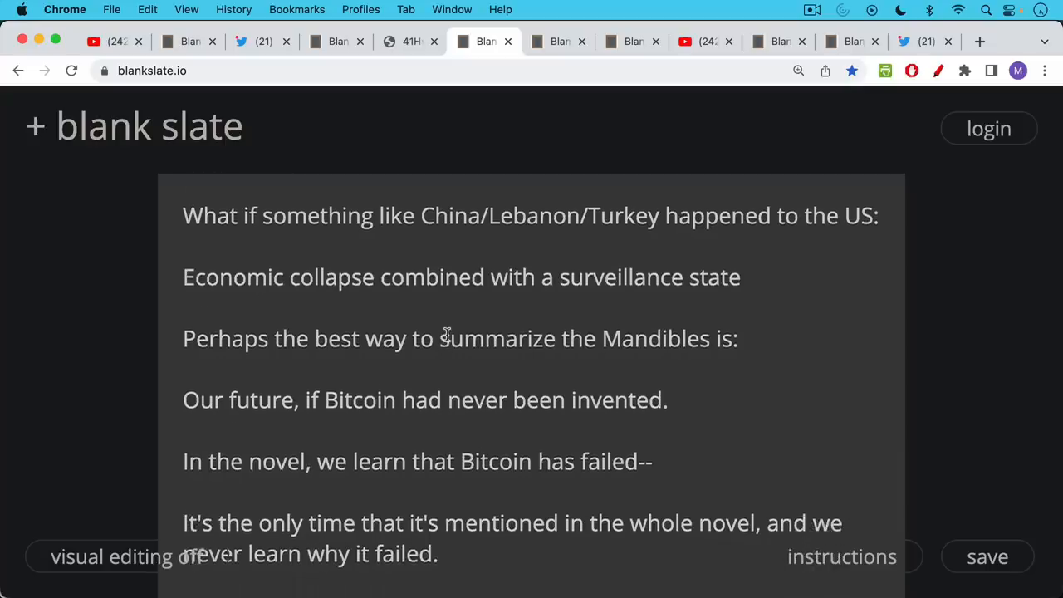
pyautogui.scroll(-3)
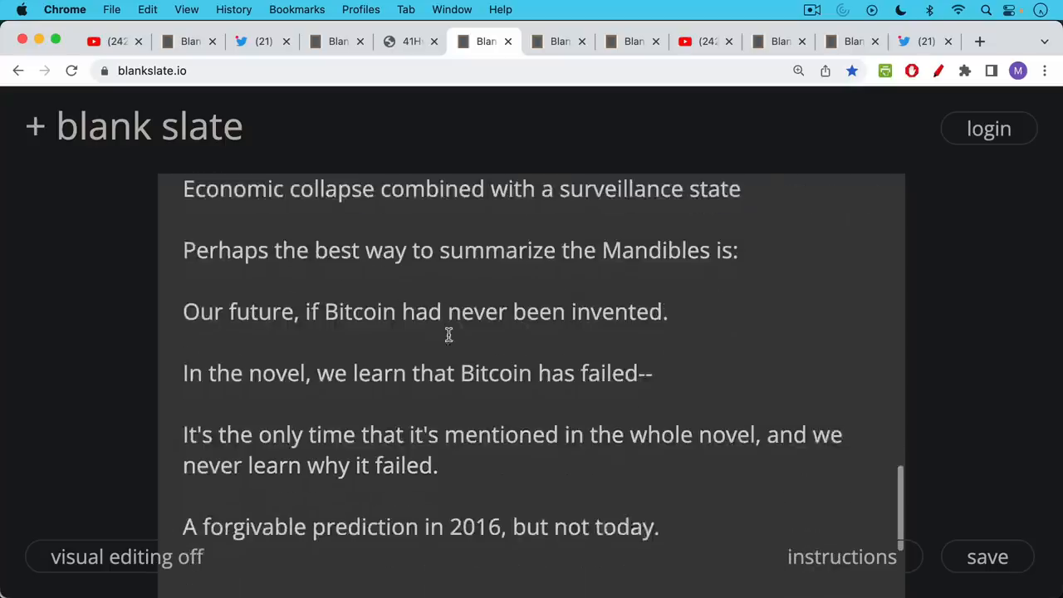
pyautogui.scroll(-3)
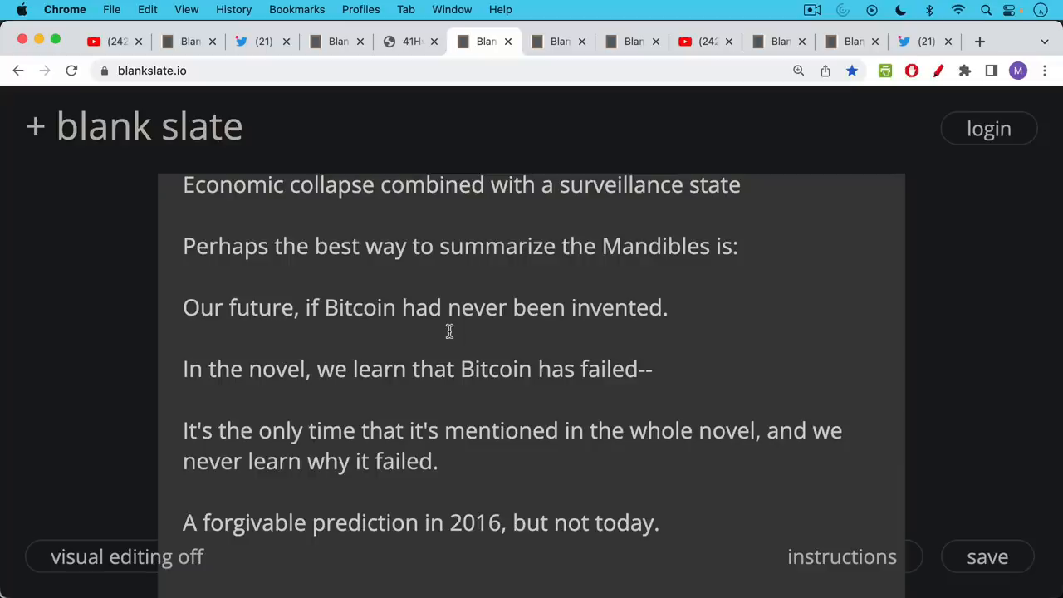
pyautogui.scroll(-3)
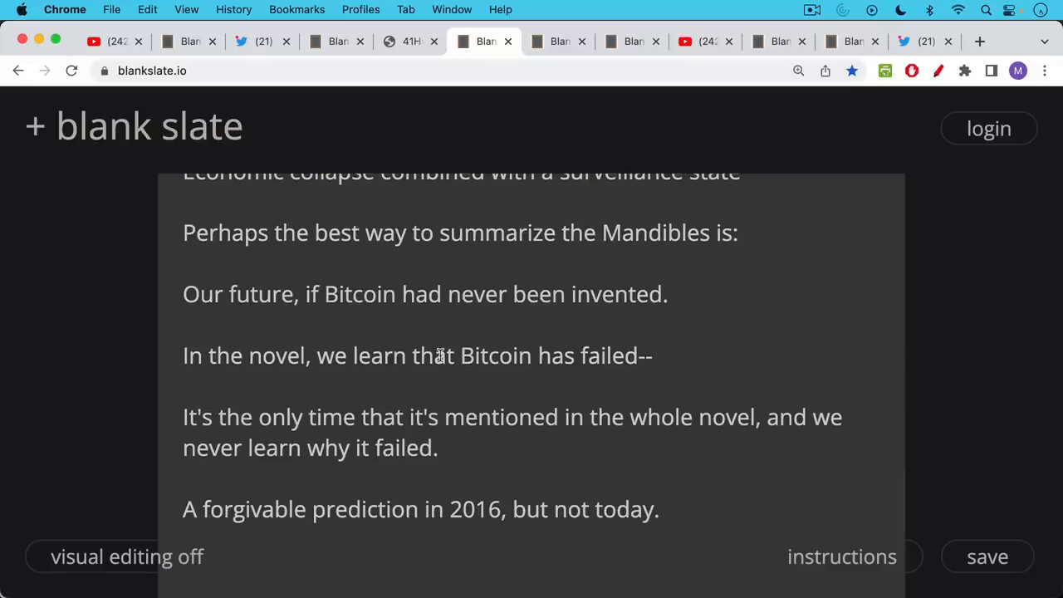
pyautogui.moveTo(444, 357)
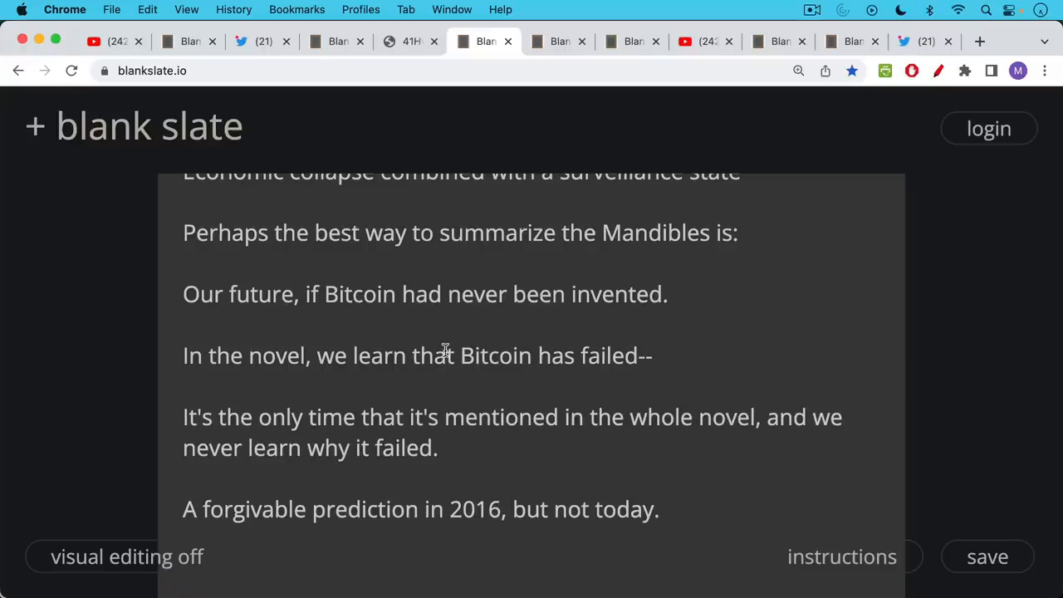
pyautogui.moveTo(441, 350)
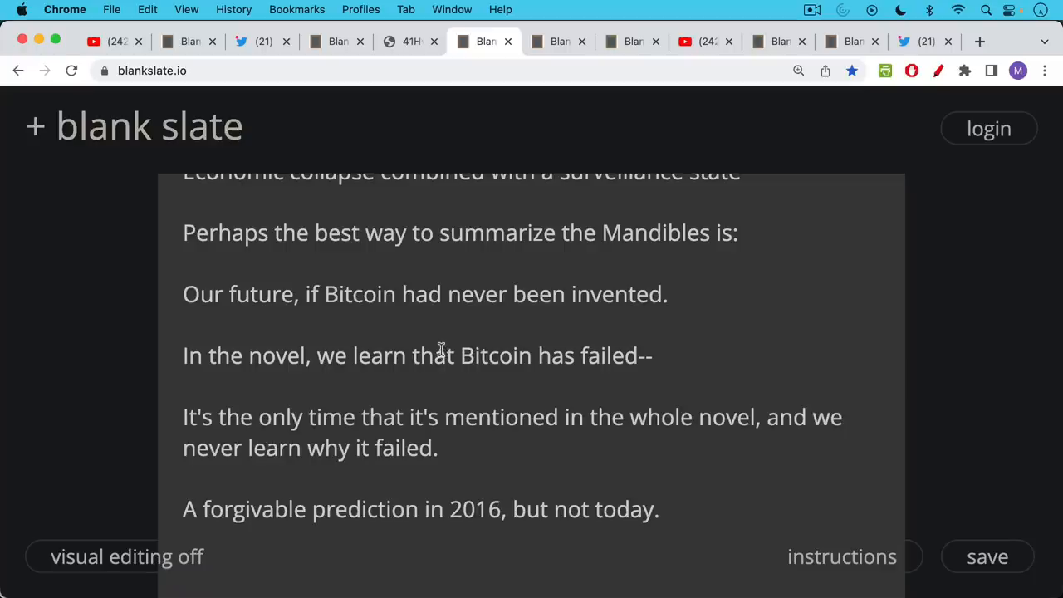
pyautogui.moveTo(437, 352)
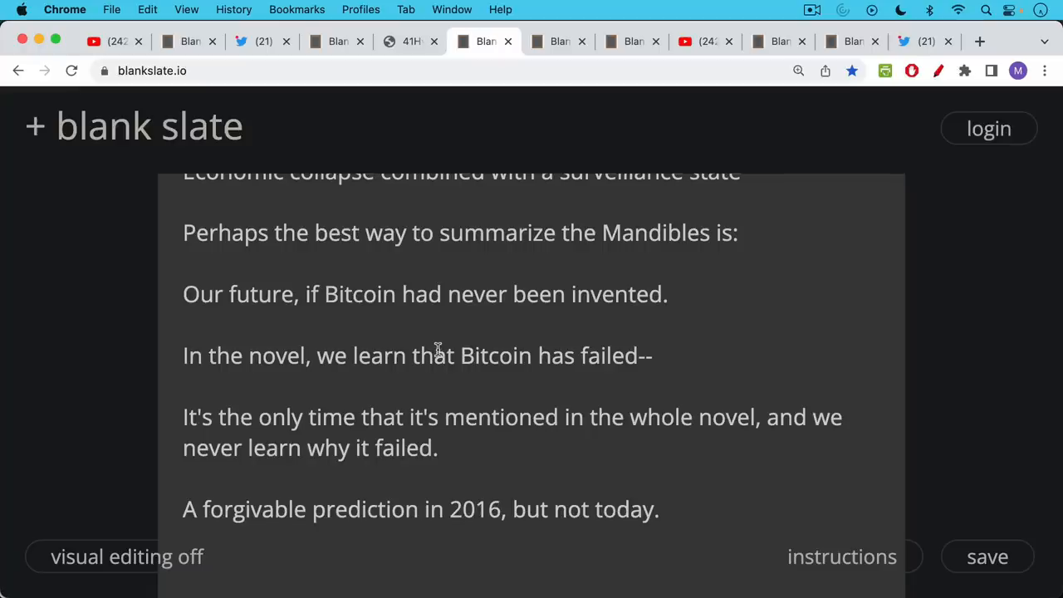
pyautogui.moveTo(436, 338)
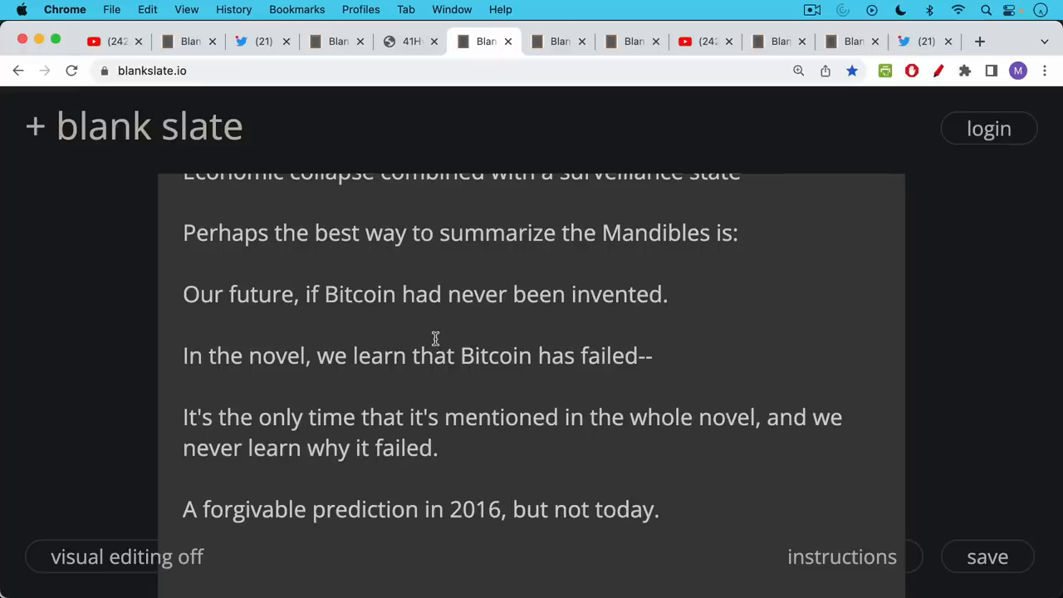
pyautogui.moveTo(437, 358)
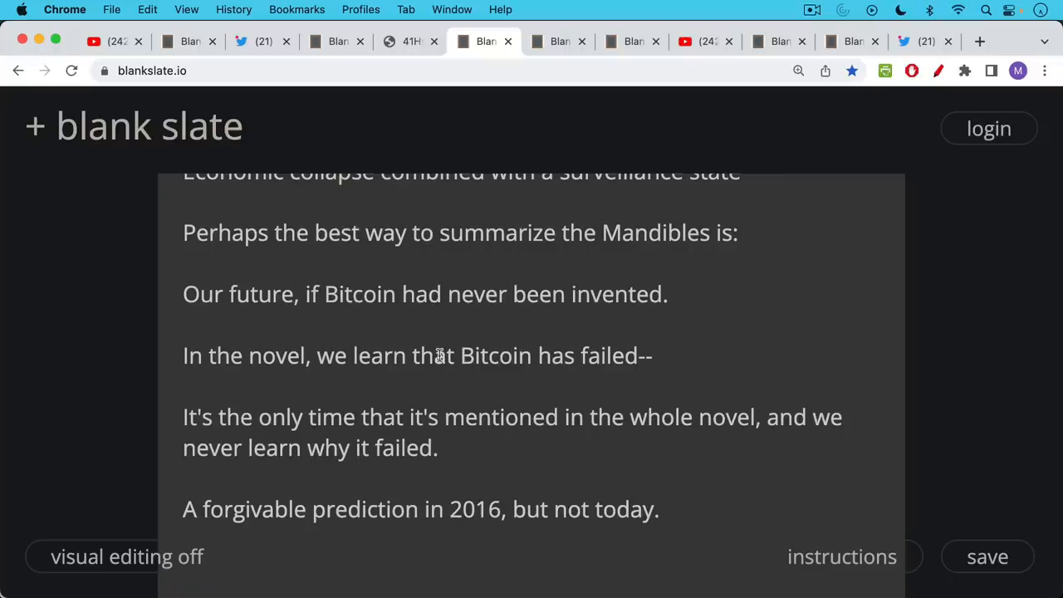
pyautogui.moveTo(439, 349)
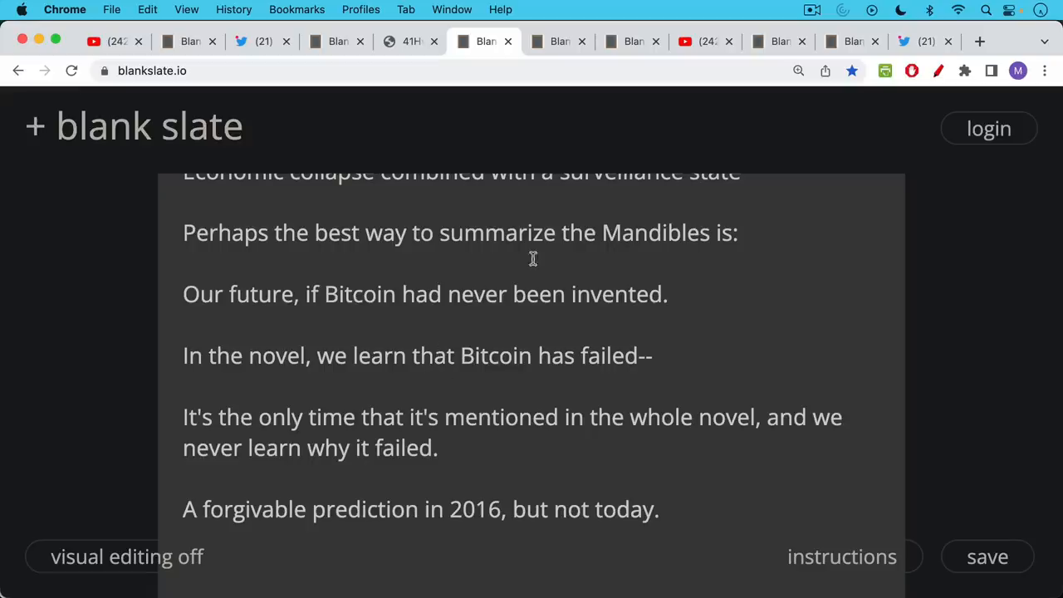
pyautogui.click(558, 40)
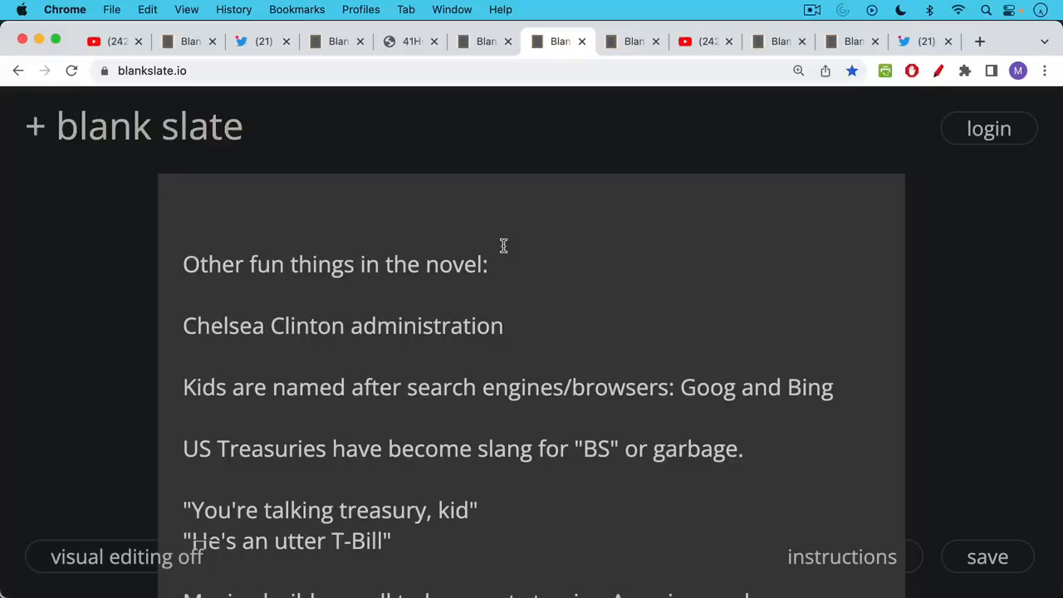
pyautogui.moveTo(500, 233)
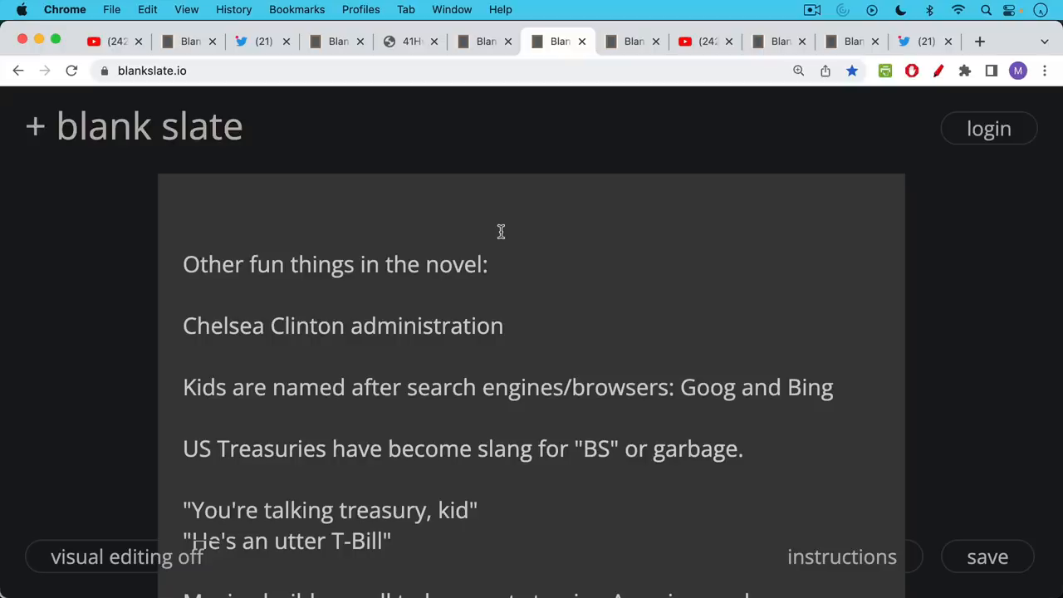
pyautogui.scroll(-3)
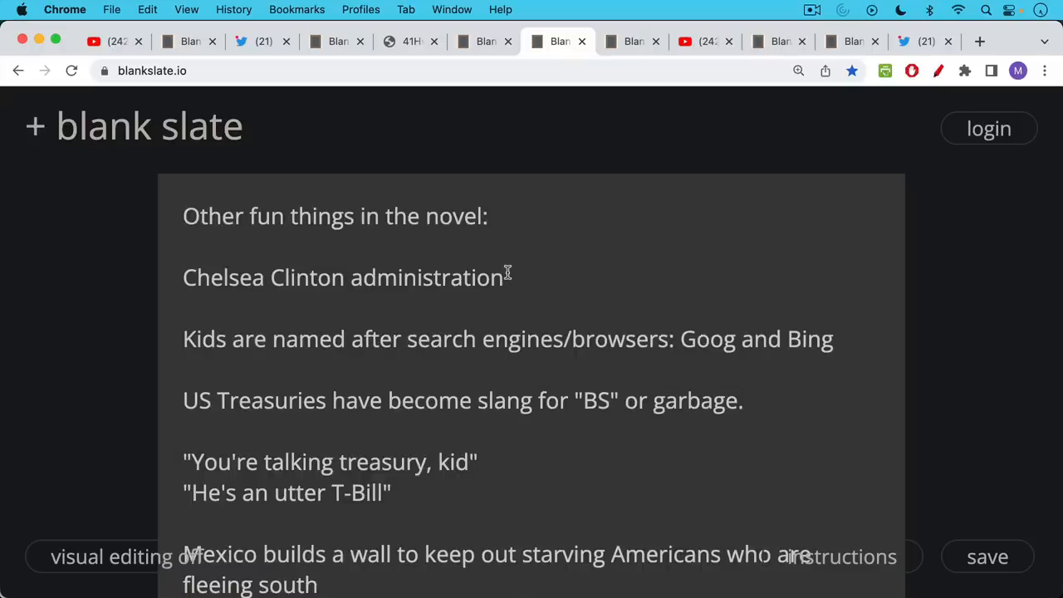
pyautogui.moveTo(493, 321)
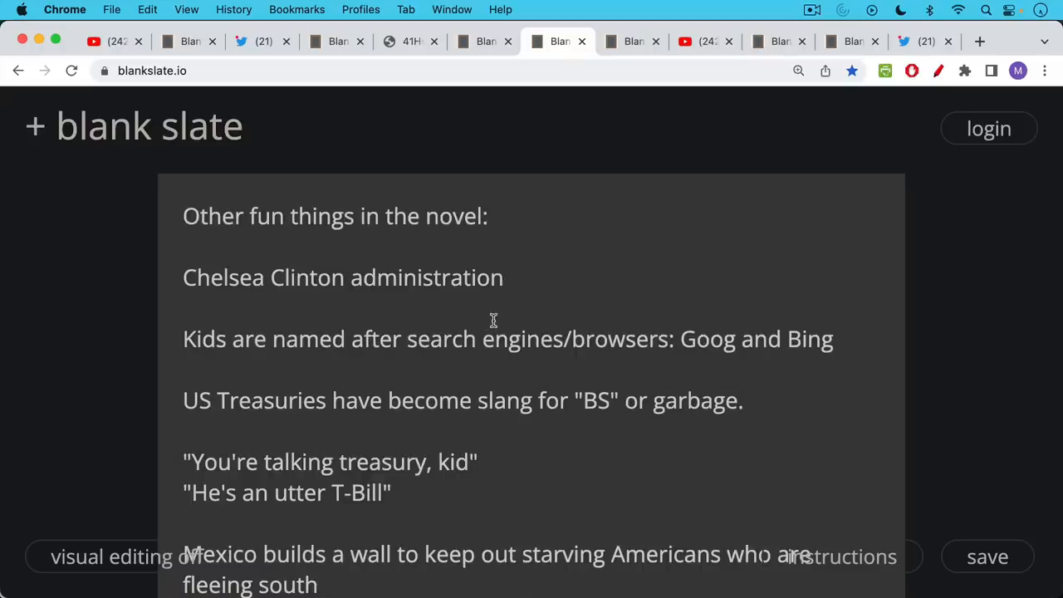
pyautogui.scroll(-3)
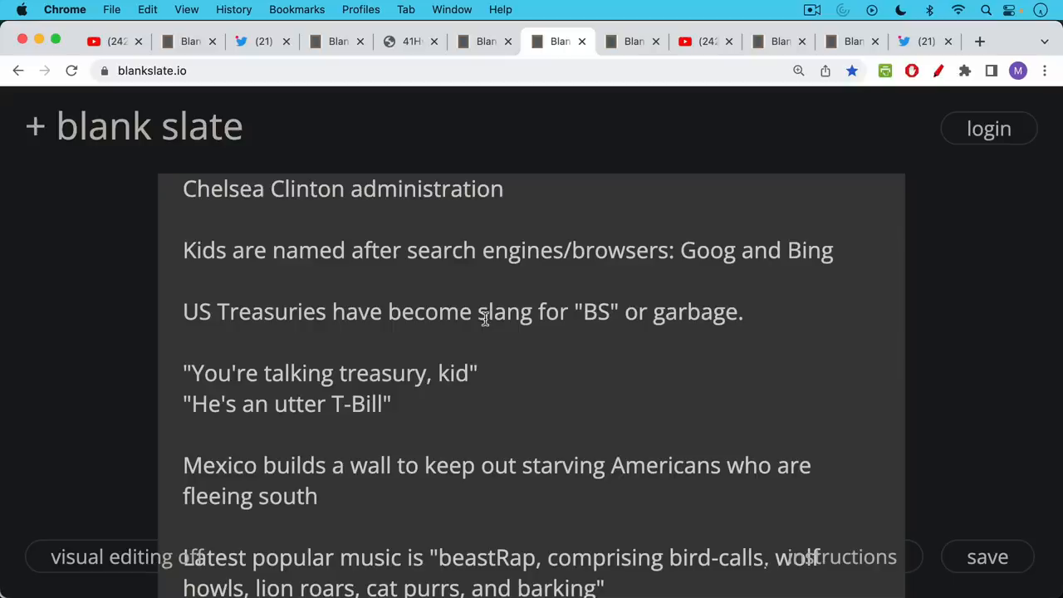
pyautogui.moveTo(495, 315)
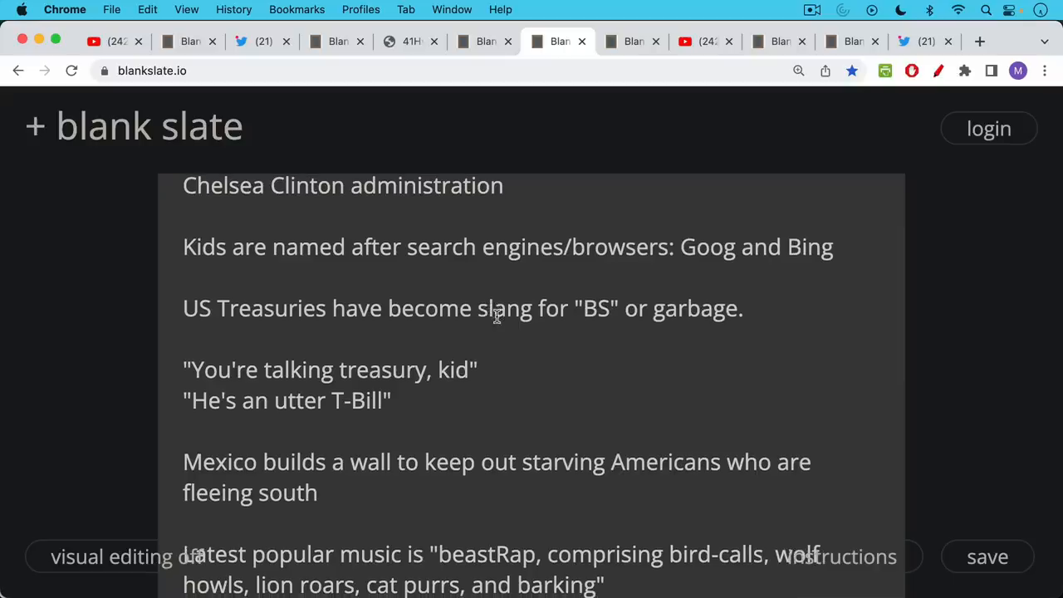
pyautogui.scroll(-3)
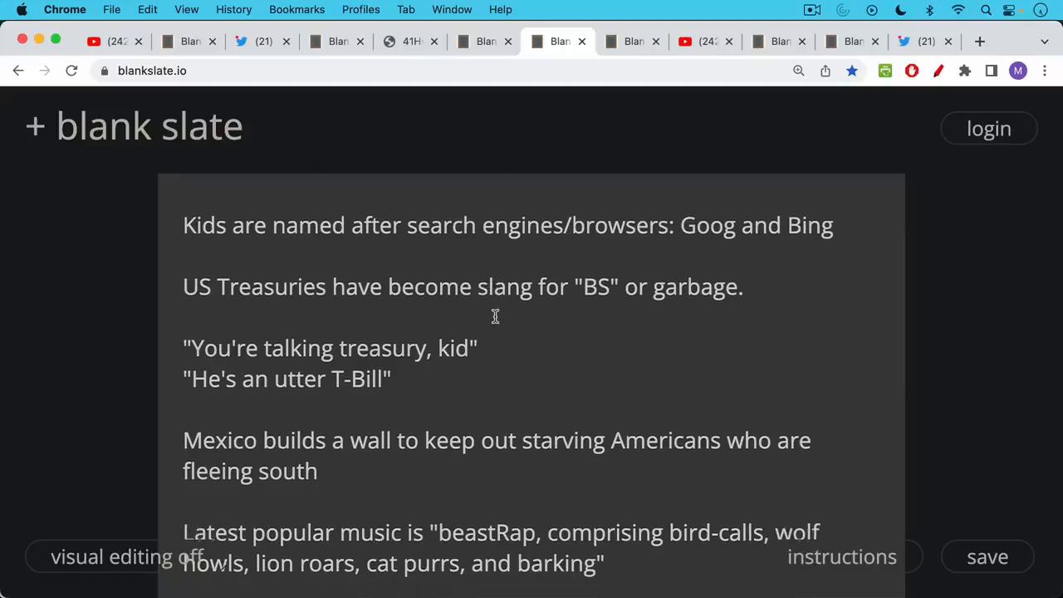
pyautogui.scroll(-3)
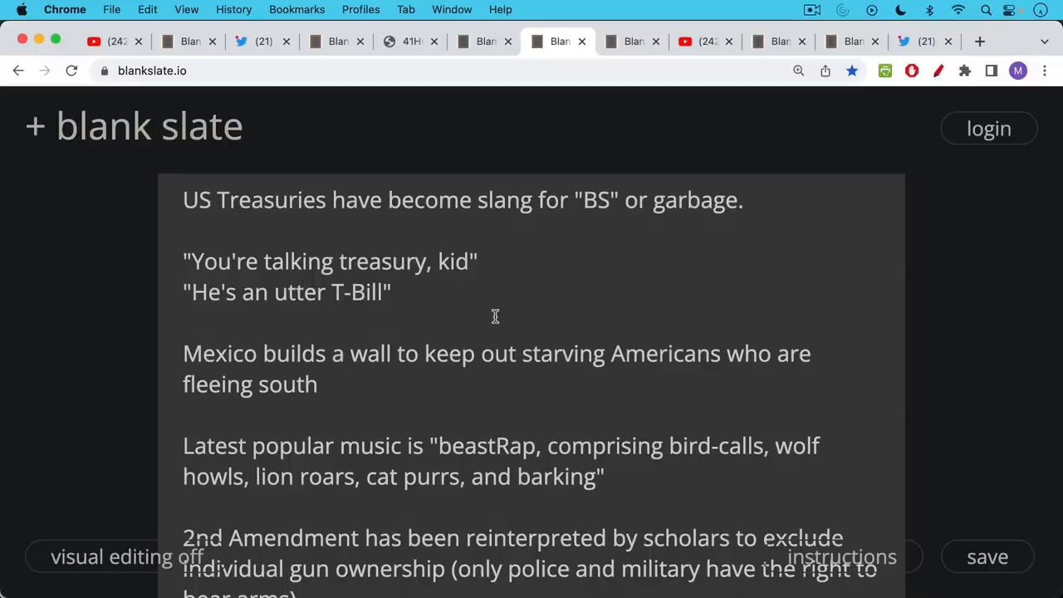
pyautogui.moveTo(502, 302)
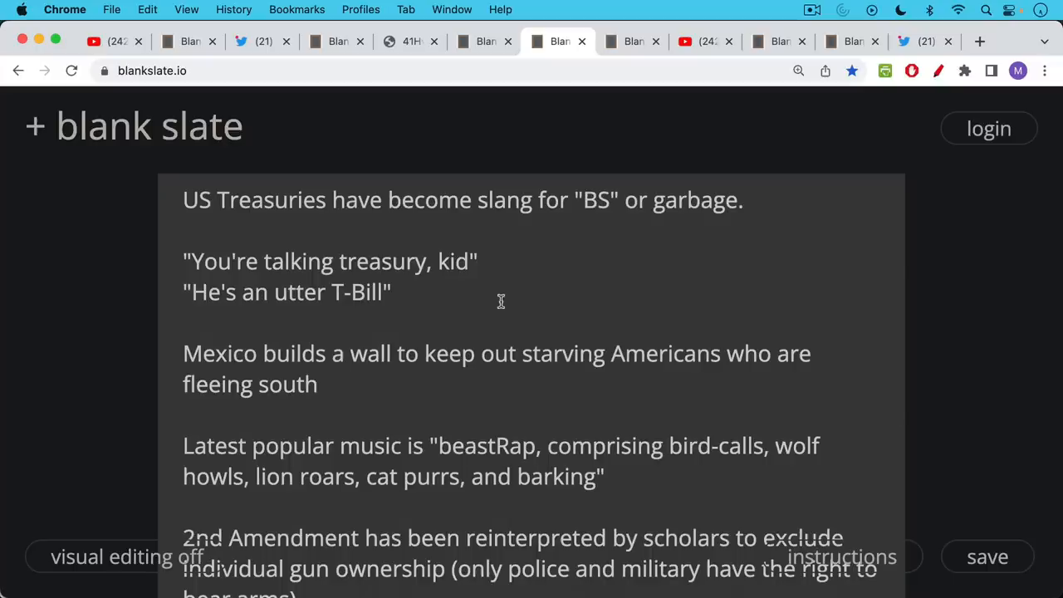
pyautogui.moveTo(501, 299)
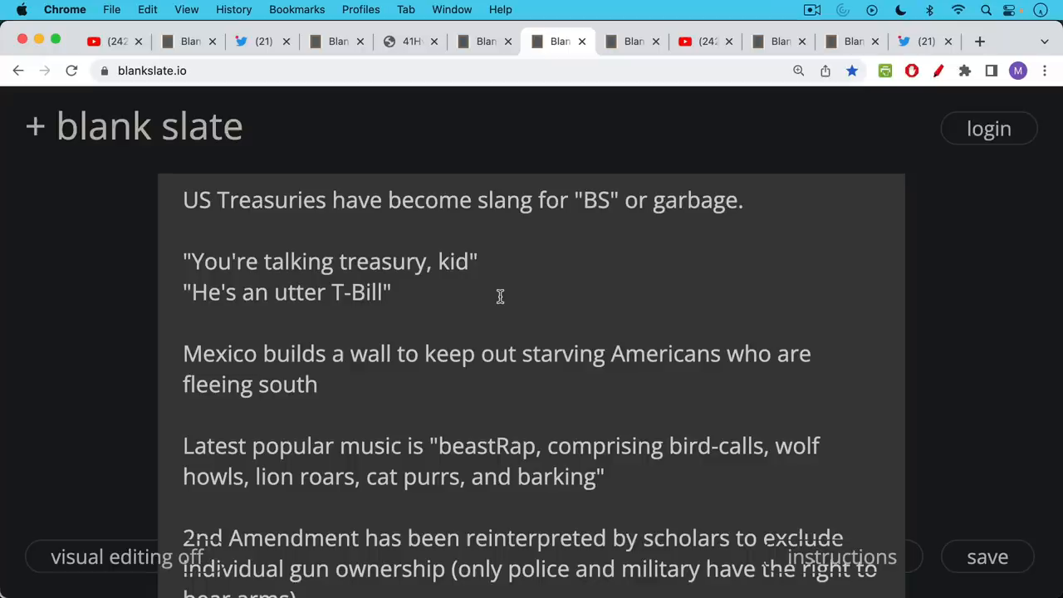
pyautogui.moveTo(499, 298)
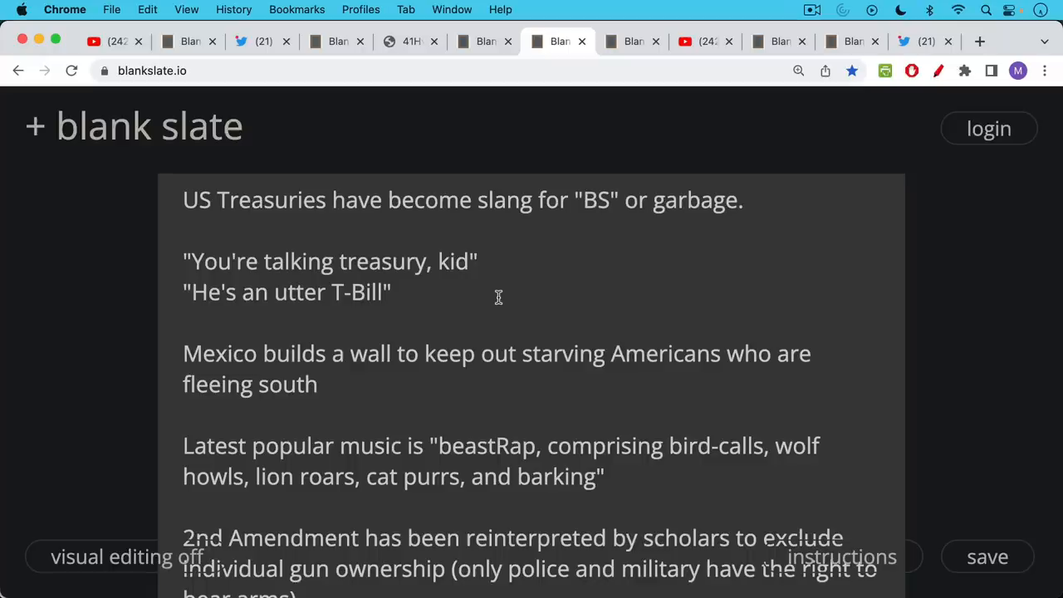
pyautogui.moveTo(495, 309)
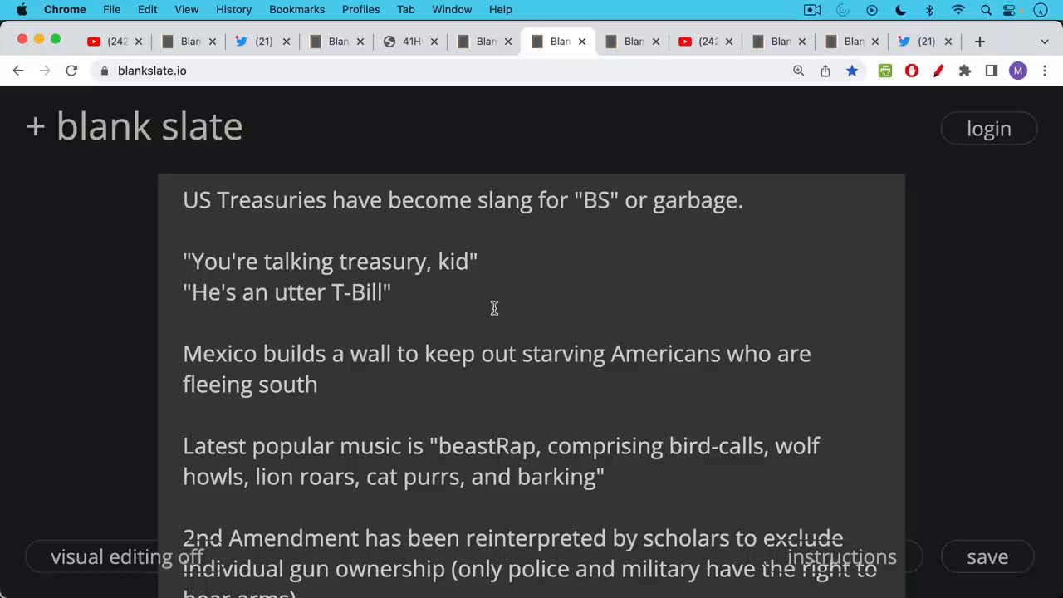
pyautogui.scroll(-3)
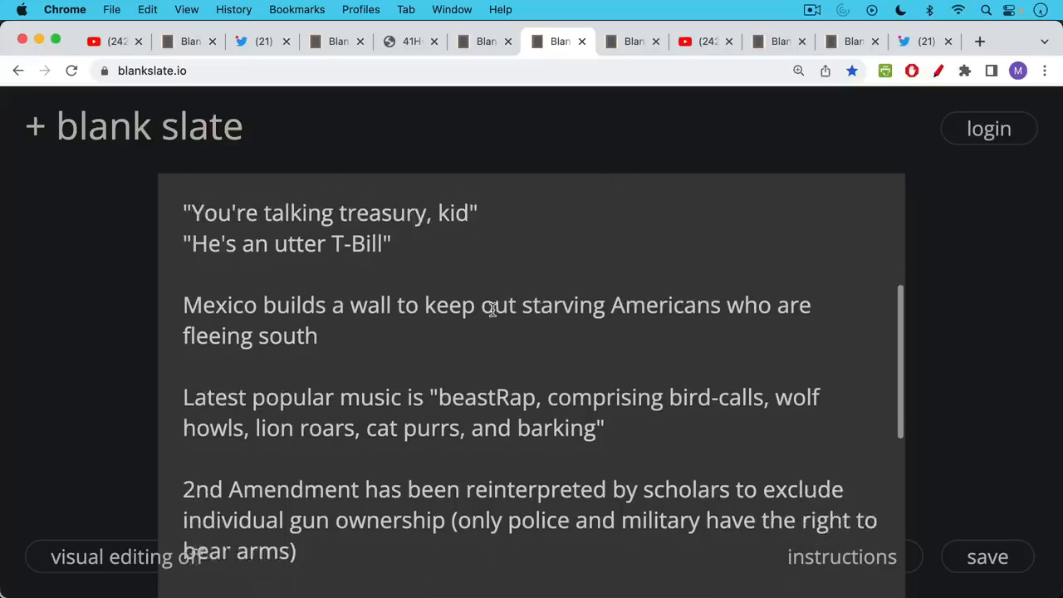
pyautogui.scroll(-3)
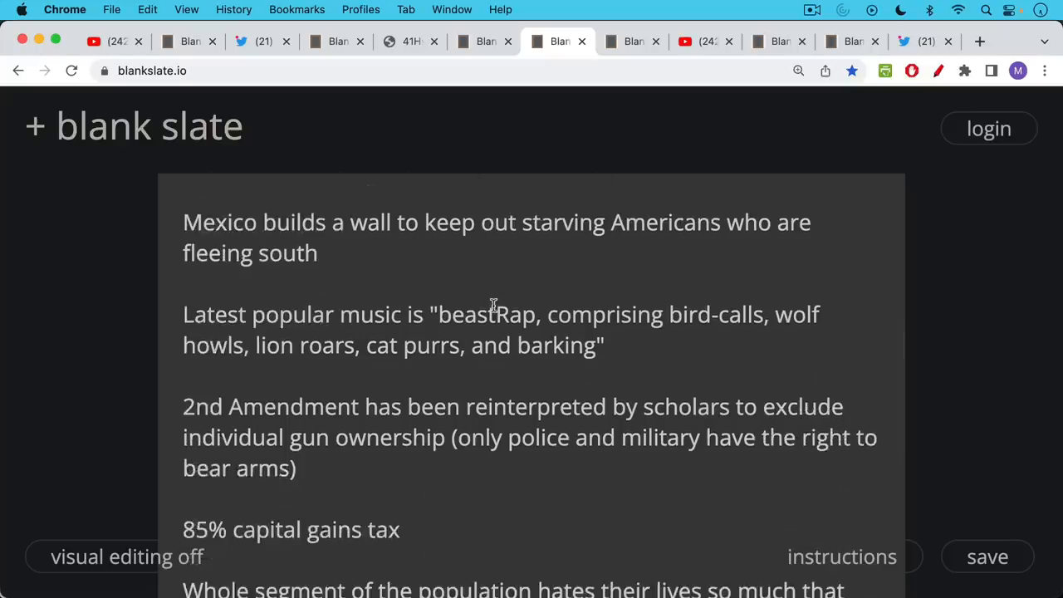
pyautogui.moveTo(492, 300)
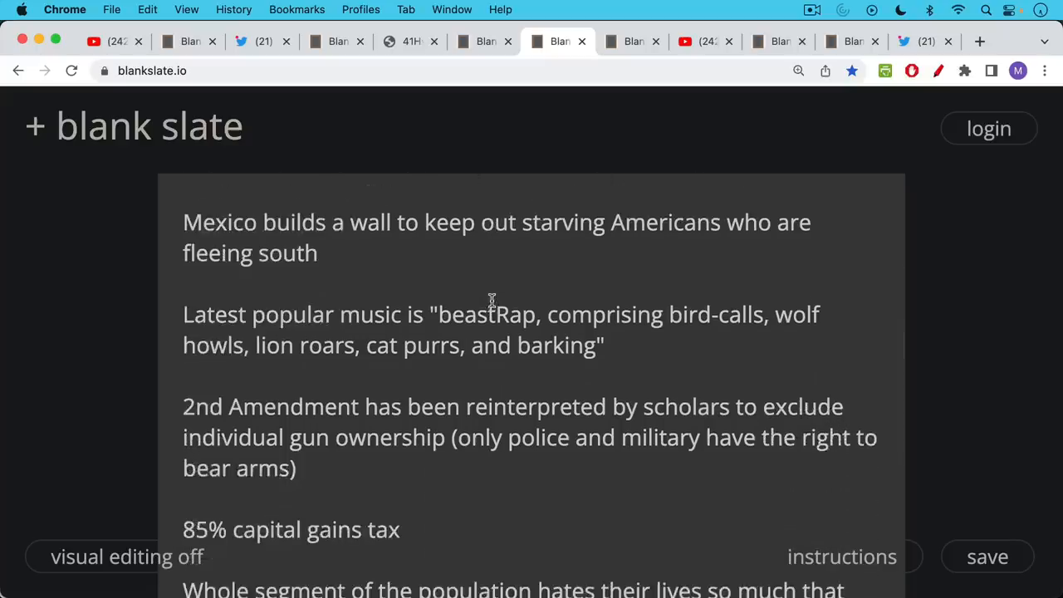
pyautogui.moveTo(495, 292)
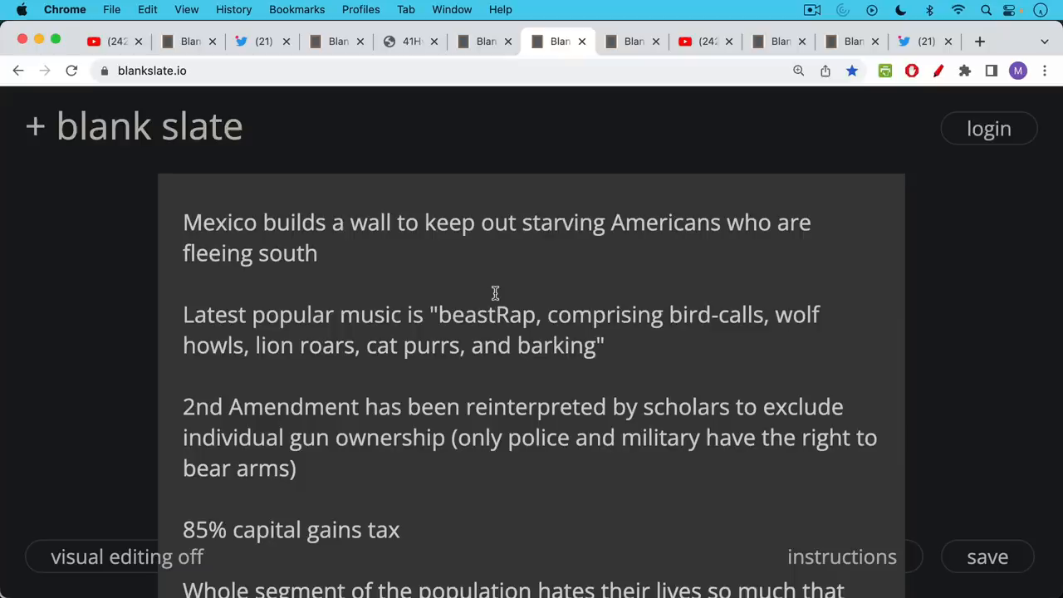
pyautogui.moveTo(478, 324)
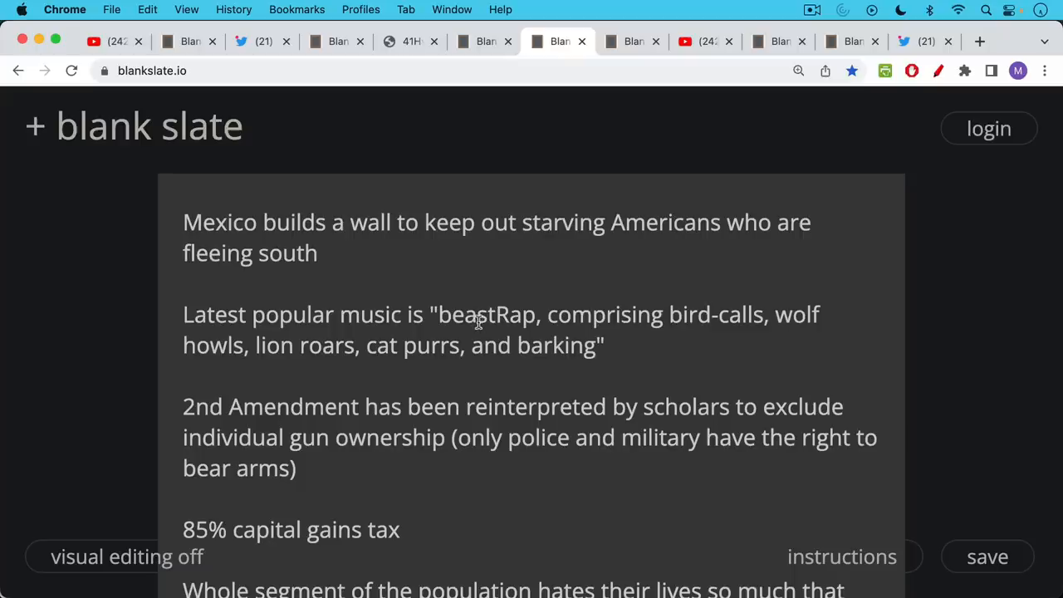
pyautogui.scroll(-3)
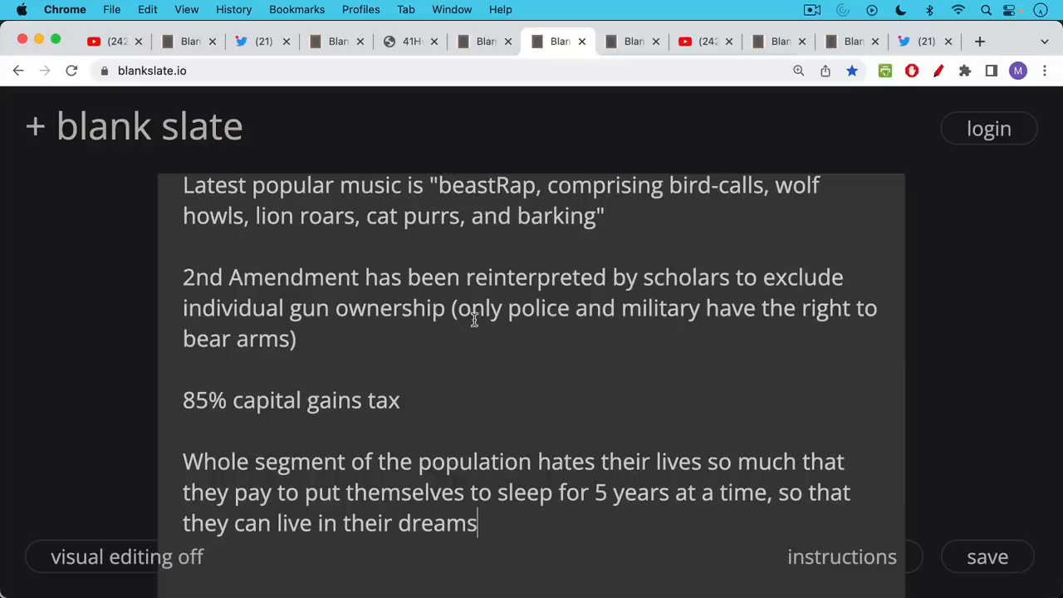
pyautogui.scroll(-3)
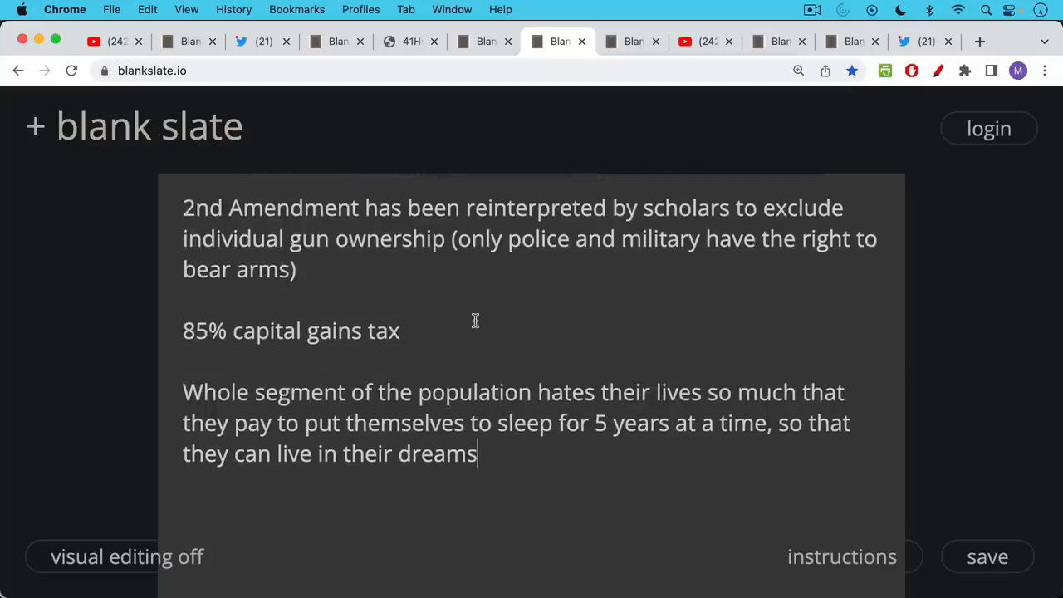
pyautogui.moveTo(494, 306)
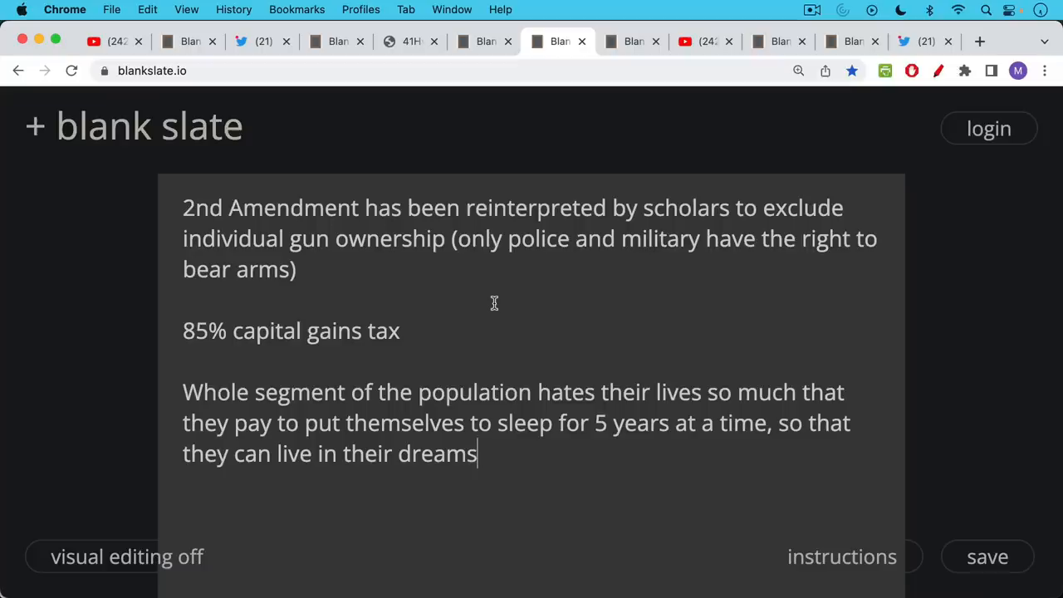
pyautogui.moveTo(483, 330)
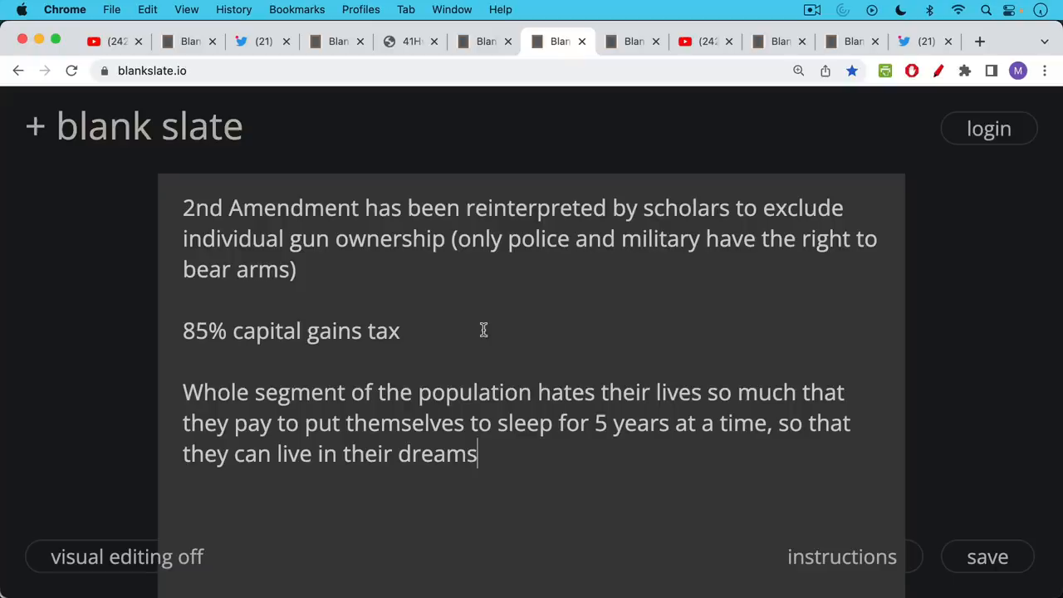
pyautogui.moveTo(598, 185)
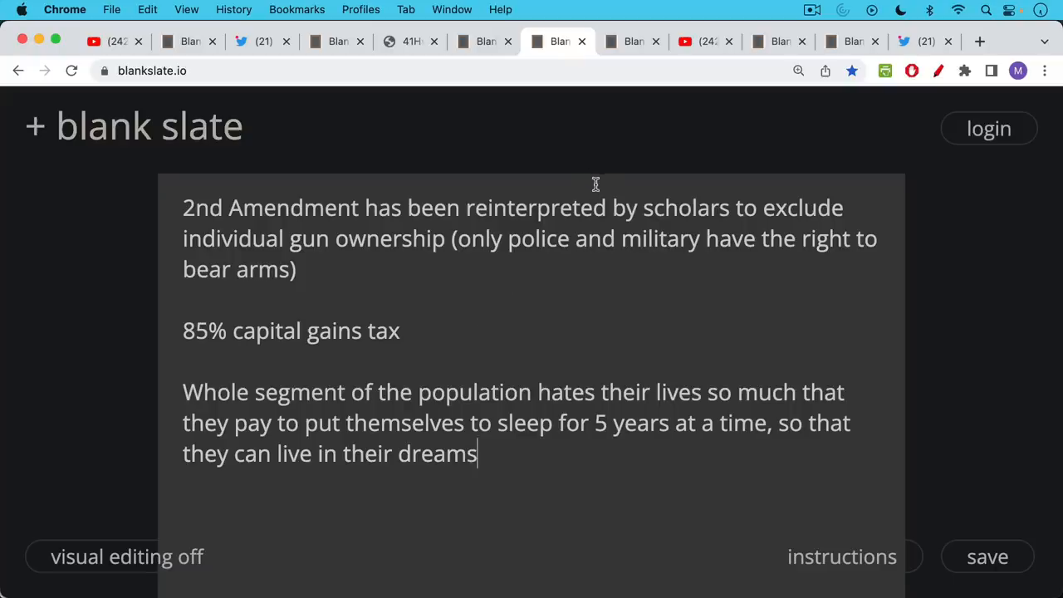
pyautogui.moveTo(635, 53)
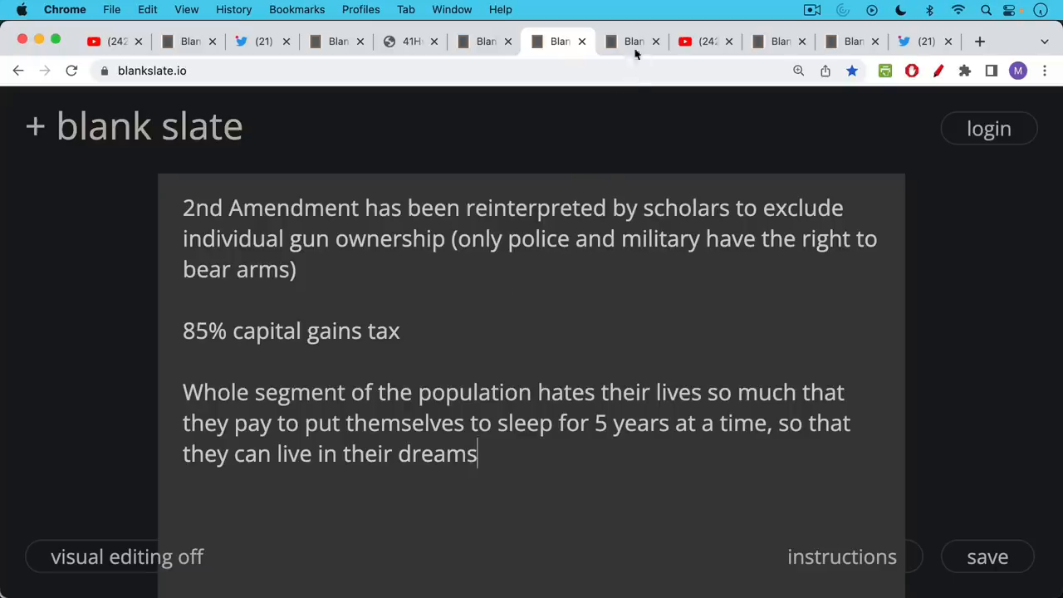
# Step: Show the next note quoting Willing and recommending Mandibles to fiction readers, scrolled to its end
pyautogui.click(631, 40)
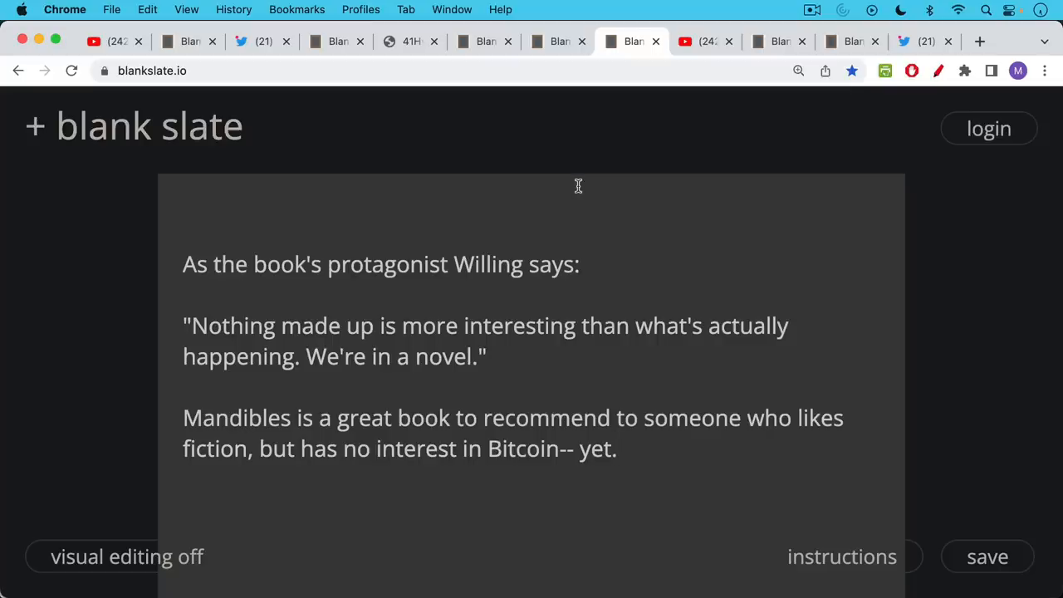
pyautogui.moveTo(578, 186)
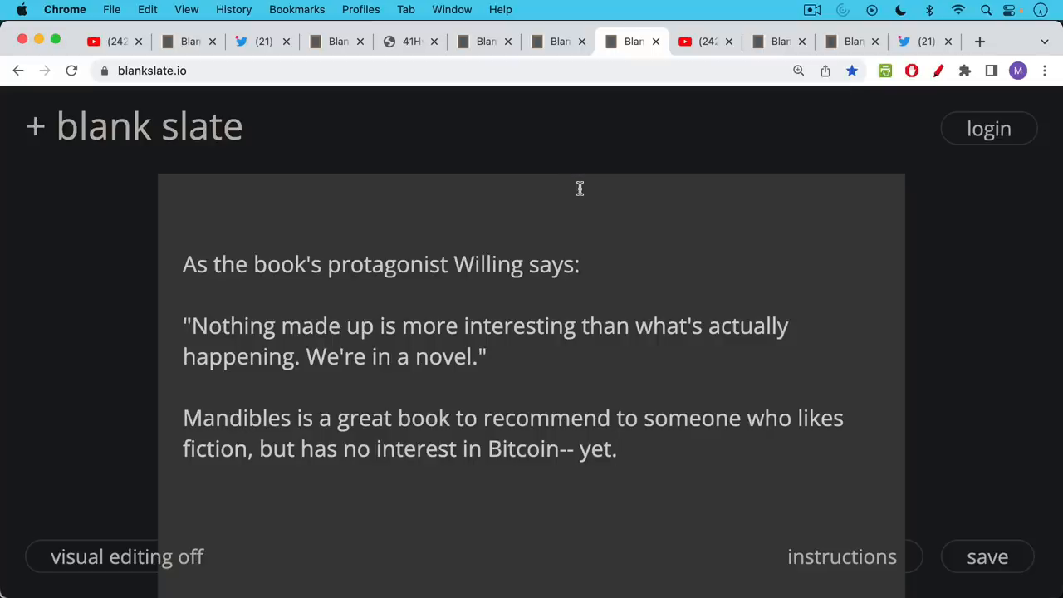
pyautogui.moveTo(575, 186)
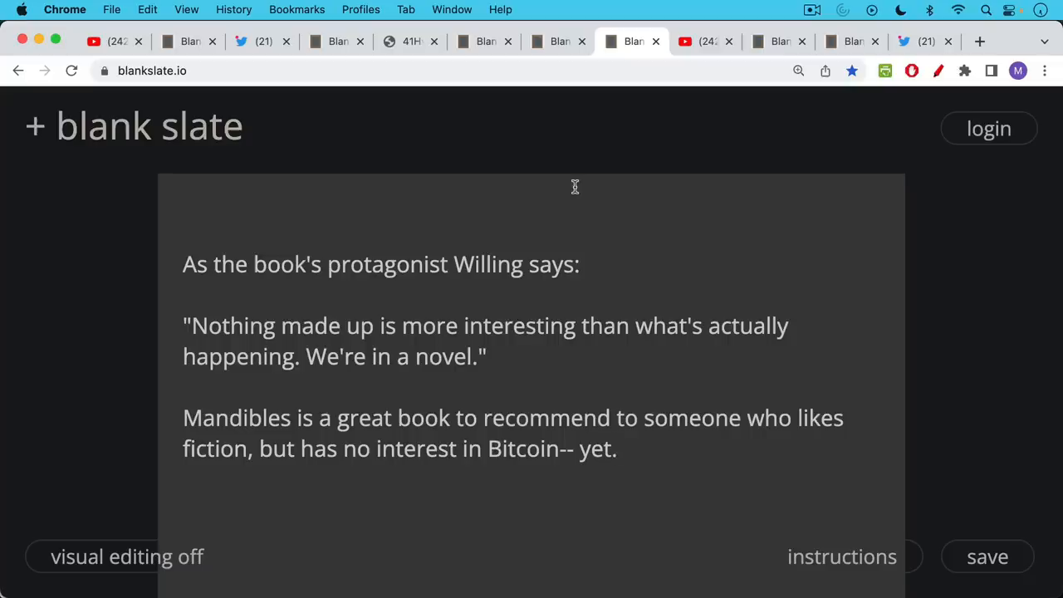
pyautogui.moveTo(573, 165)
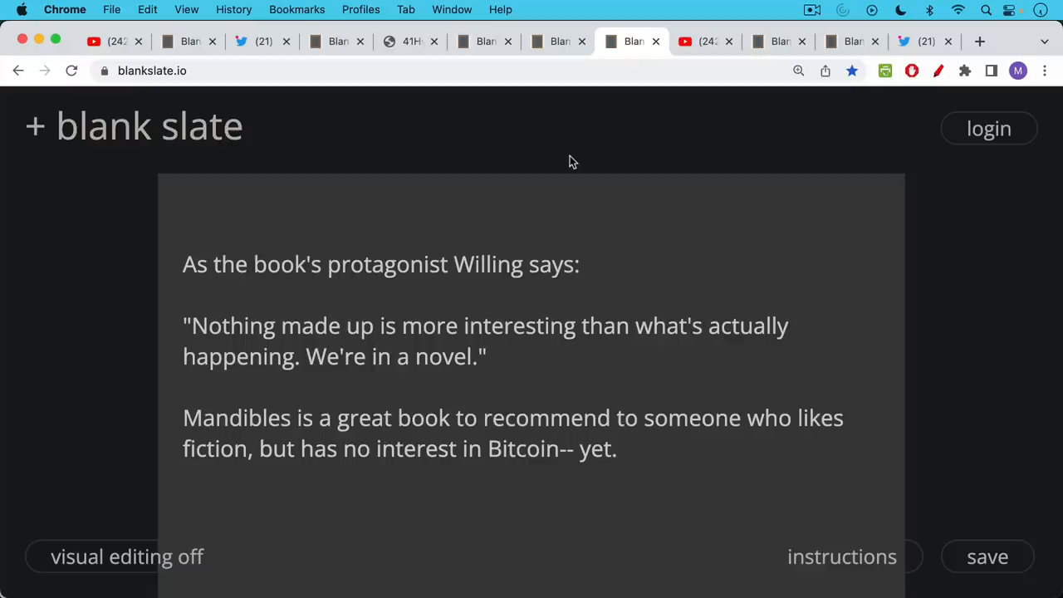
pyautogui.moveTo(568, 223)
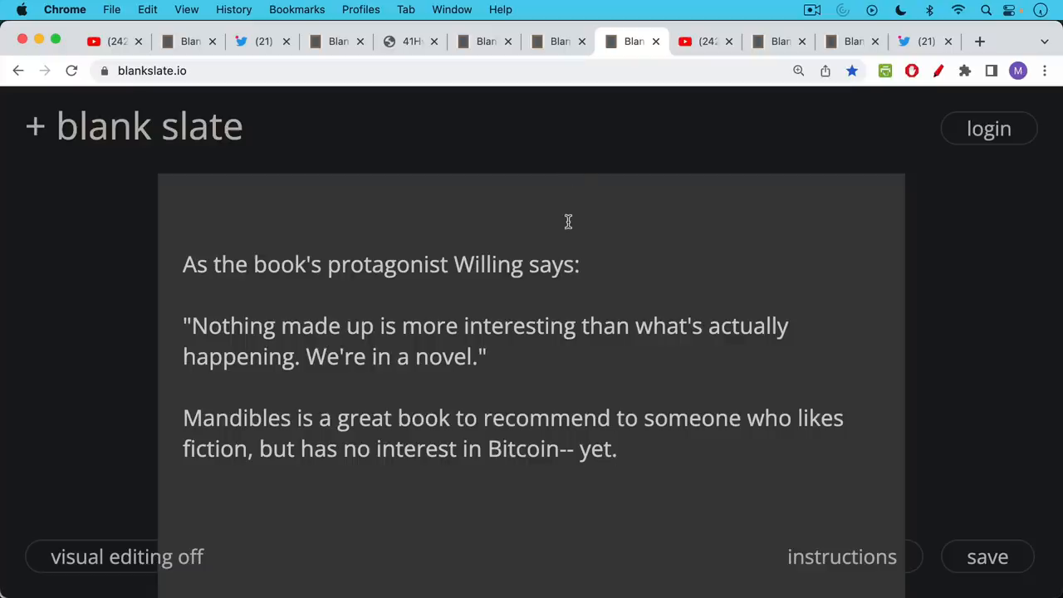
pyautogui.scroll(-3)
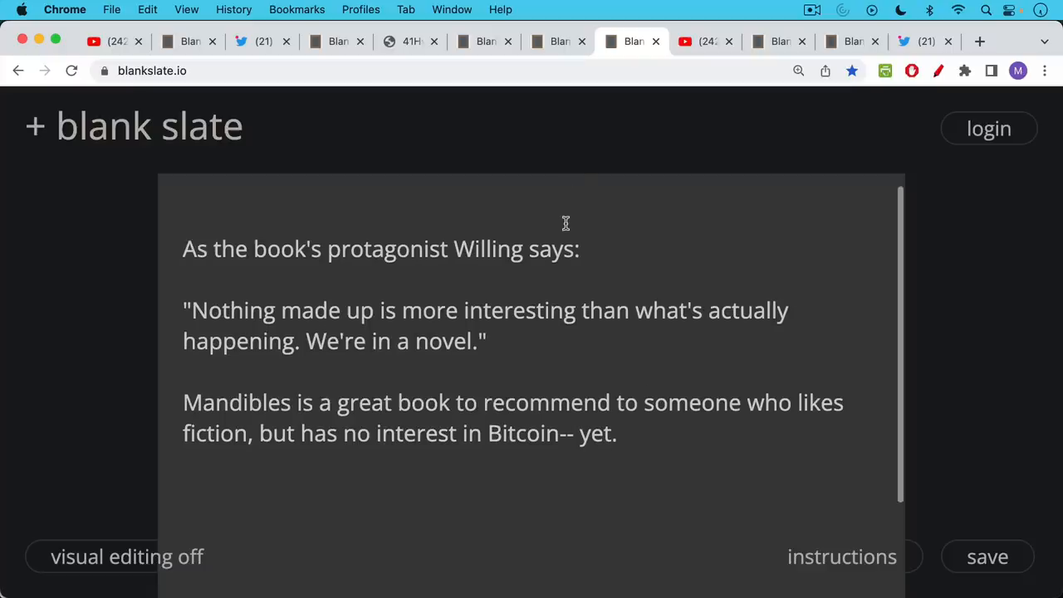
pyautogui.moveTo(568, 199)
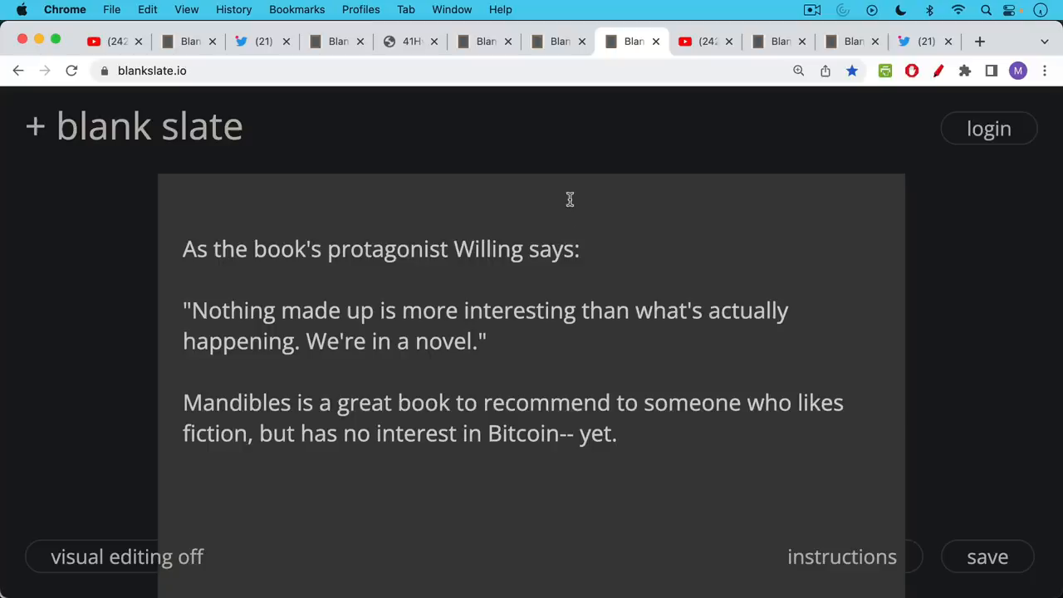
pyautogui.moveTo(562, 248)
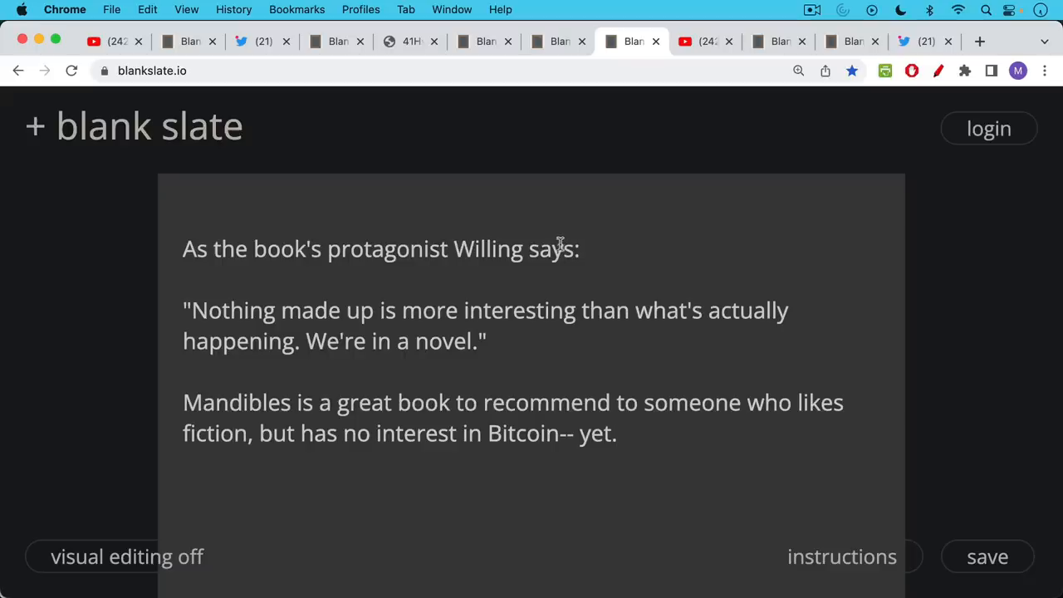
pyautogui.moveTo(681, 97)
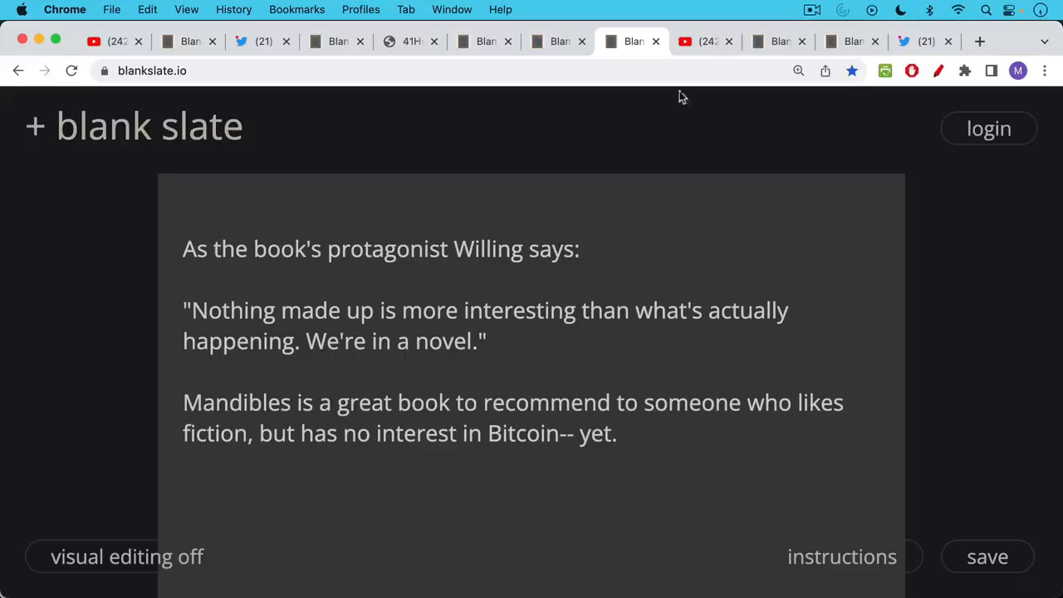
pyautogui.moveTo(707, 46)
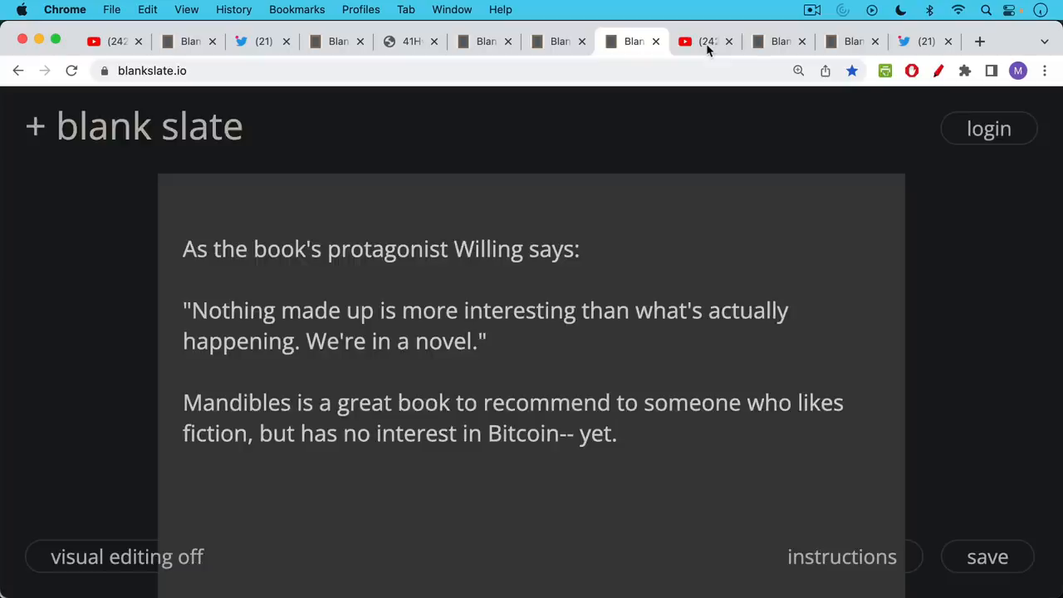
# Step: Show the YouTube stream 'CD92: Mandibles with Lionel Shriver'
pyautogui.click(704, 42)
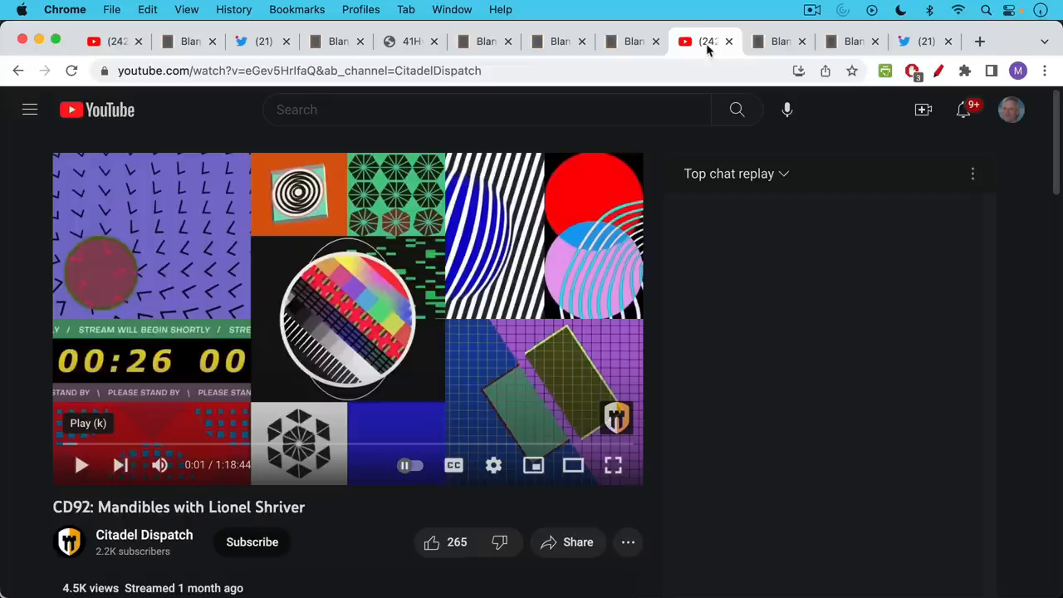
# Step: Show the note arguing the crisis being US-only was unrealistic
pyautogui.click(779, 40)
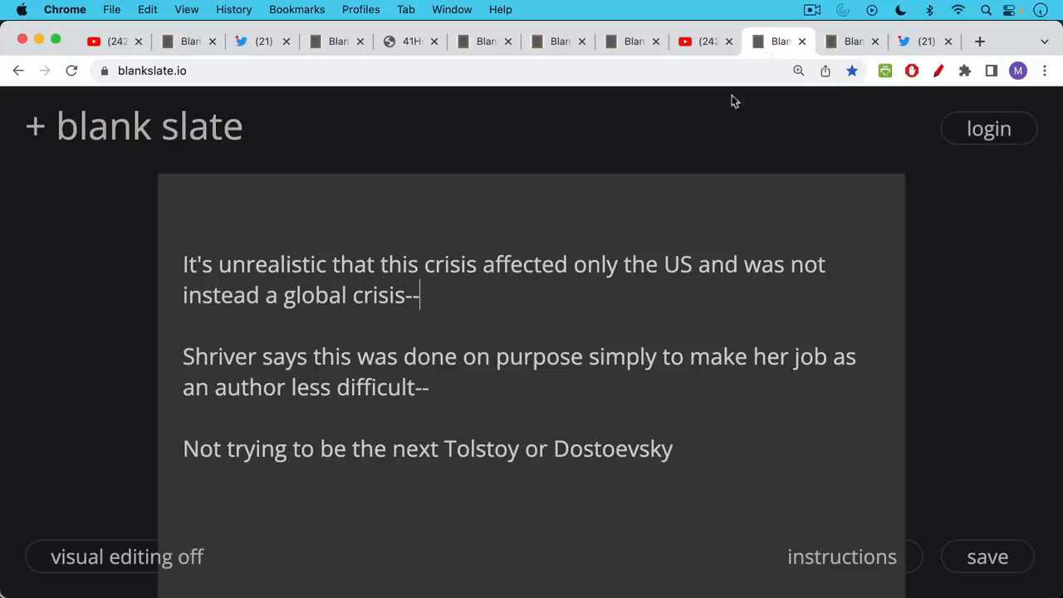
pyautogui.moveTo(668, 152)
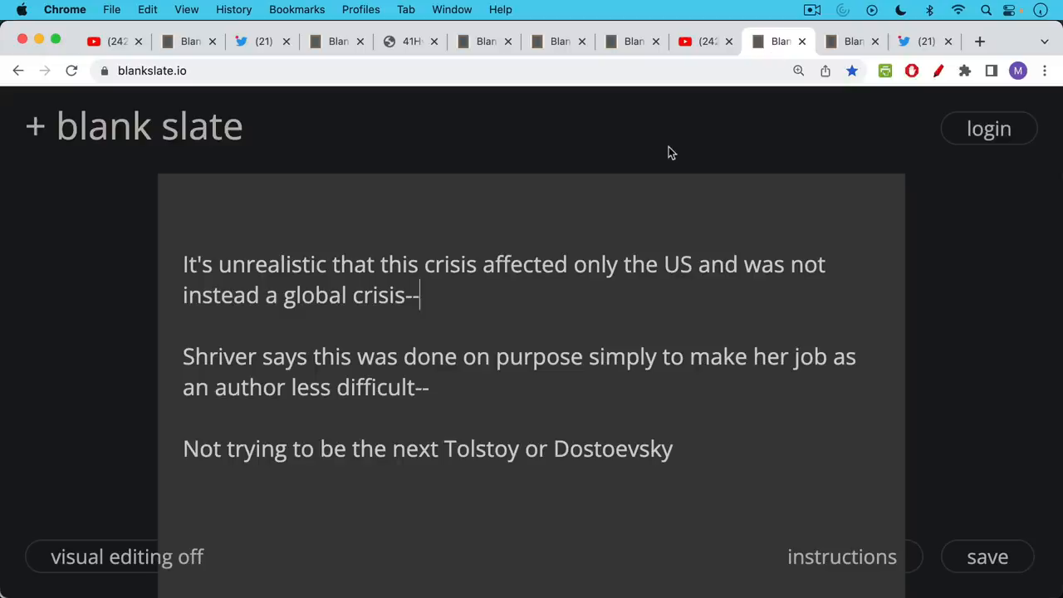
pyautogui.moveTo(666, 154)
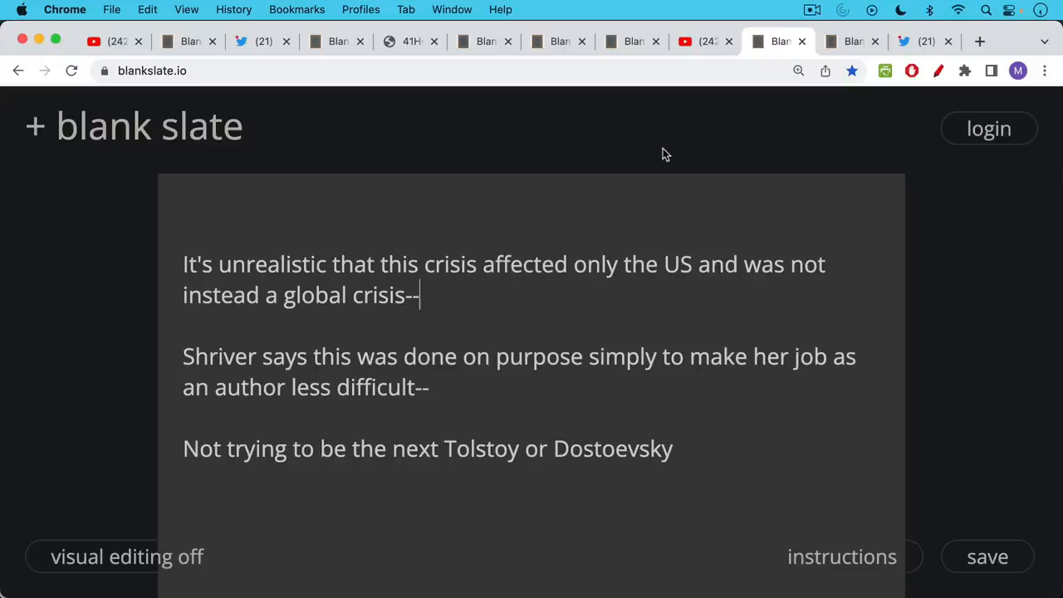
pyautogui.moveTo(671, 134)
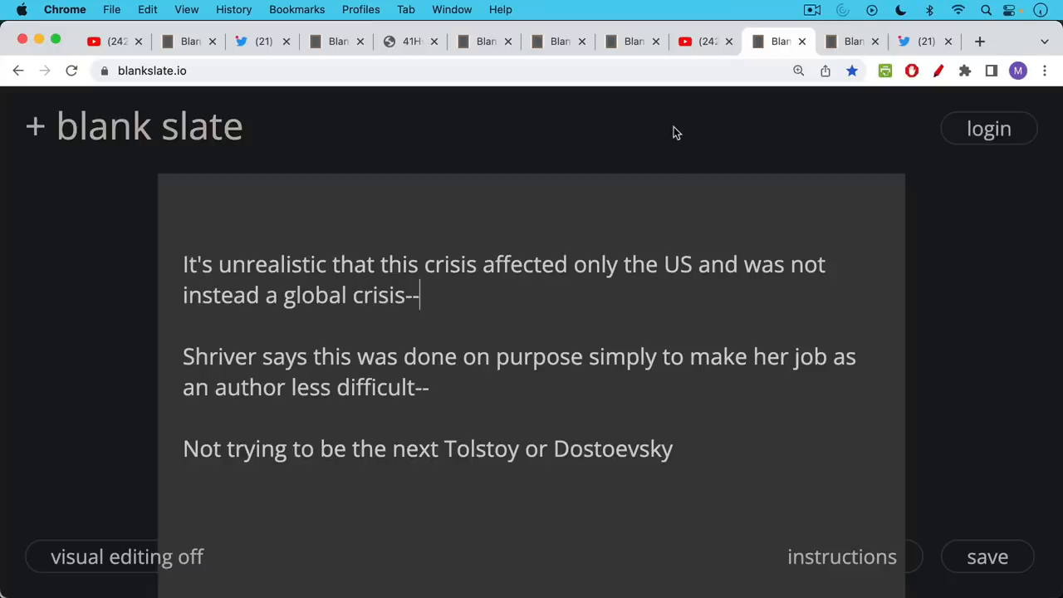
pyautogui.moveTo(641, 181)
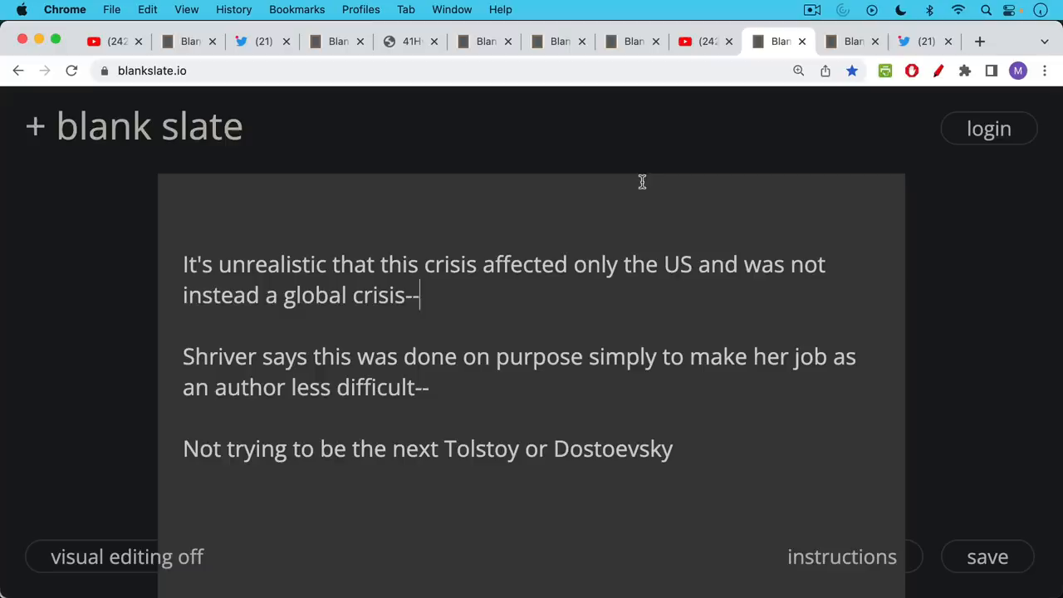
pyautogui.moveTo(659, 159)
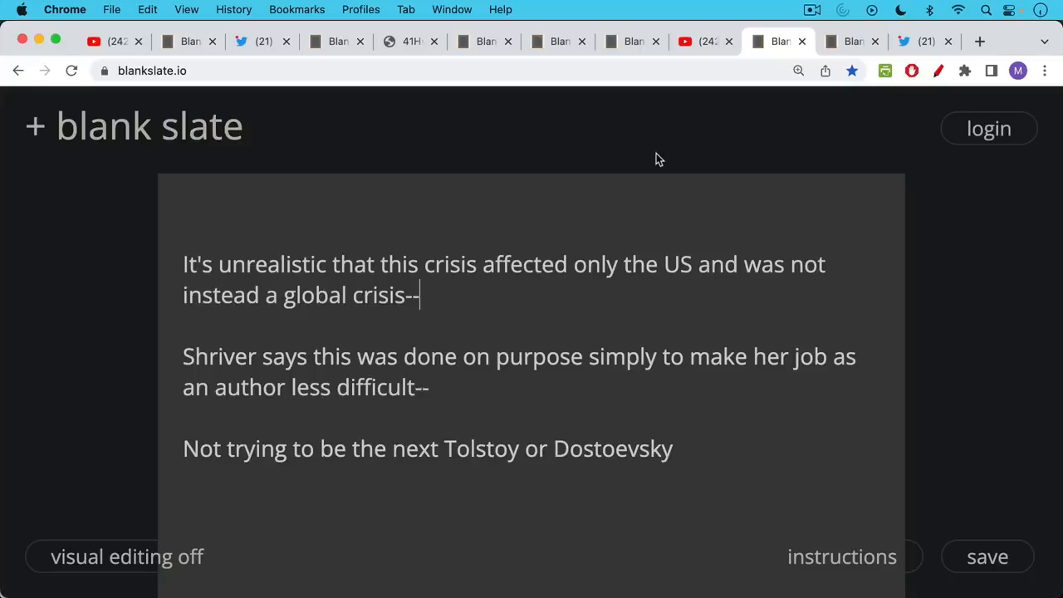
pyautogui.moveTo(663, 152)
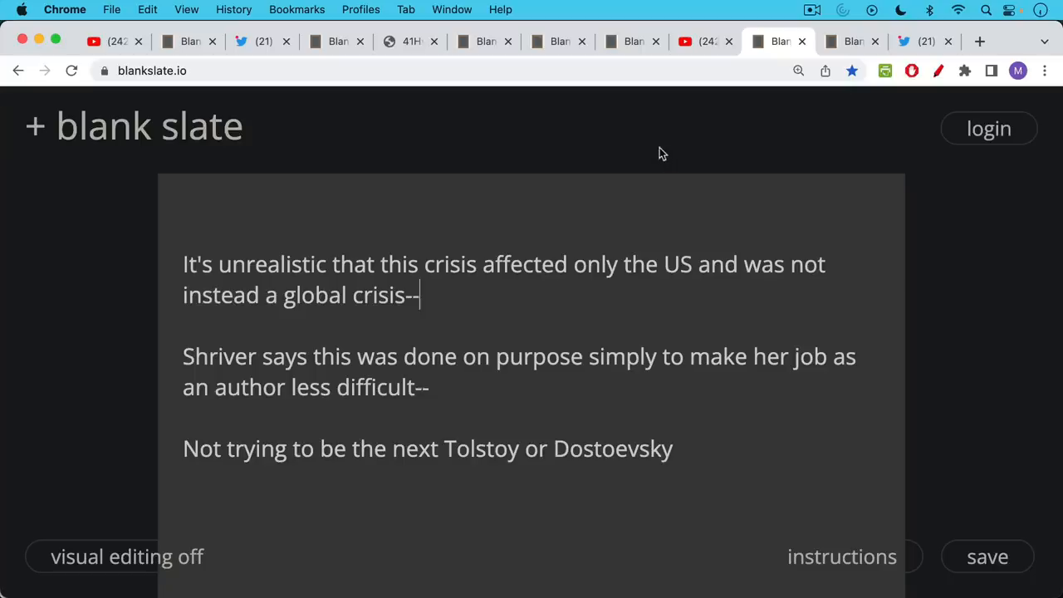
pyautogui.moveTo(658, 153)
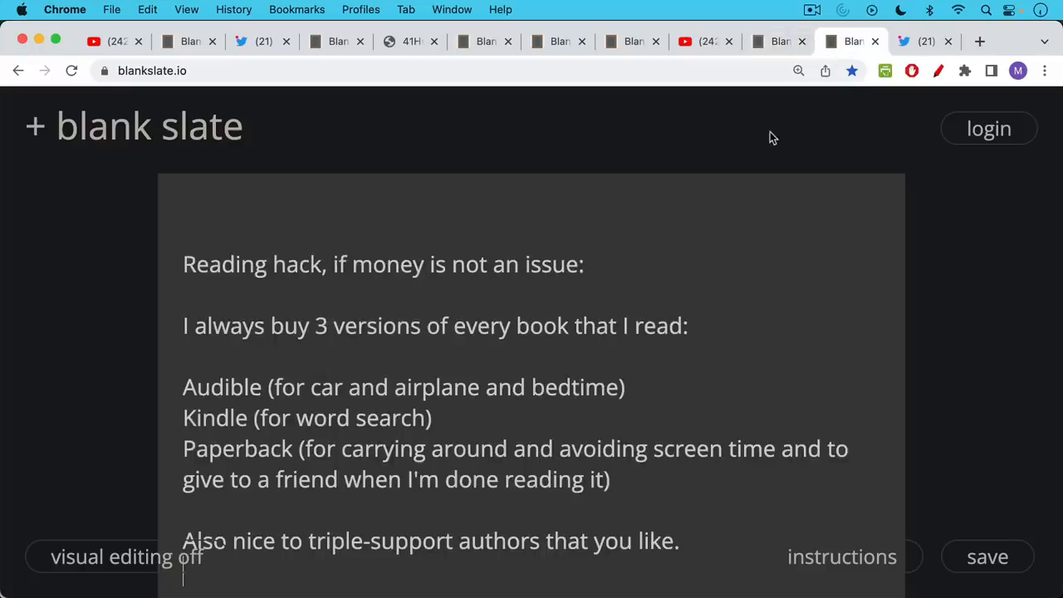
pyautogui.moveTo(765, 139)
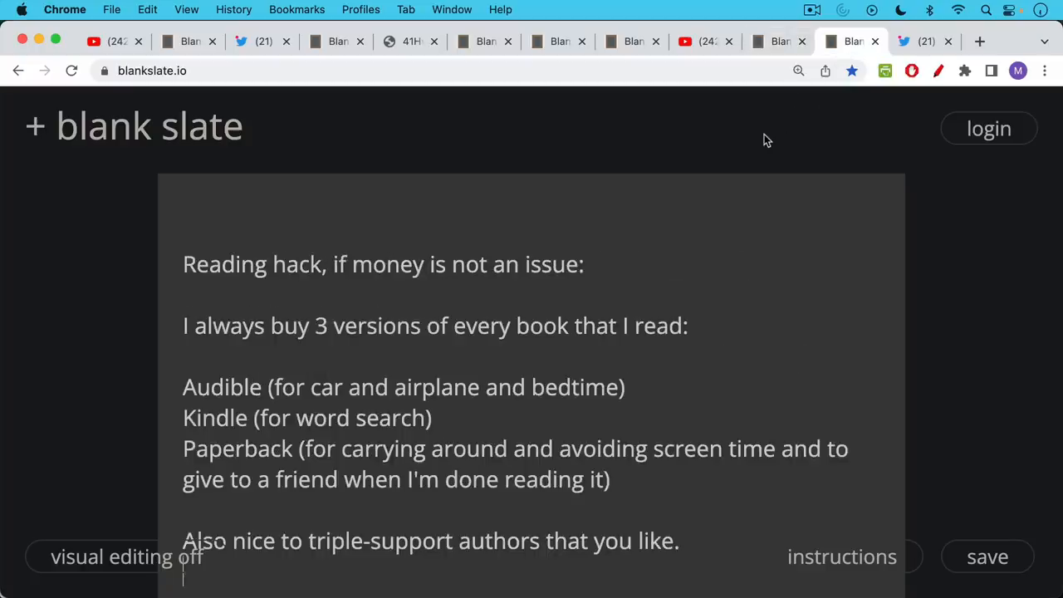
pyautogui.moveTo(737, 213)
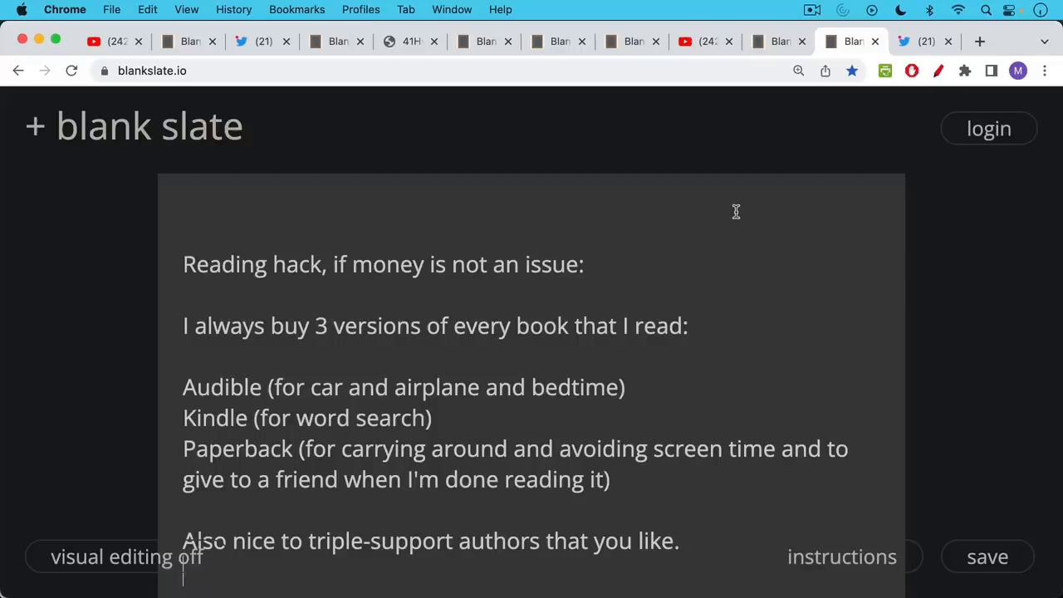
pyautogui.moveTo(732, 210)
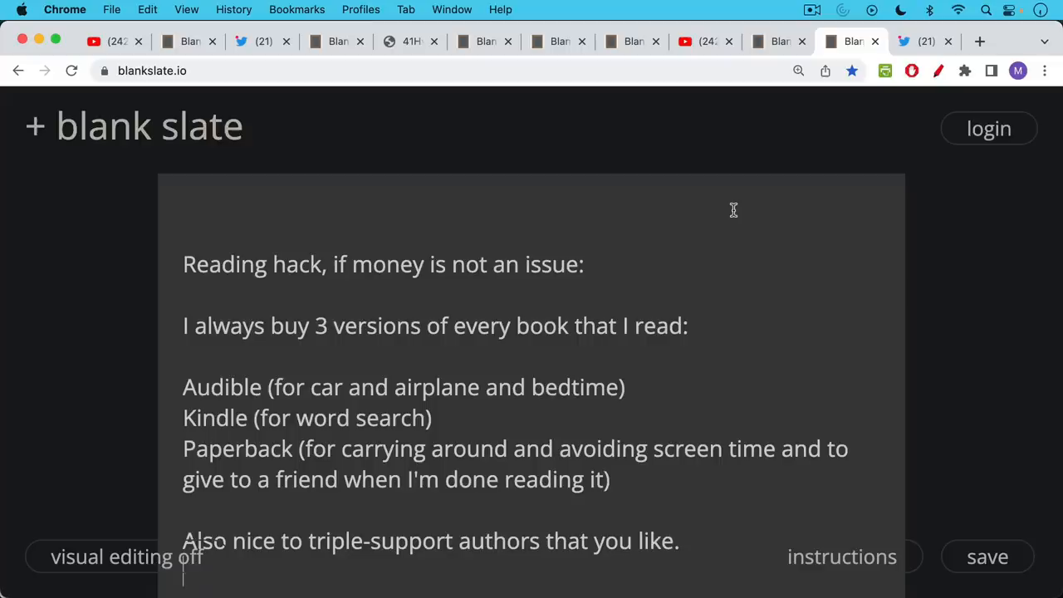
pyautogui.moveTo(733, 206)
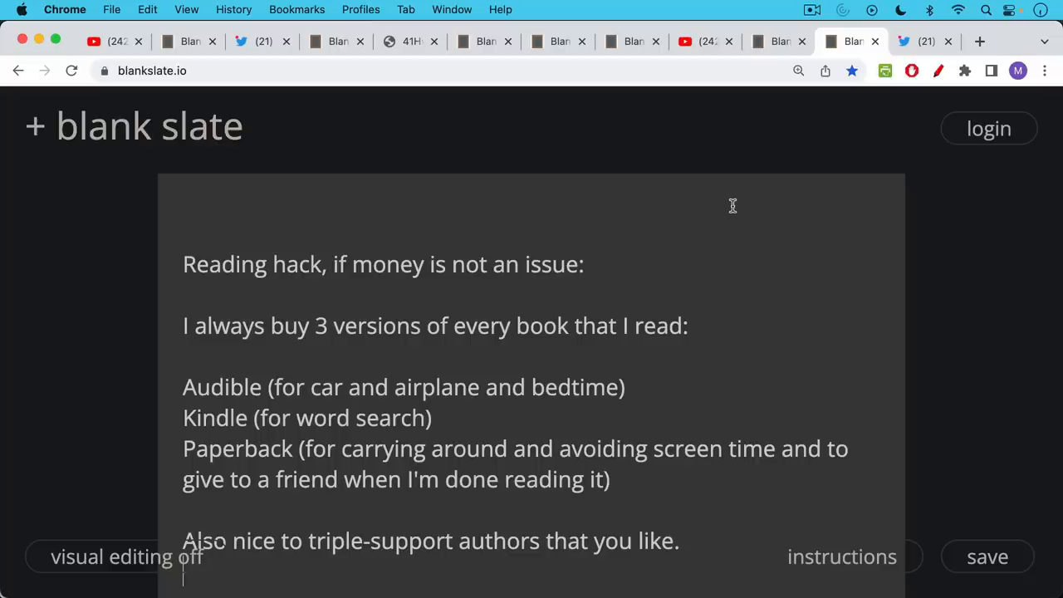
pyautogui.moveTo(722, 213)
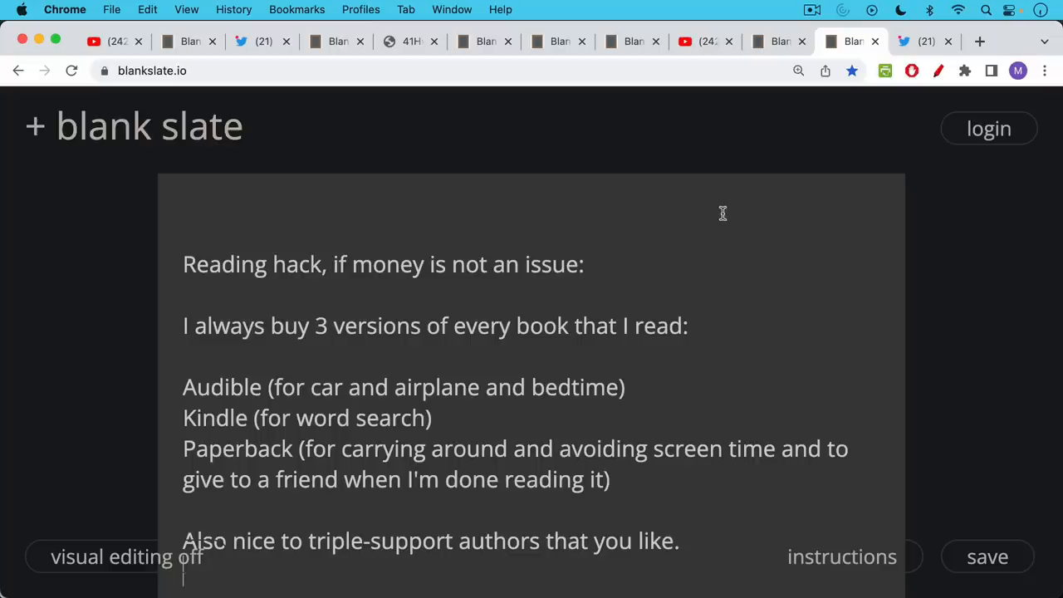
pyautogui.moveTo(653, 265)
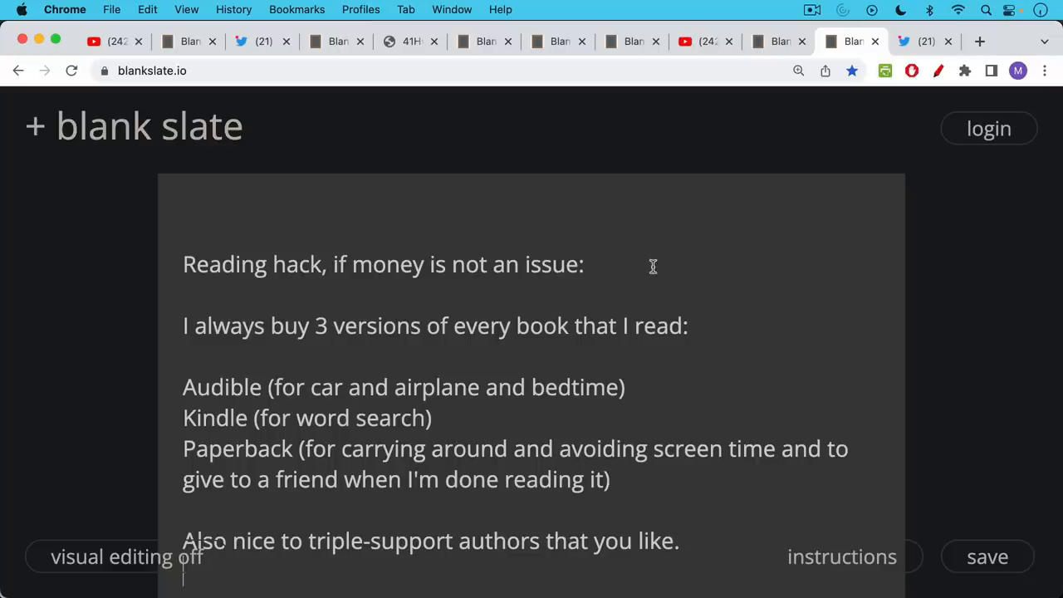
pyautogui.moveTo(667, 306)
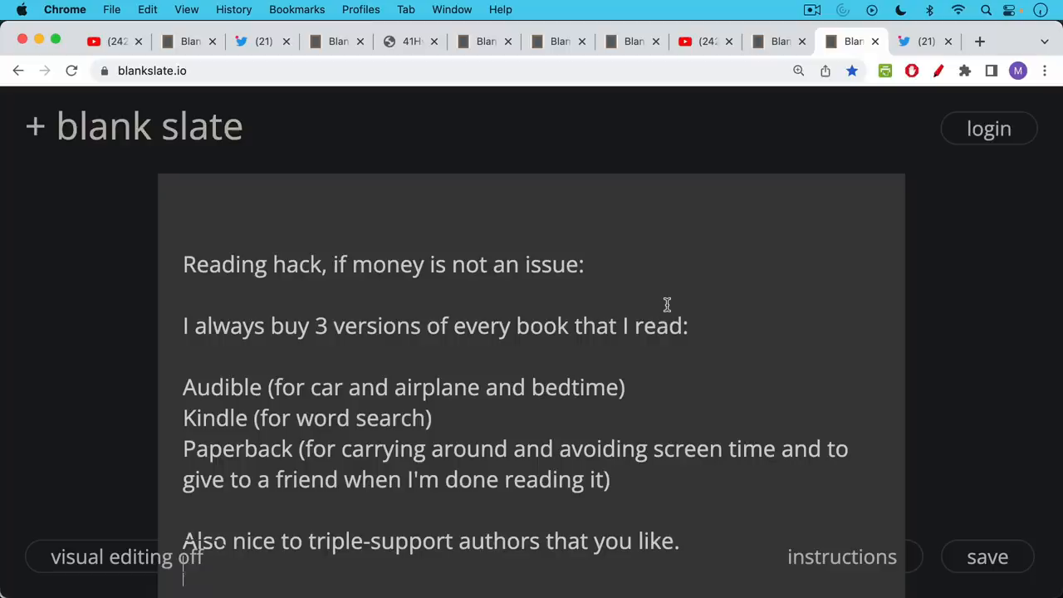
pyautogui.moveTo(661, 314)
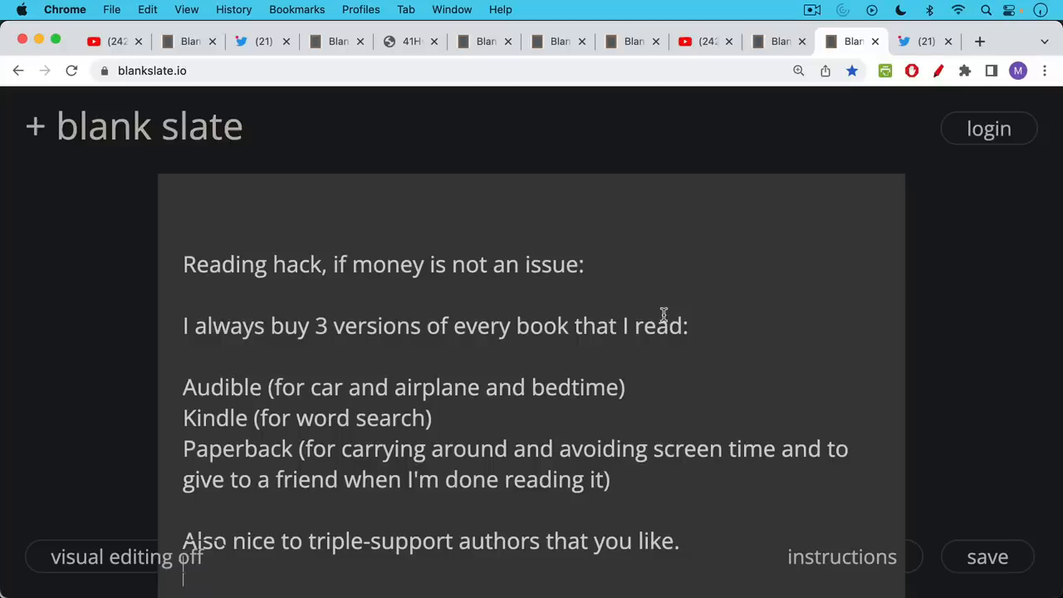
pyautogui.moveTo(661, 317)
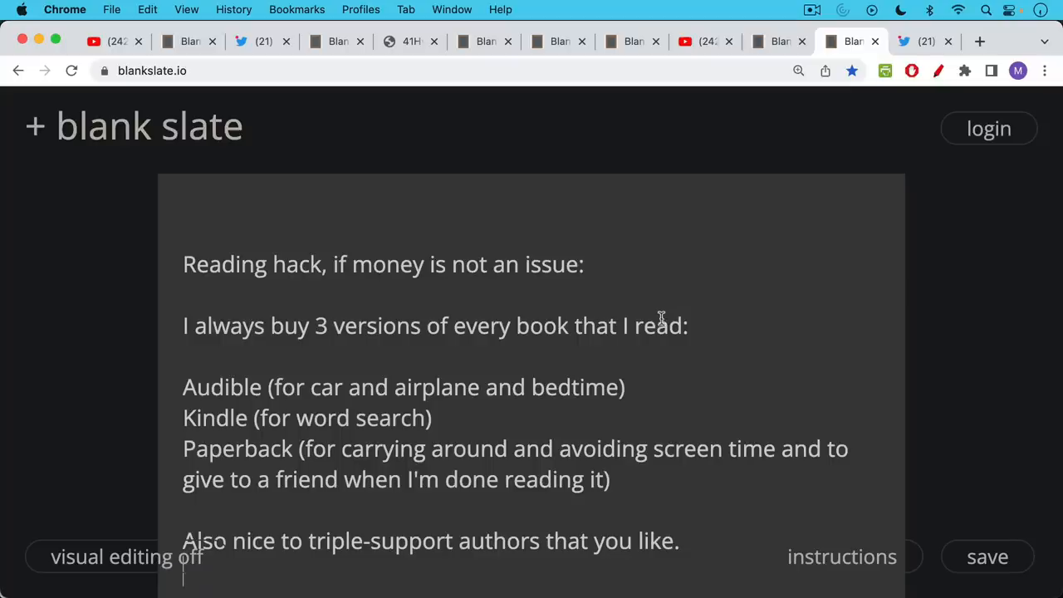
pyautogui.moveTo(654, 323)
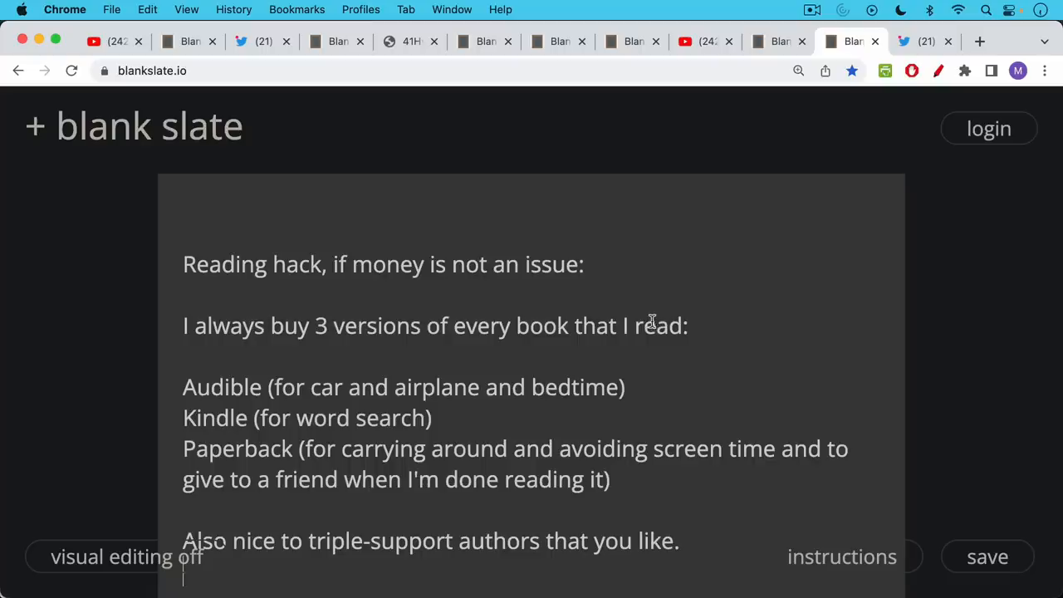
pyautogui.moveTo(649, 307)
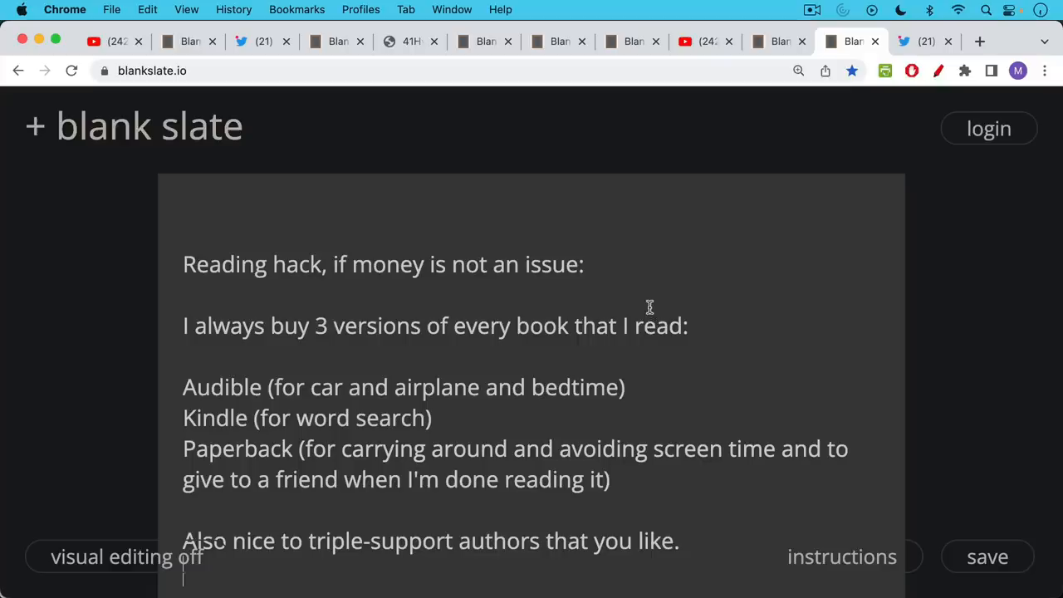
pyautogui.moveTo(621, 319)
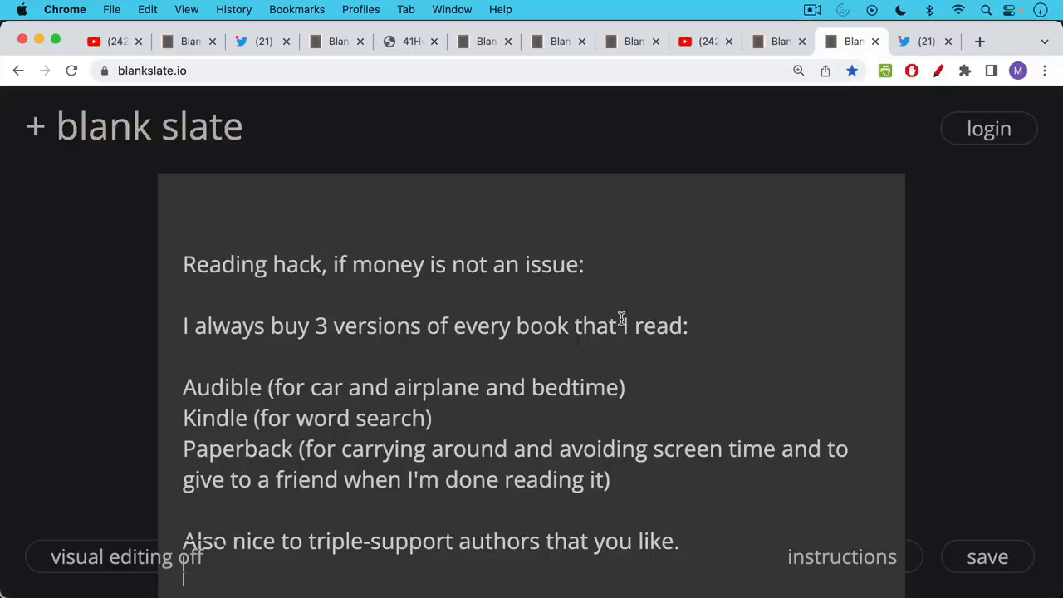
# Step: Scroll the reading-hack note down to its end about Audible, Kindle and paperback copies
pyautogui.scroll(-3)
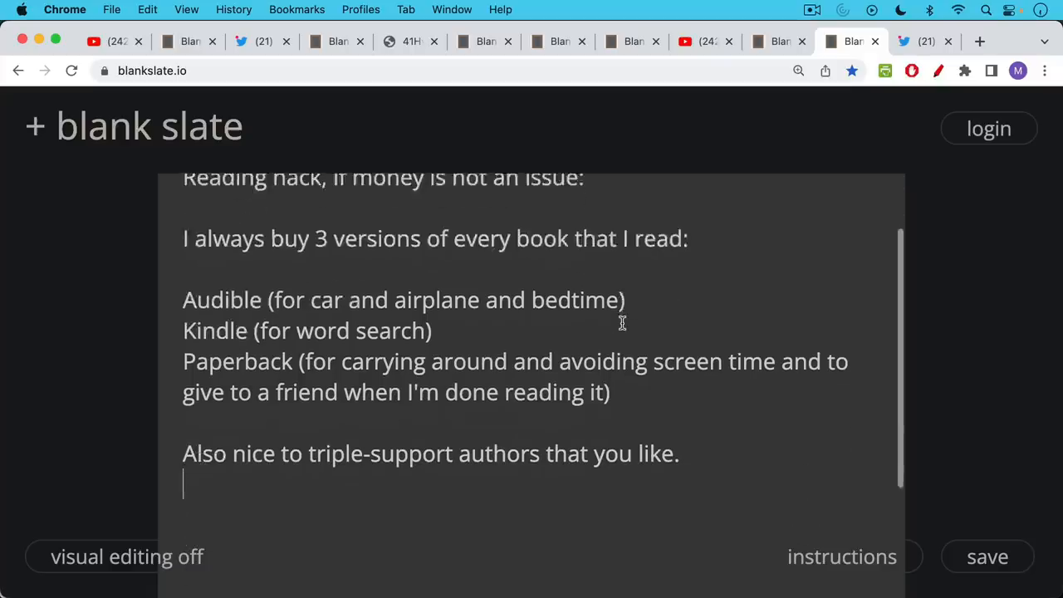
pyautogui.moveTo(630, 306)
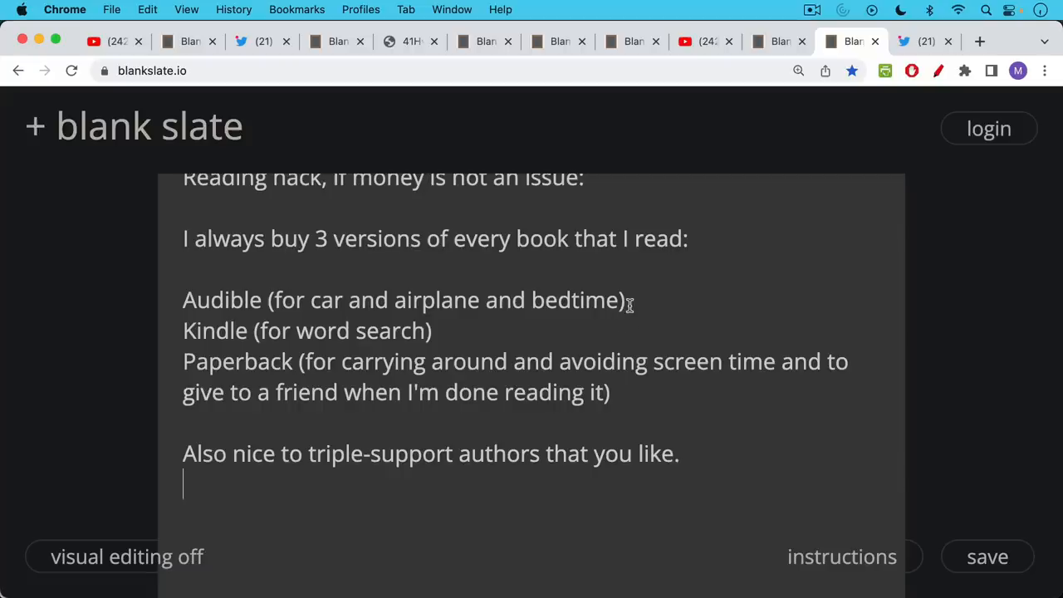
pyautogui.moveTo(618, 358)
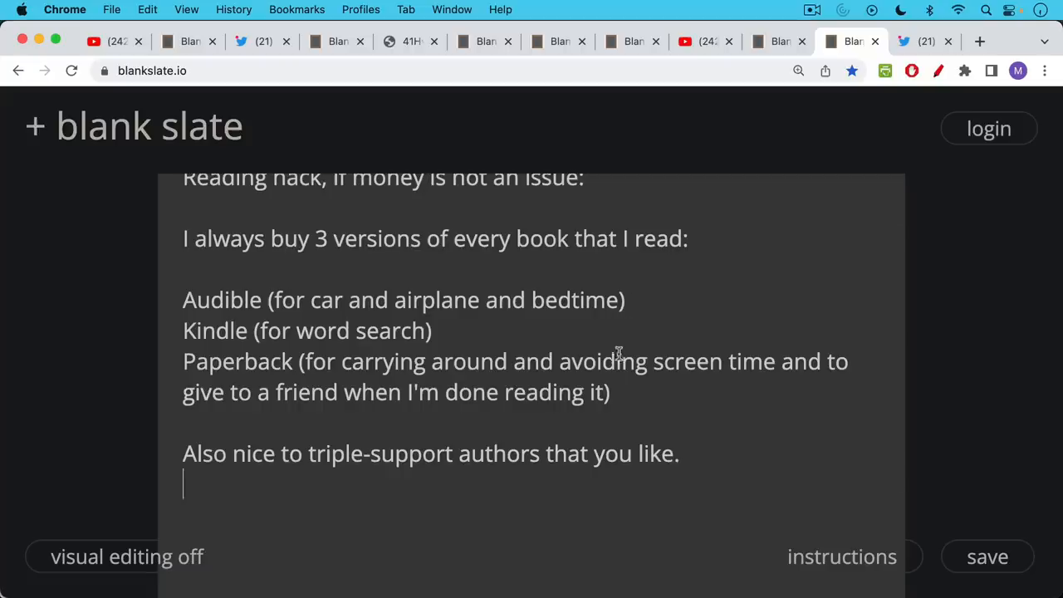
pyautogui.moveTo(837, 176)
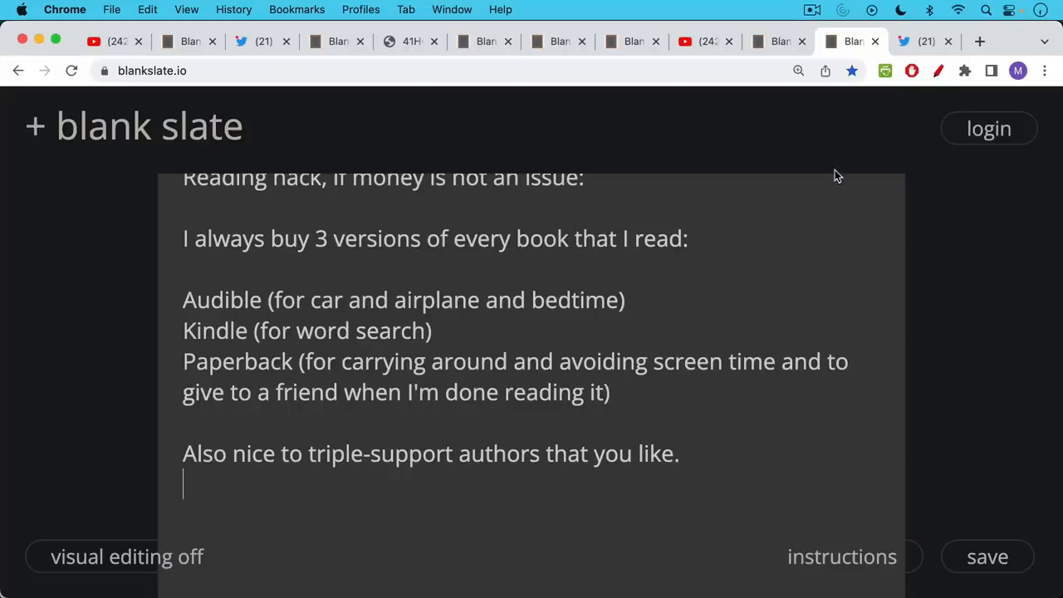
# Step: Show ODELL's tweet with Lionel Shriver's bitcoin wallet address, briefly checking the Mandibles video tab
pyautogui.click(923, 40)
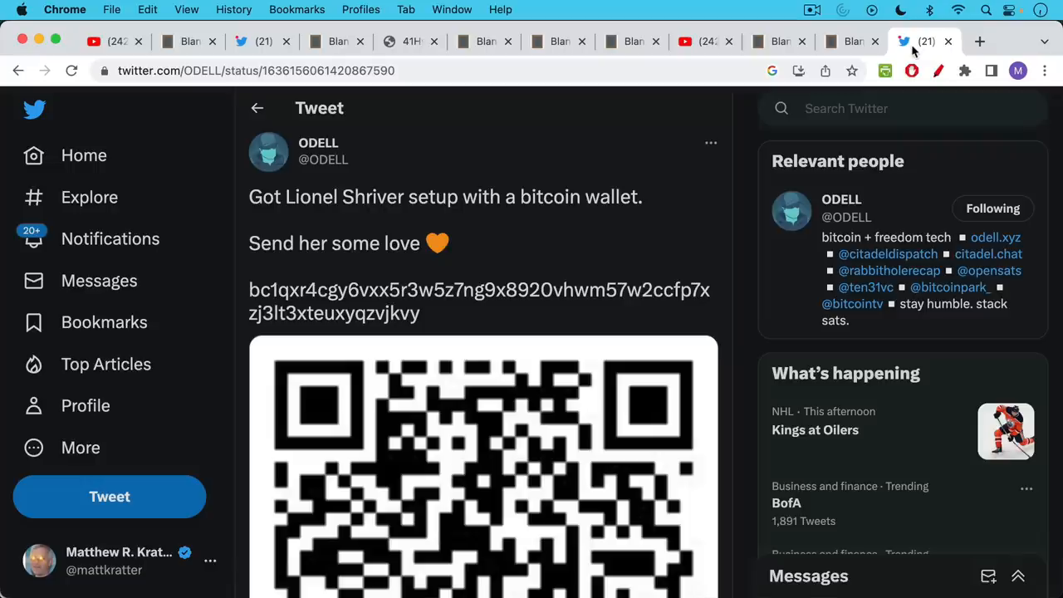
pyautogui.moveTo(621, 166)
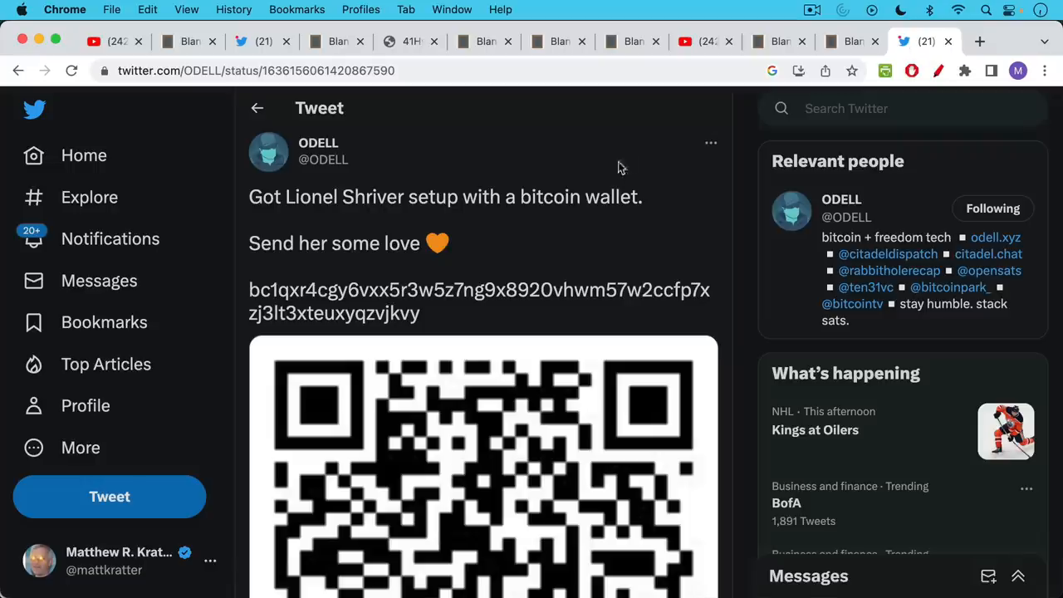
pyautogui.moveTo(618, 159)
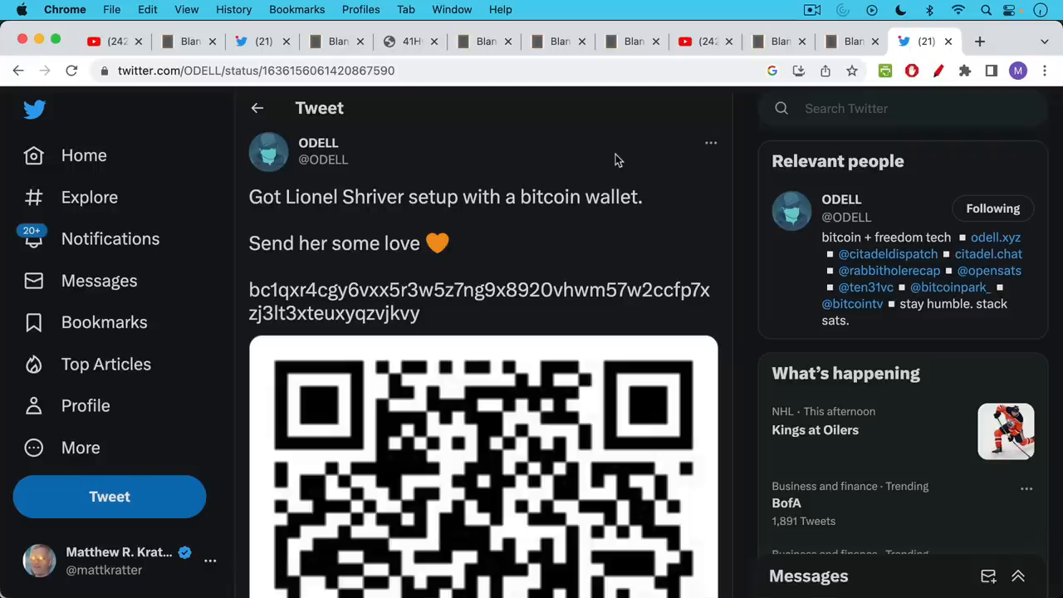
pyautogui.moveTo(386, 95)
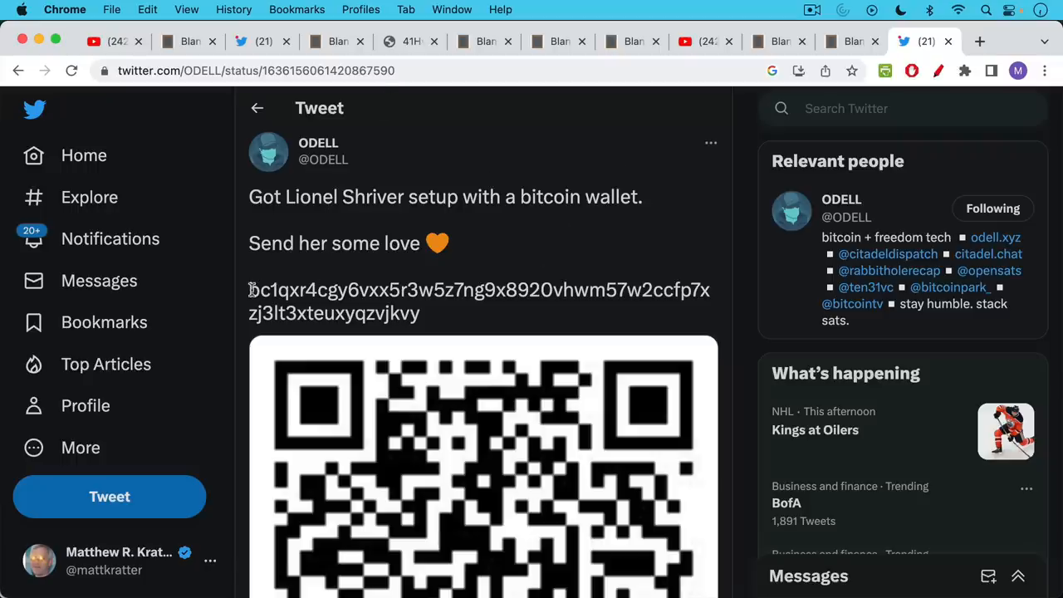
pyautogui.moveTo(249, 289); pyautogui.dragTo(420, 312)
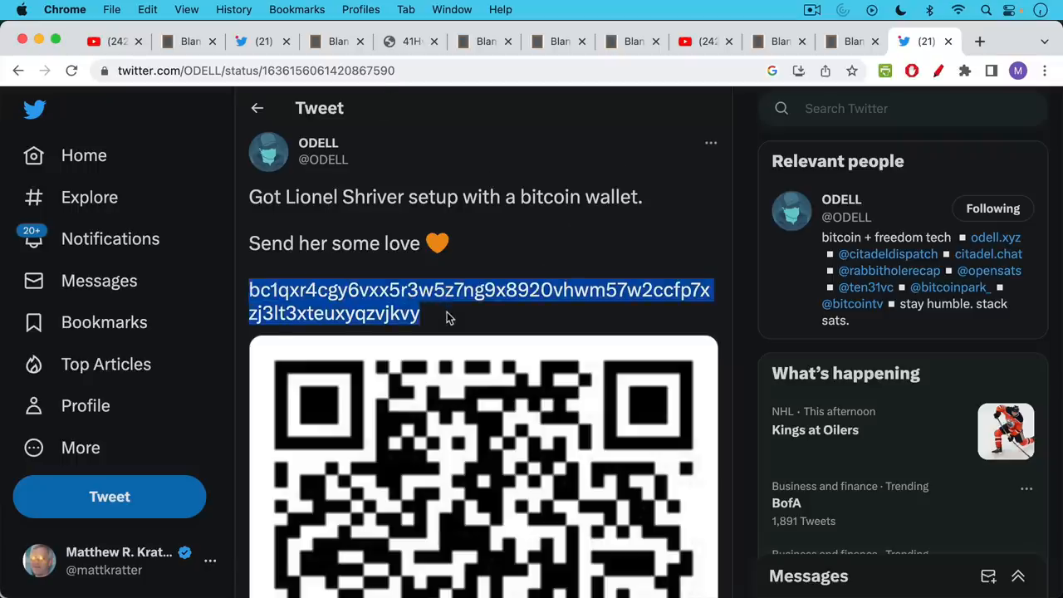
pyautogui.click(474, 216)
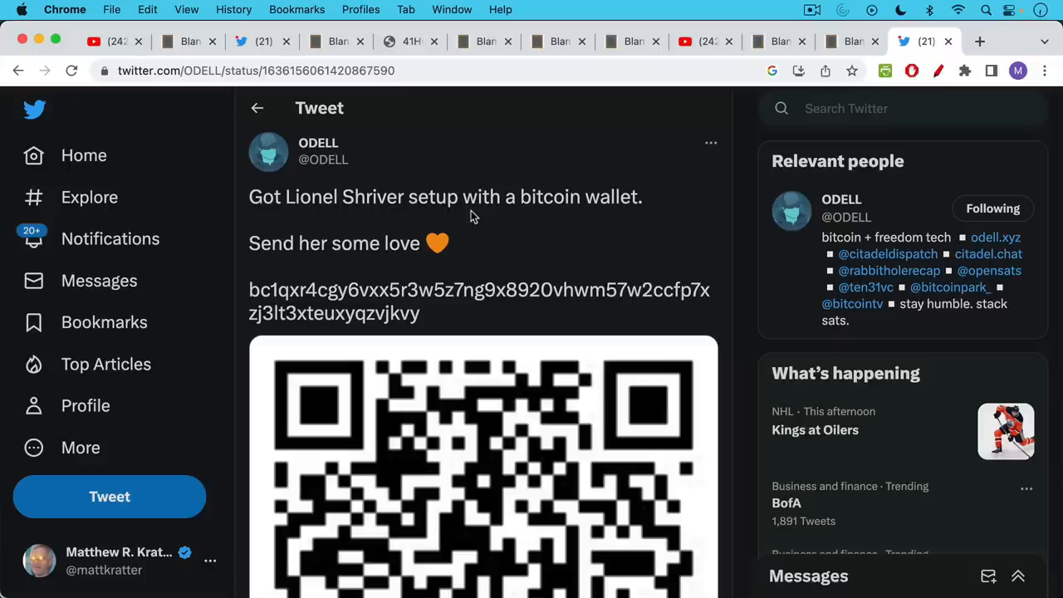
pyautogui.moveTo(458, 229)
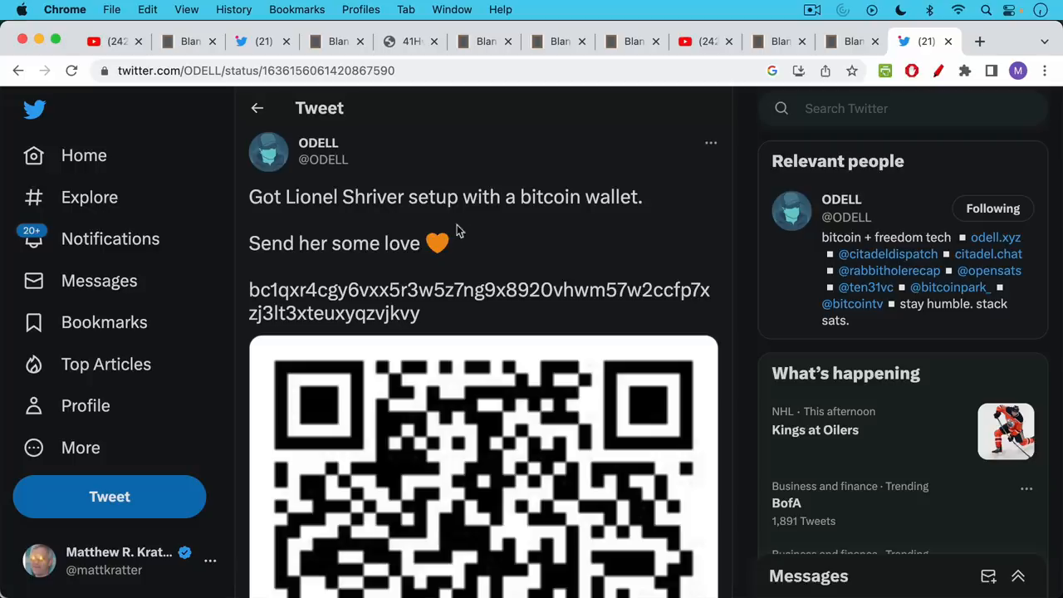
pyautogui.click(701, 40)
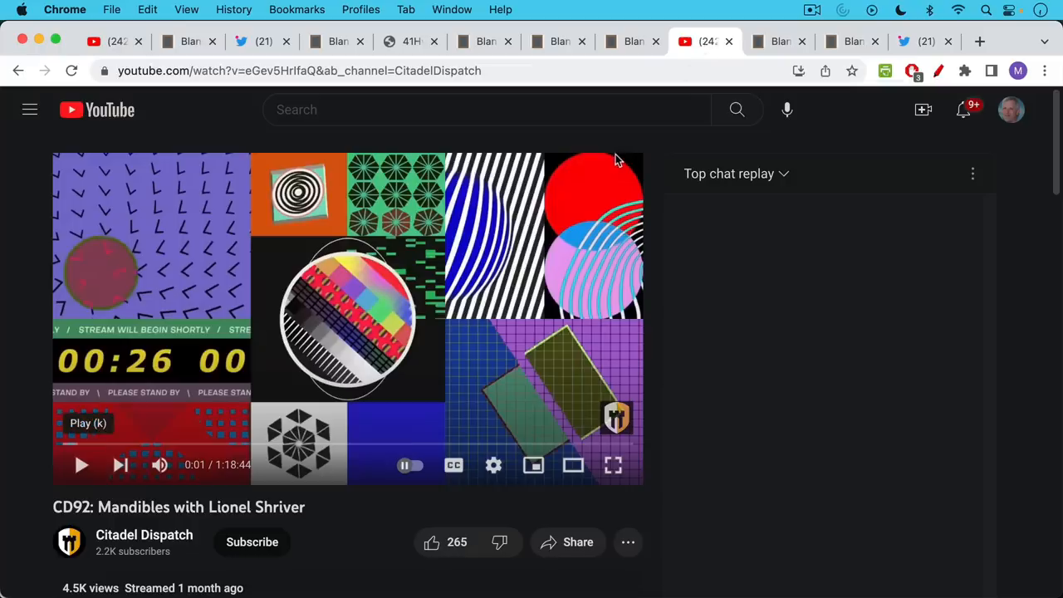
pyautogui.click(920, 40)
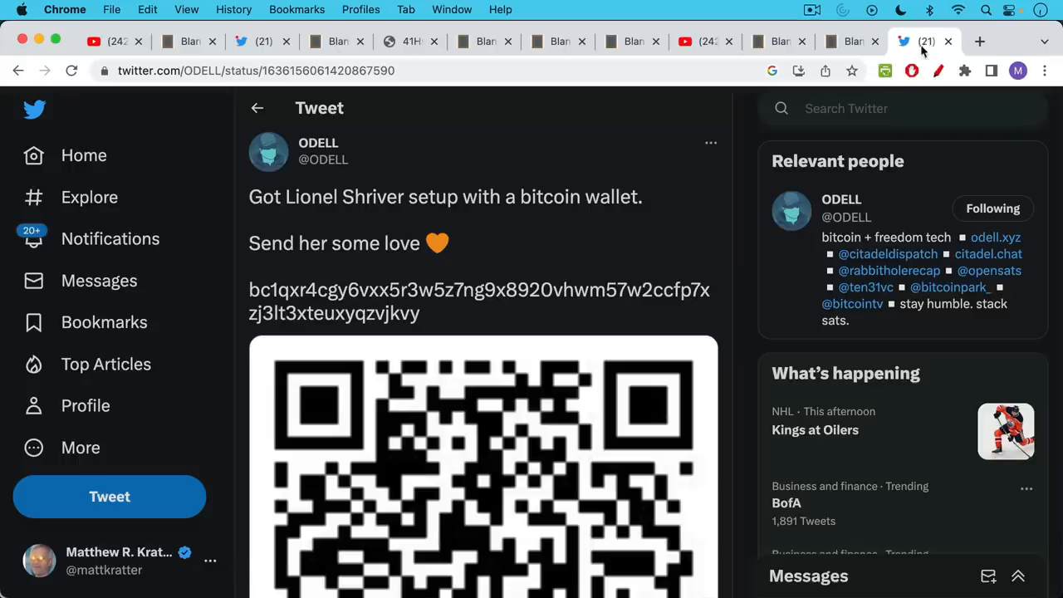
pyautogui.moveTo(917, 51)
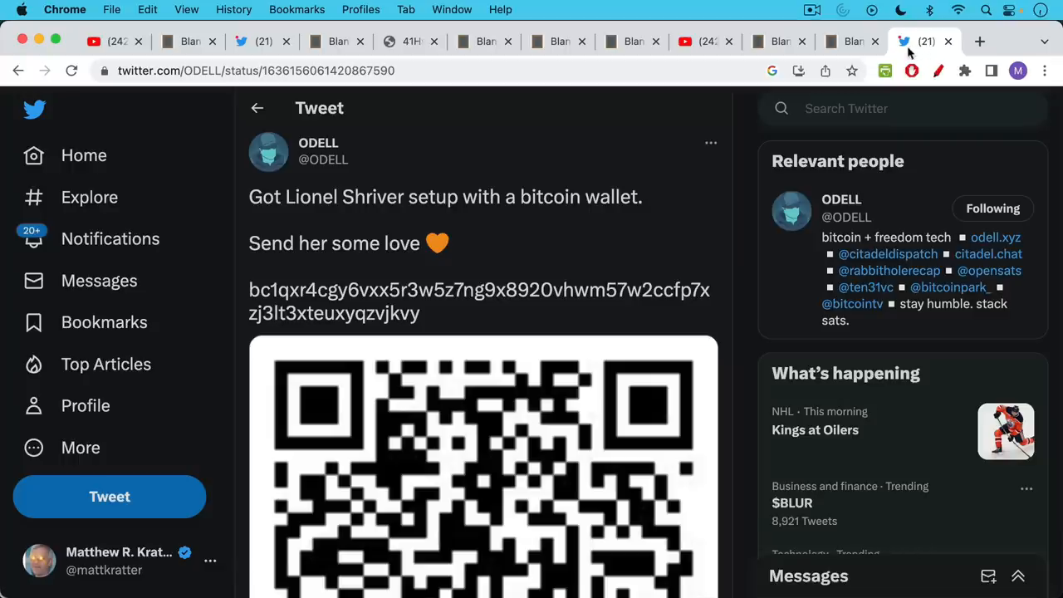